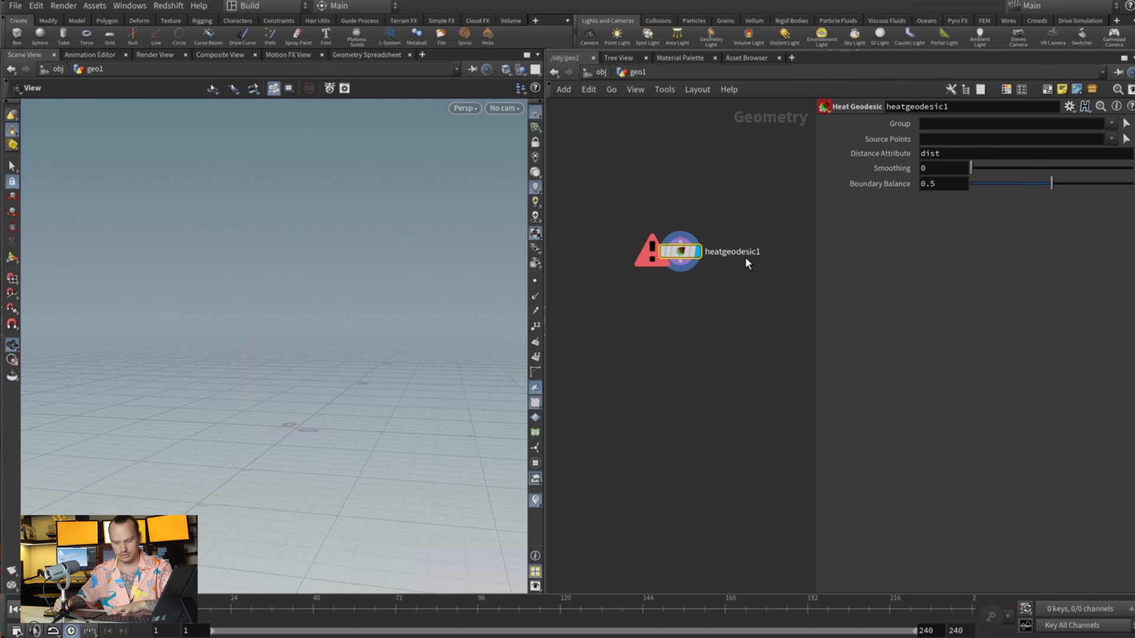
# - Delete the heatgeodesic1 node and add a Font SOP showing 'Frame: $F'
pyautogui.press('tab')
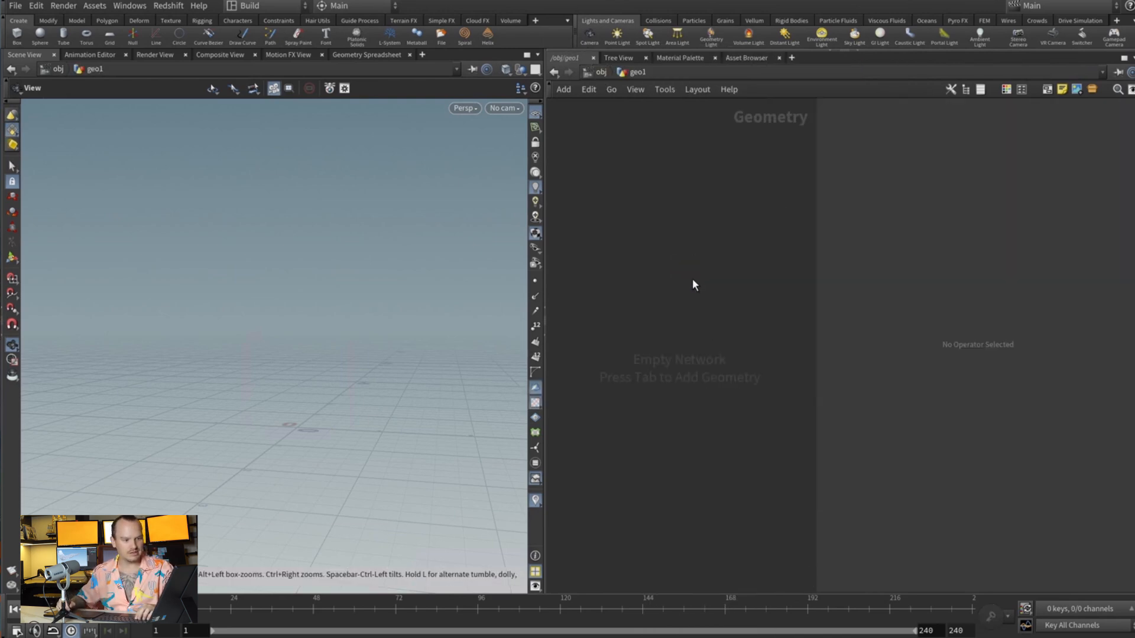
pyautogui.press('Tab')
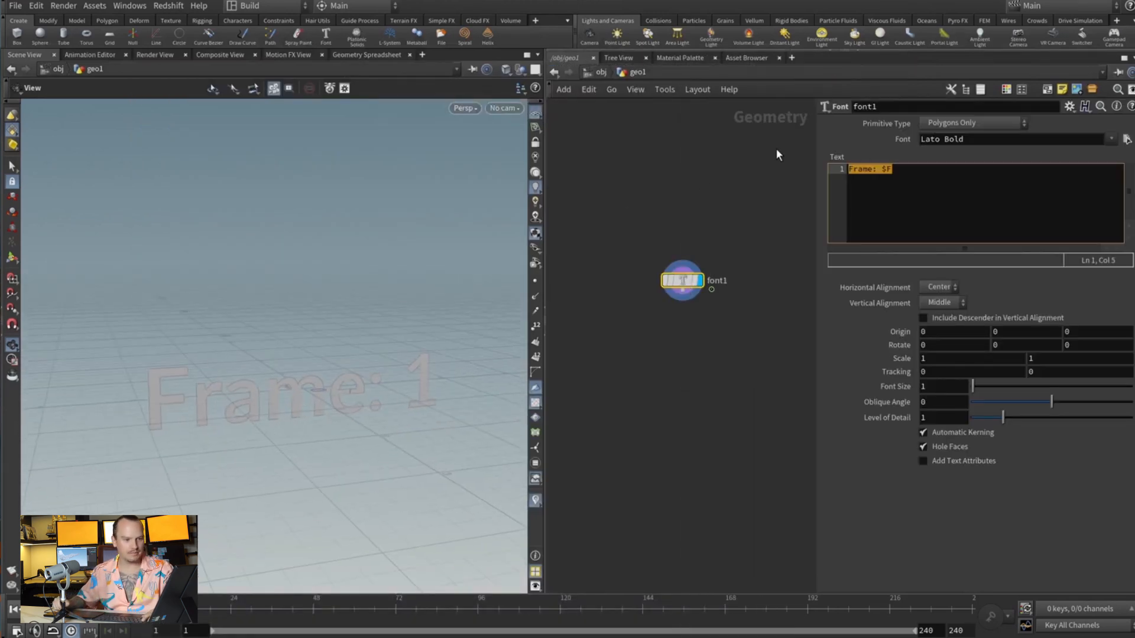
# - Set the Font text to H, rotate it 90° in a Transform, and extrude it
pyautogui.write('H')
pyautogui.write('tra')
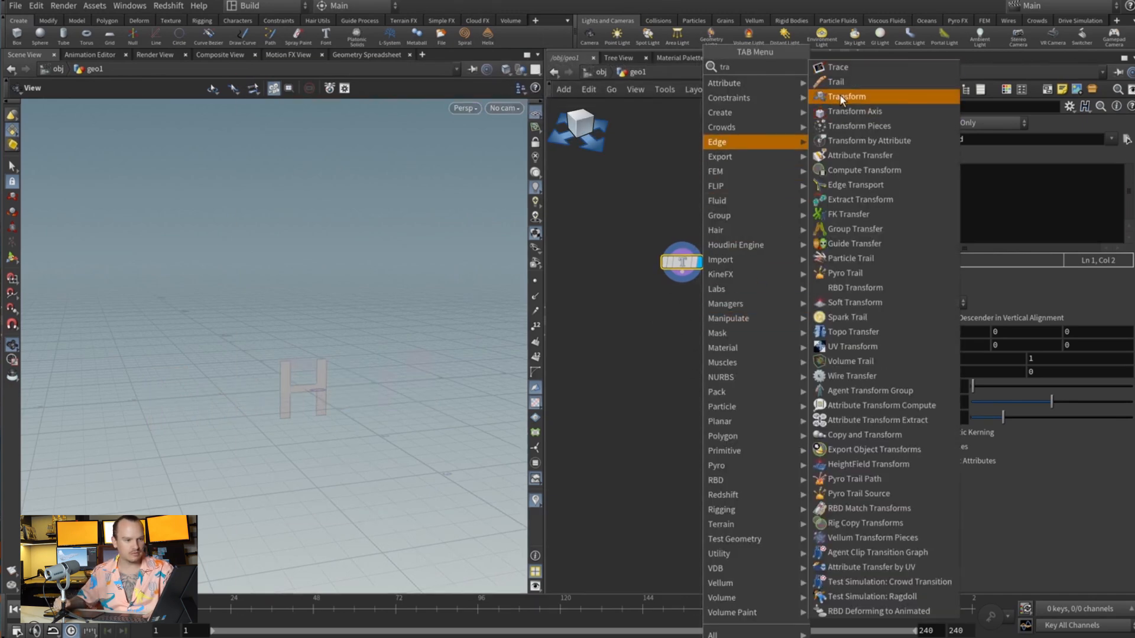
pyautogui.click(844, 96)
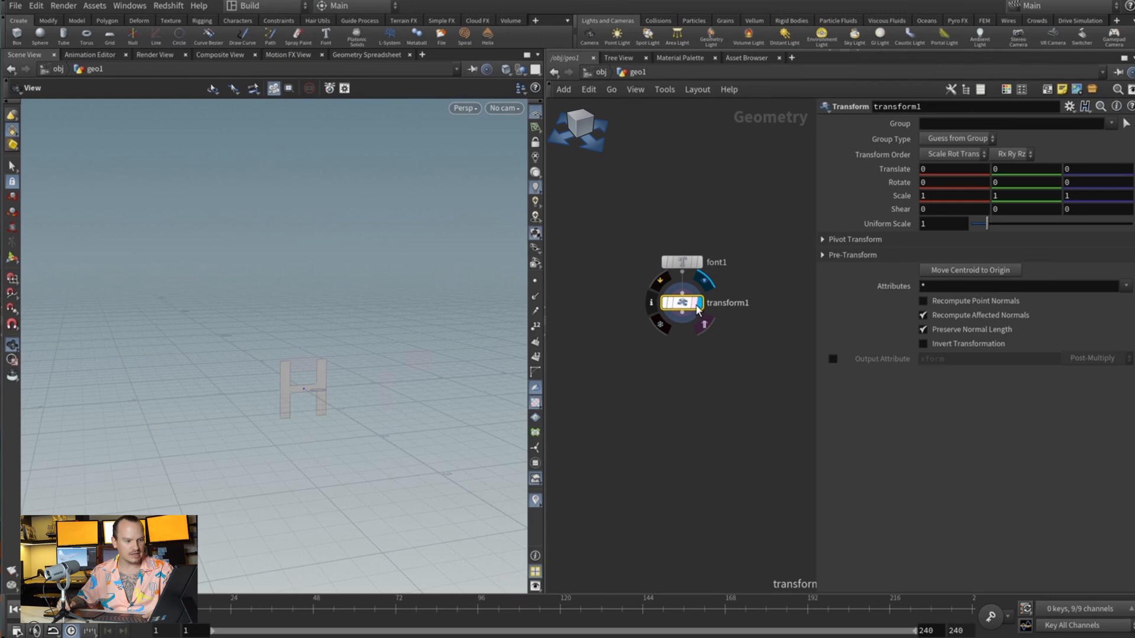
pyautogui.write('90')
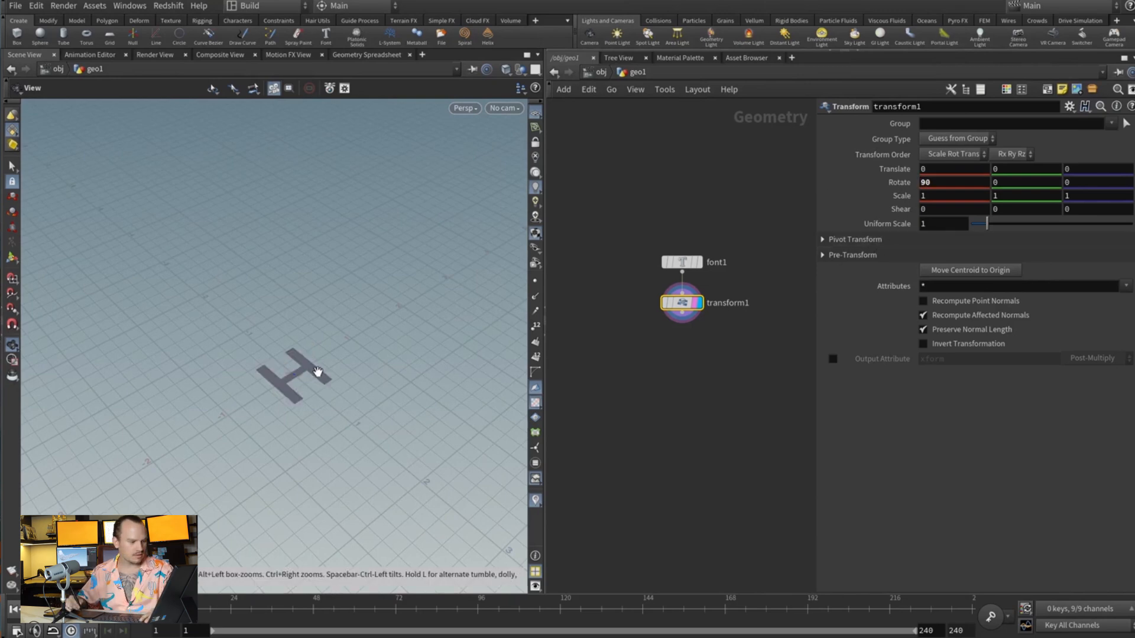
pyautogui.press('Tab')
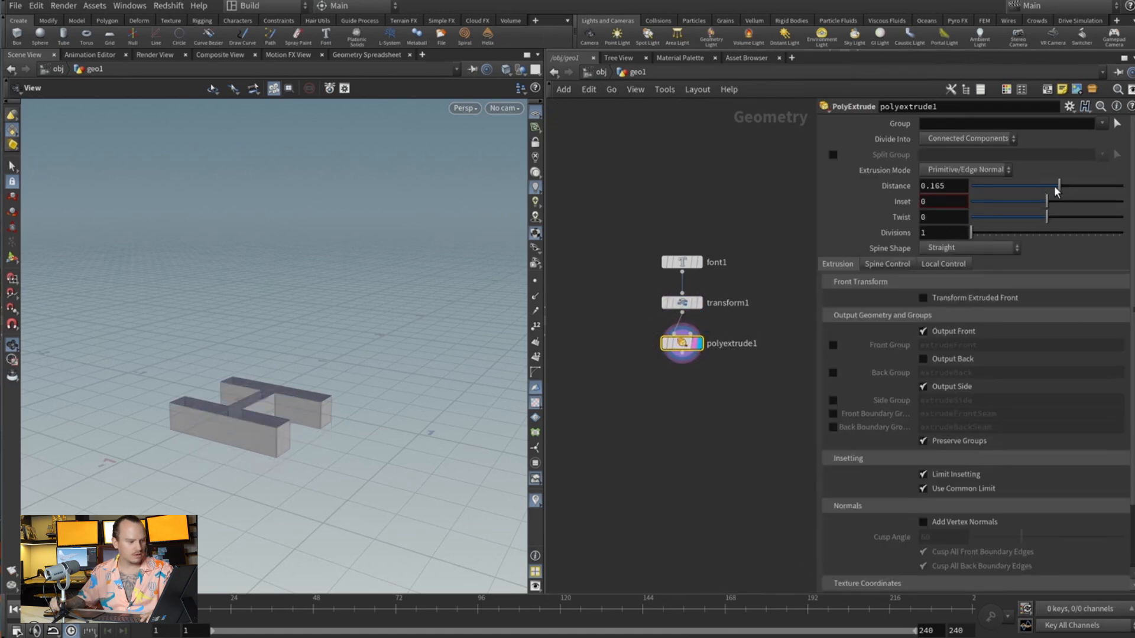
# - Add transform2 after polyextrude1 with Translate Y 0.0825
pyautogui.click(923, 359)
pyautogui.write('tra')
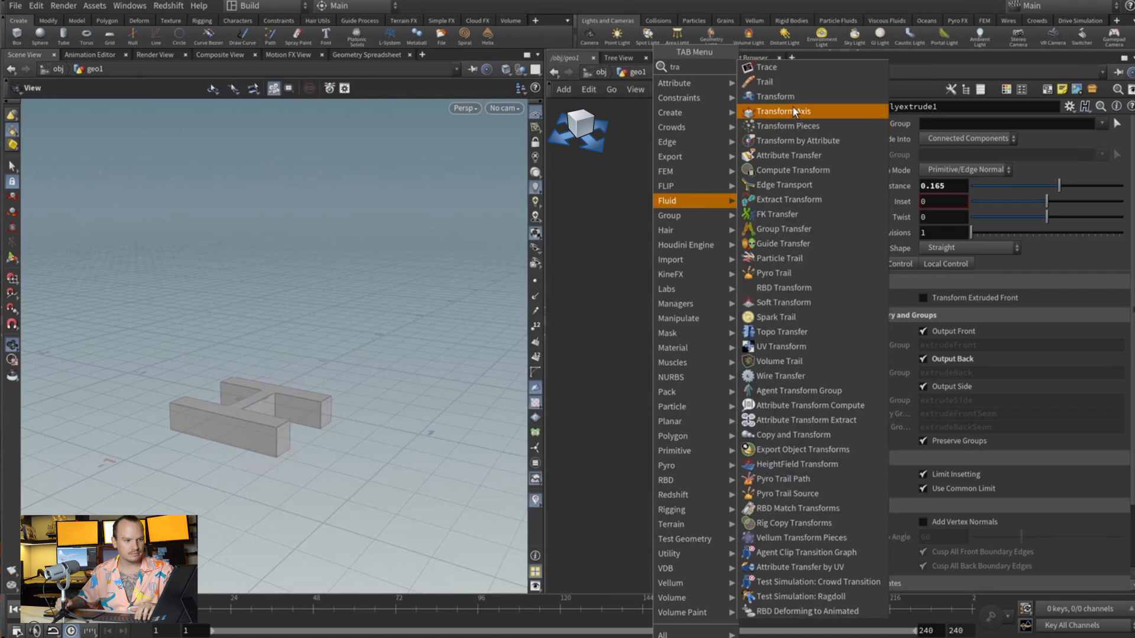
pyautogui.click(775, 97)
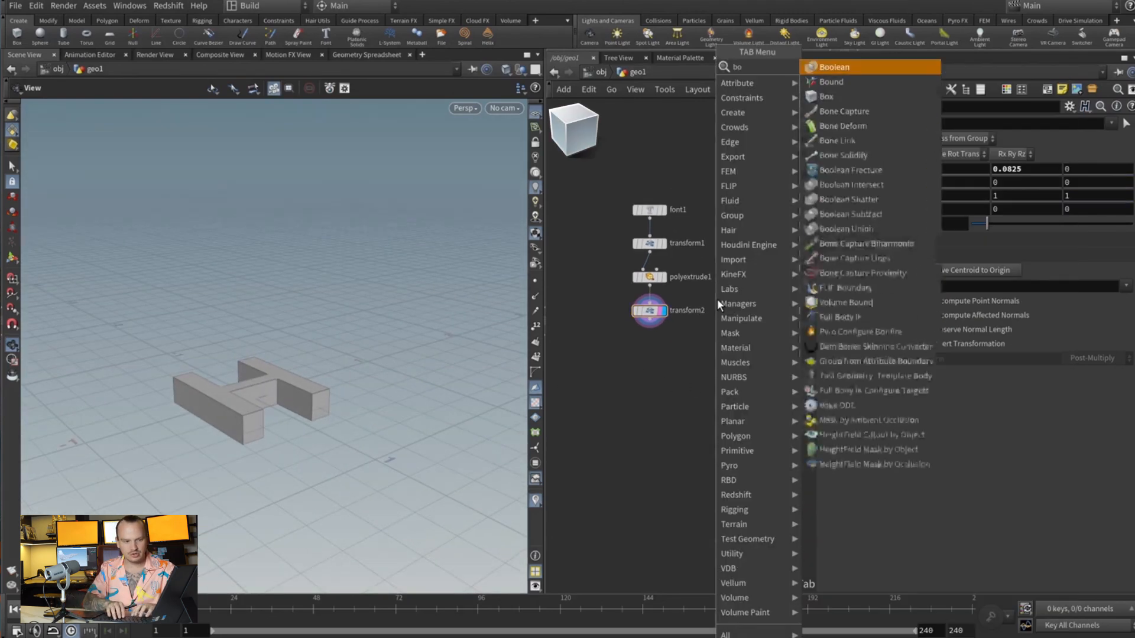
# - Add box1 and raise transform2's Uniform Scale to enlarge the H
pyautogui.click(826, 96)
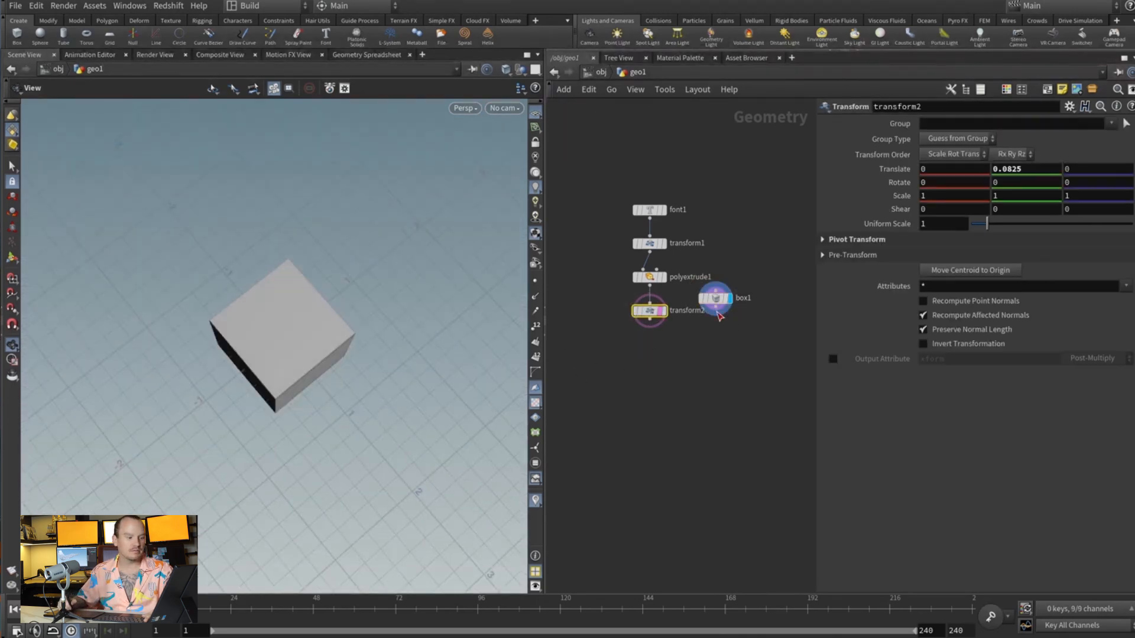
pyautogui.moveTo(988, 224); pyautogui.dragTo(1005, 223)
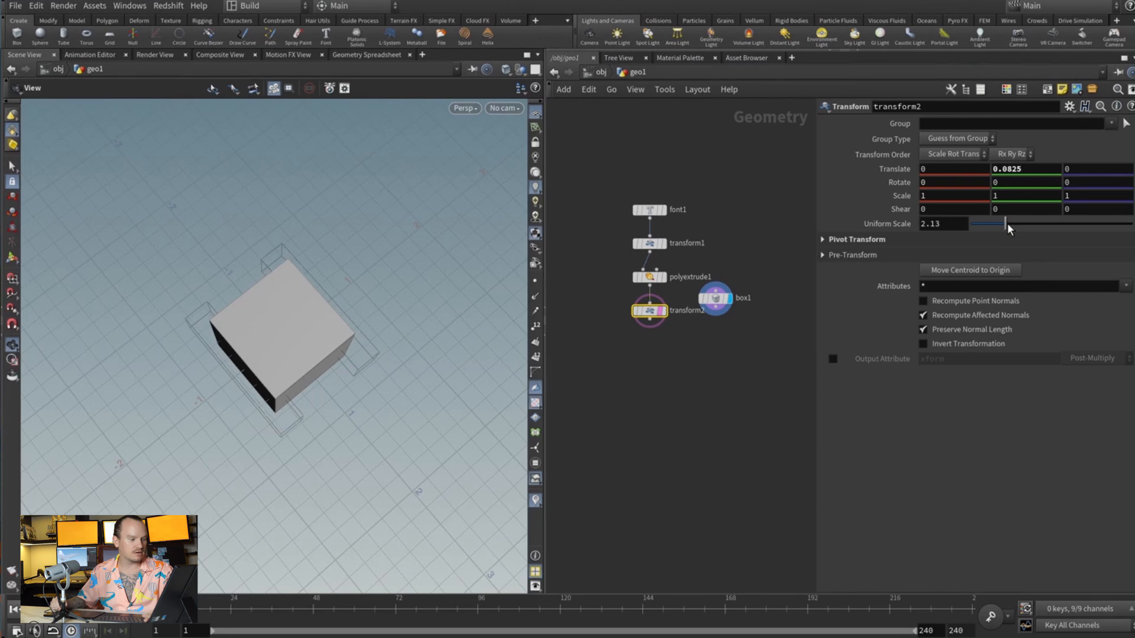
pyautogui.moveTo(1007, 223); pyautogui.dragTo(1017, 224)
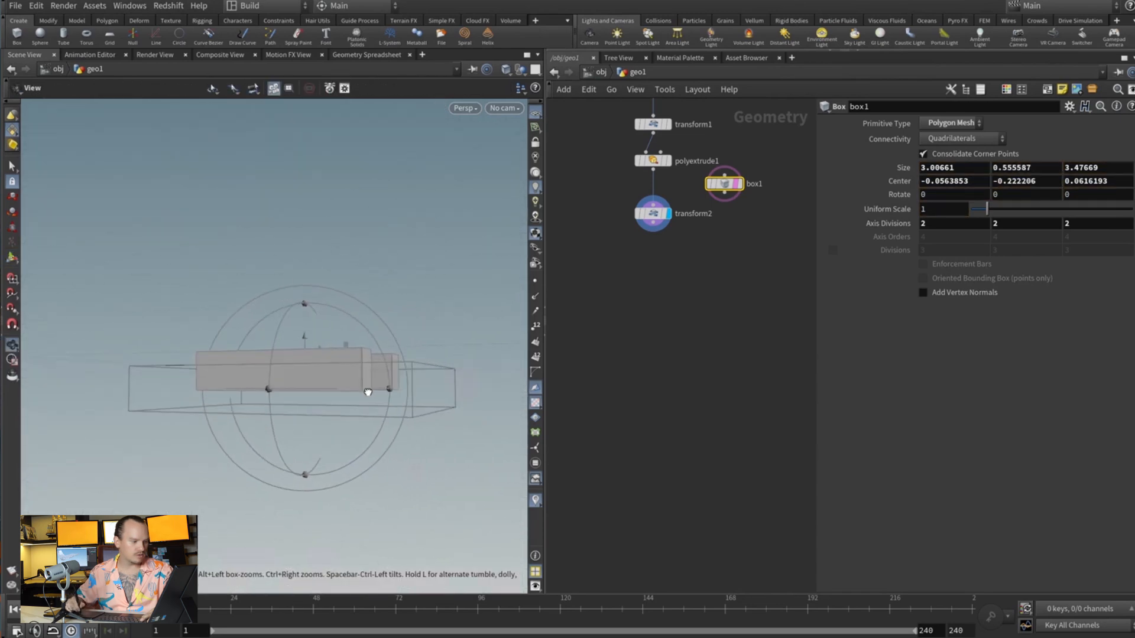
# - Wire box1 and transform2 into a Boolean set to Subtract
pyautogui.moveTo(367, 391); pyautogui.dragTo(315, 242)
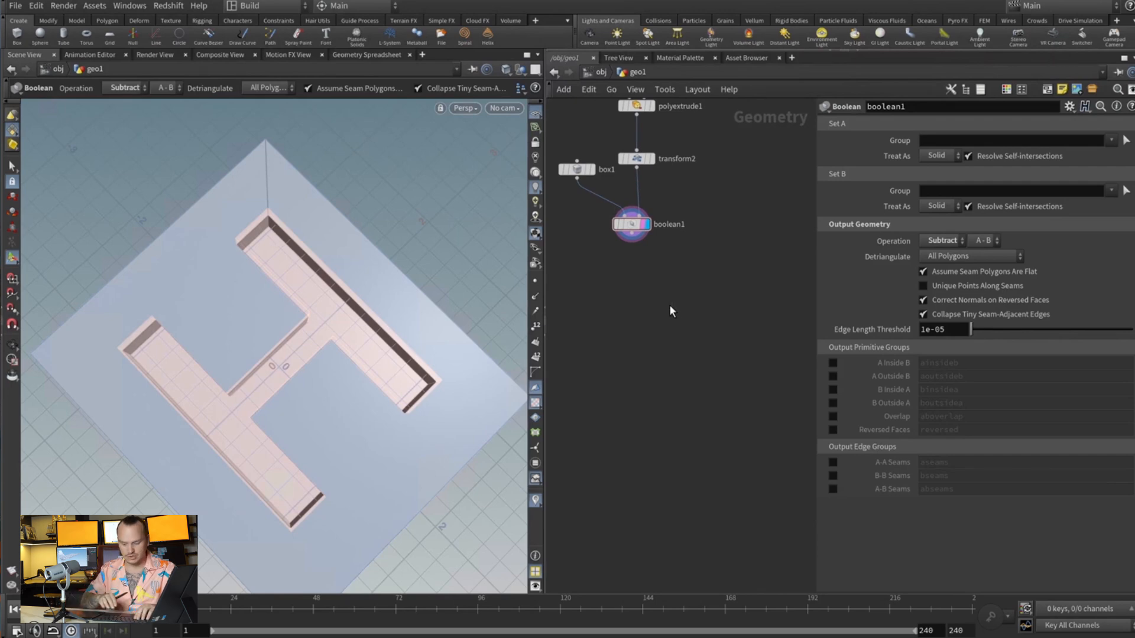
# - Add a Collision Source fed by boolean1
pyautogui.write('collis')
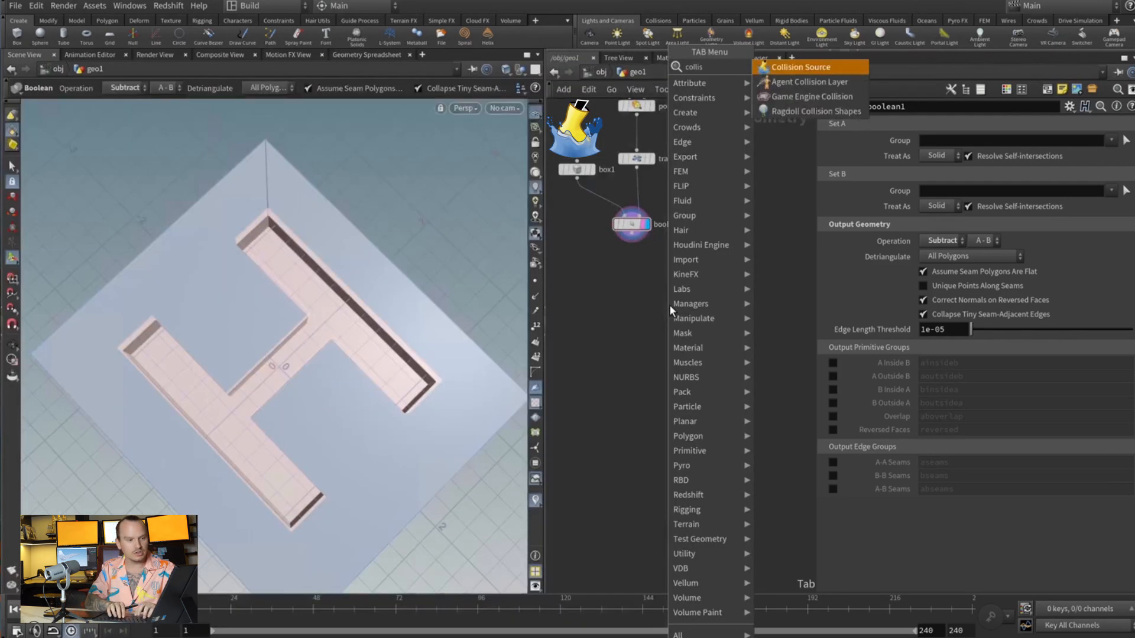
pyautogui.click(800, 67)
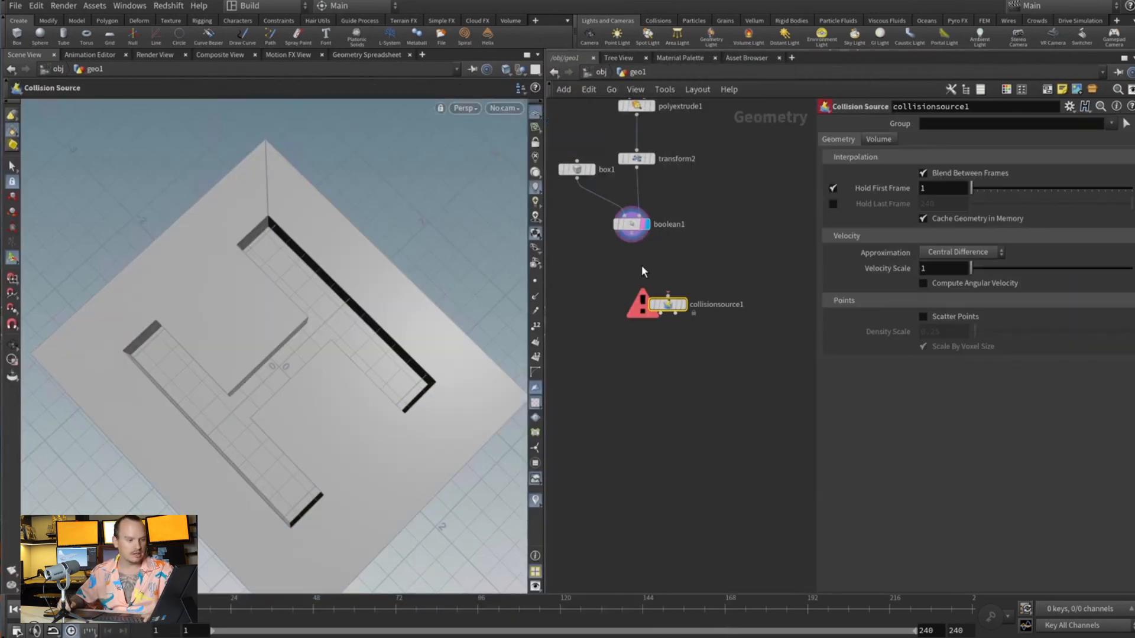
pyautogui.moveTo(666, 304); pyautogui.dragTo(629, 266)
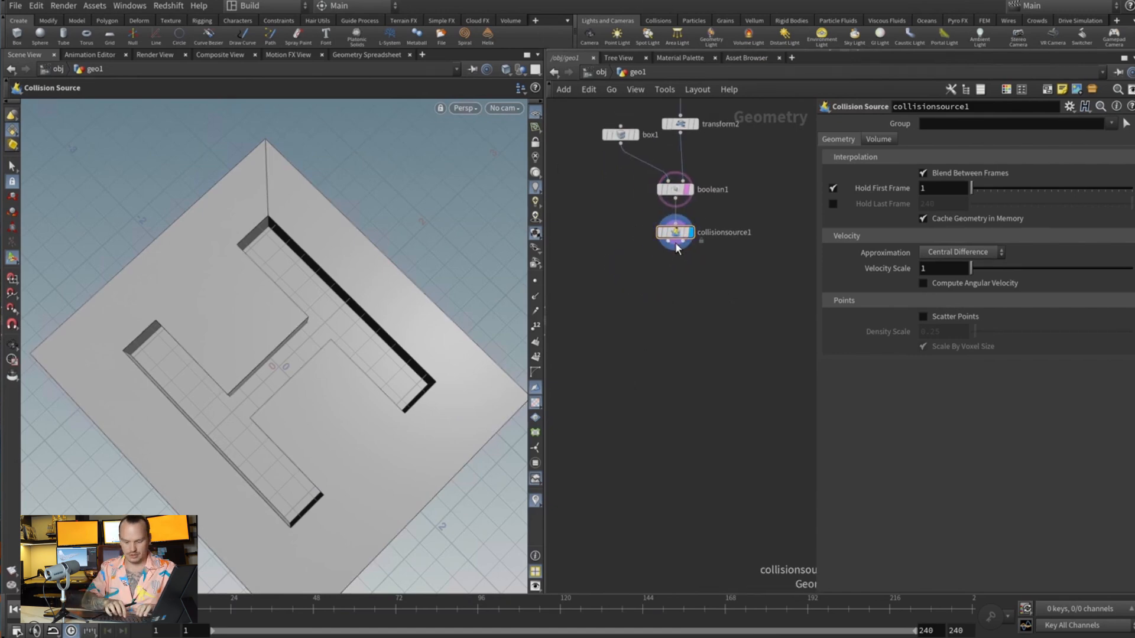
# - Add output nulls named OUT_collision and OUT_collision_vdb below the collision source
pyautogui.click(676, 268)
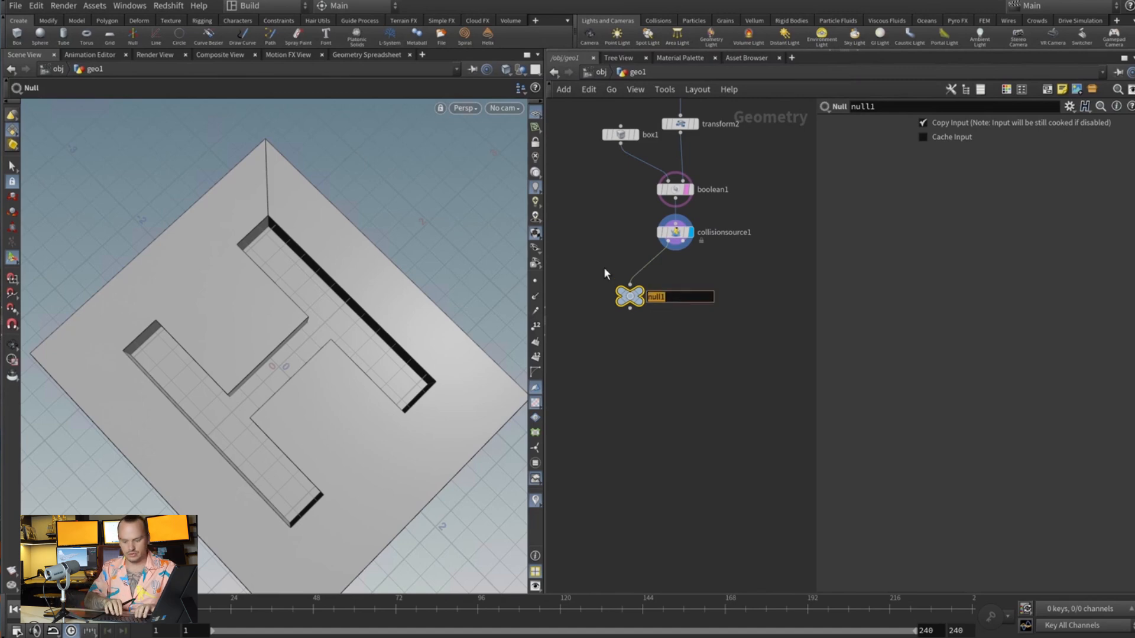
pyautogui.write('OUT_collision')
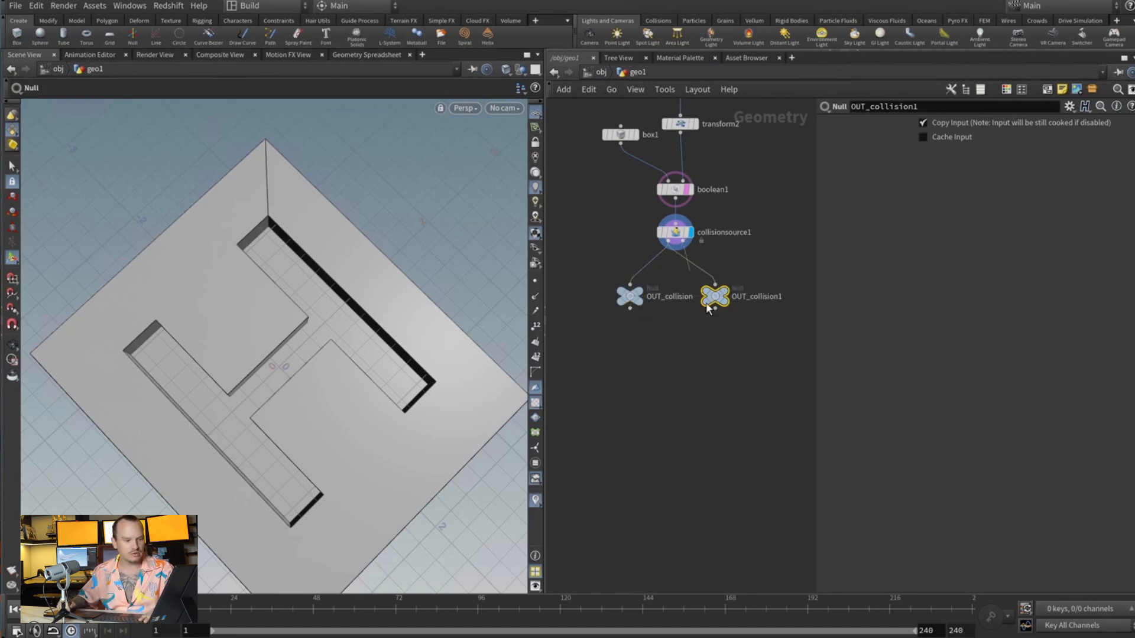
pyautogui.doubleClick(741, 296)
pyautogui.write('_vdb')
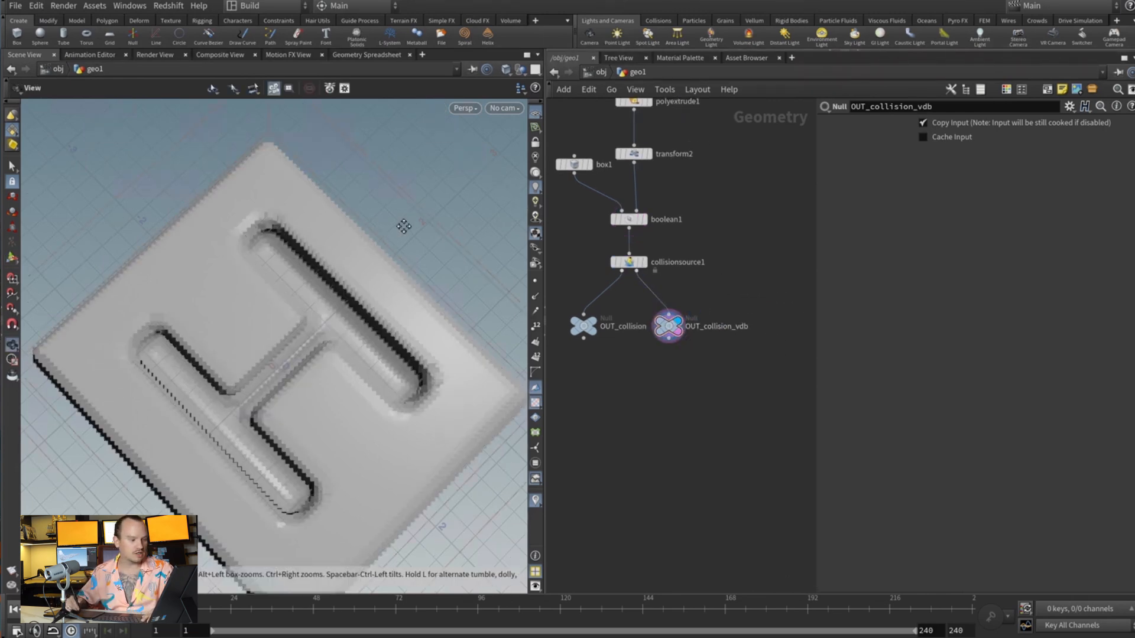
# - Set collisionsource1's Volume Voxel Size to 0.02
pyautogui.click(629, 262)
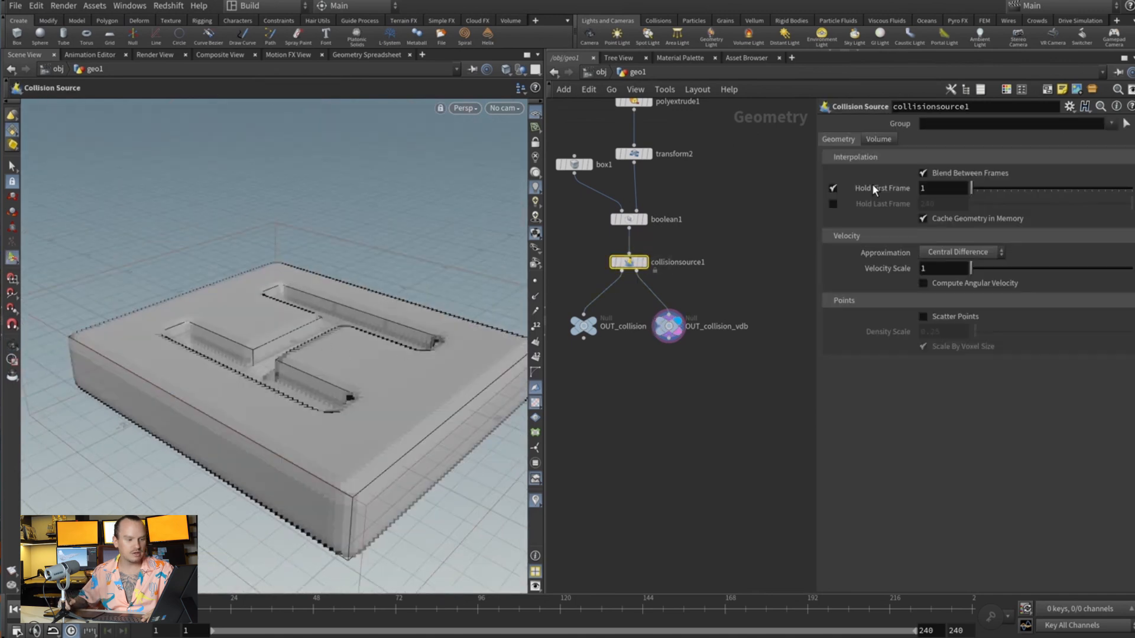
pyautogui.click(878, 139)
pyautogui.write('.')
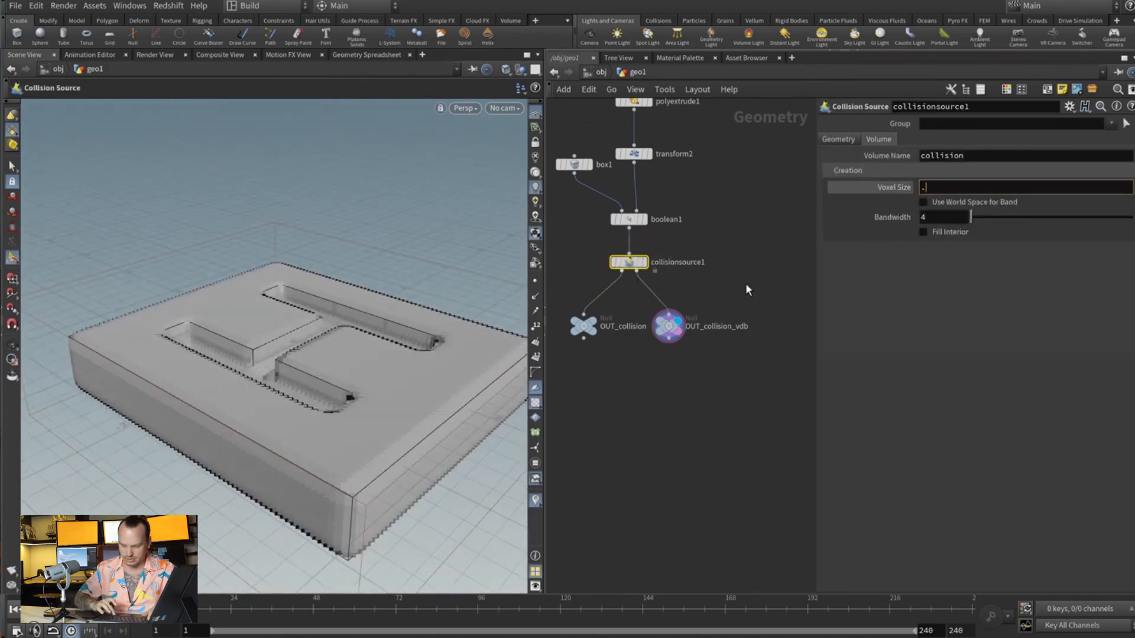
pyautogui.write('0.02')
pyautogui.write('tra')
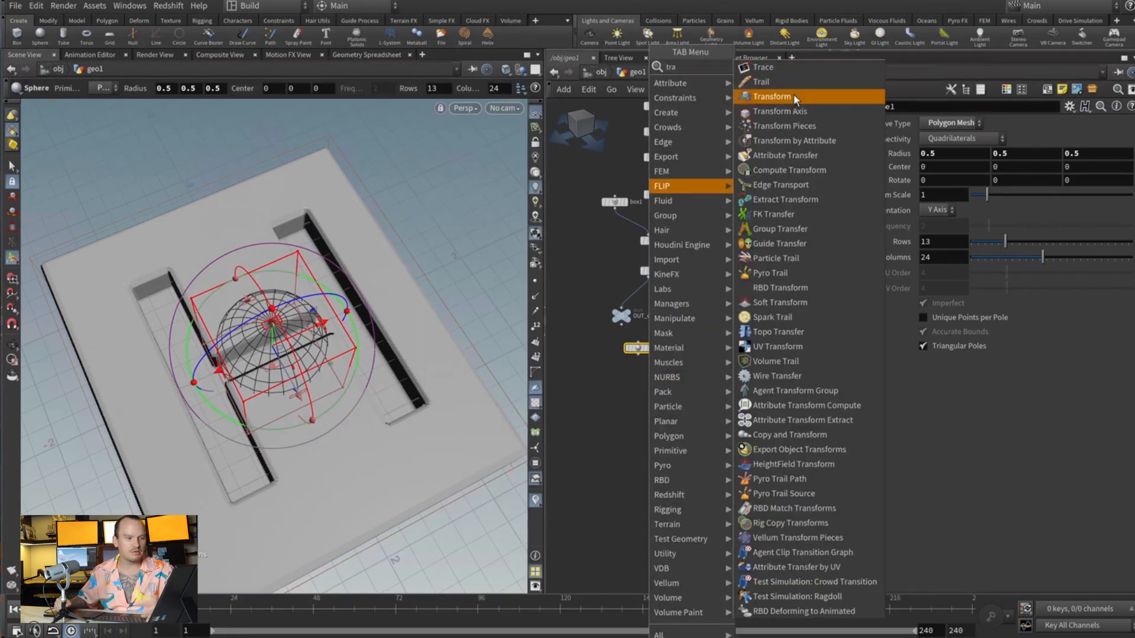
# - Scale sphere1 to about 0.27 and raise it, then add flipsource1 after it
pyautogui.click(771, 97)
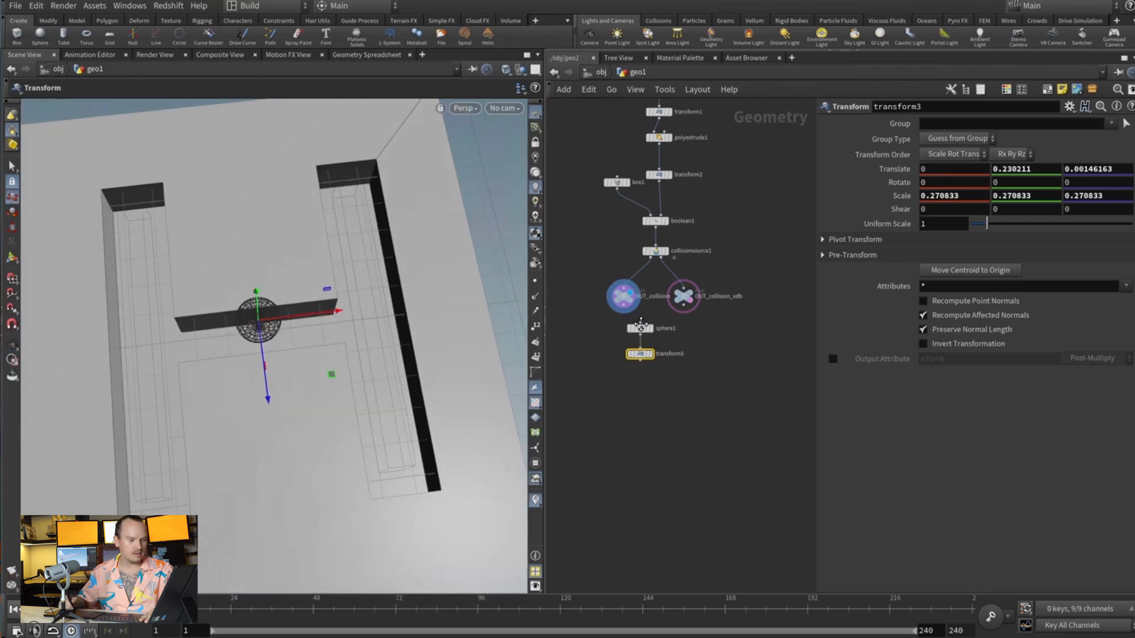
pyautogui.press('Tab')
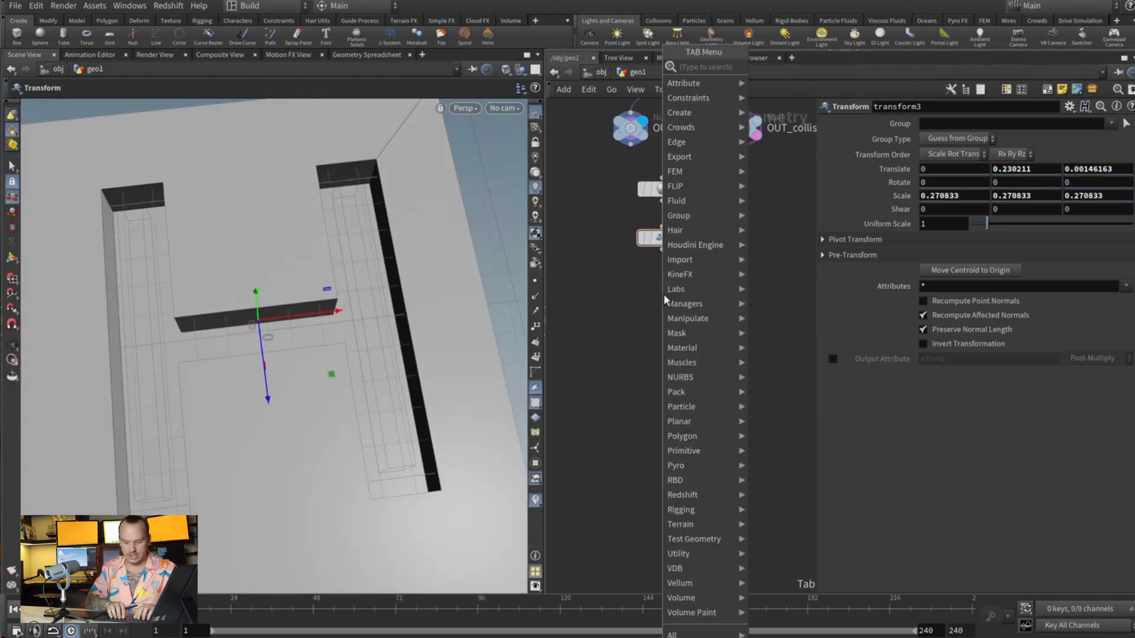
pyautogui.write('do')
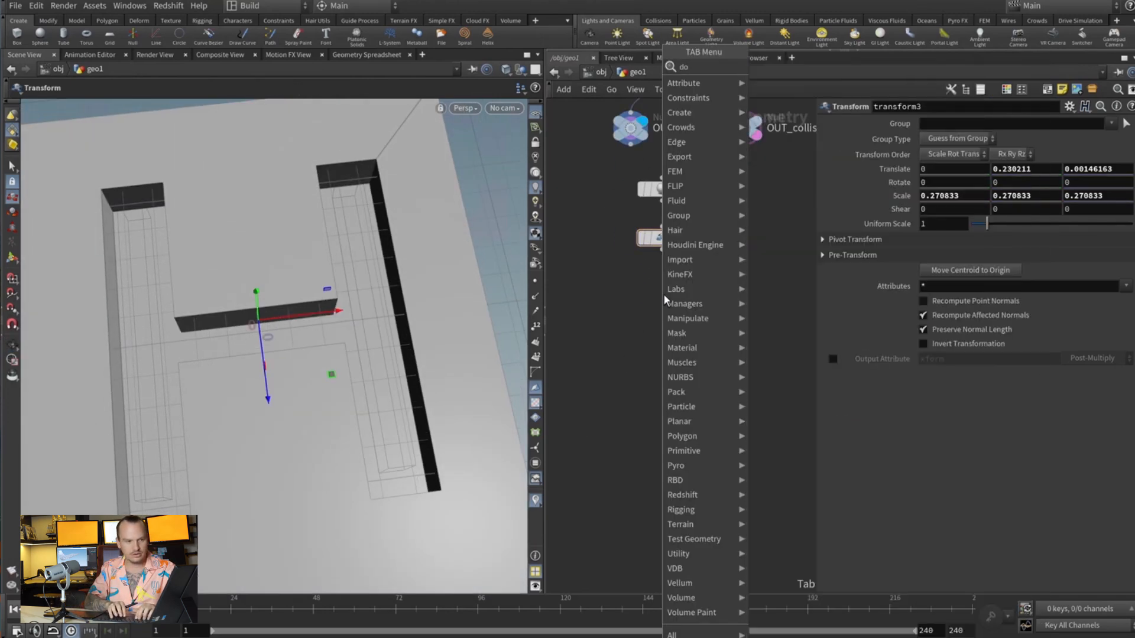
pyautogui.click(661, 293)
pyautogui.write('nu')
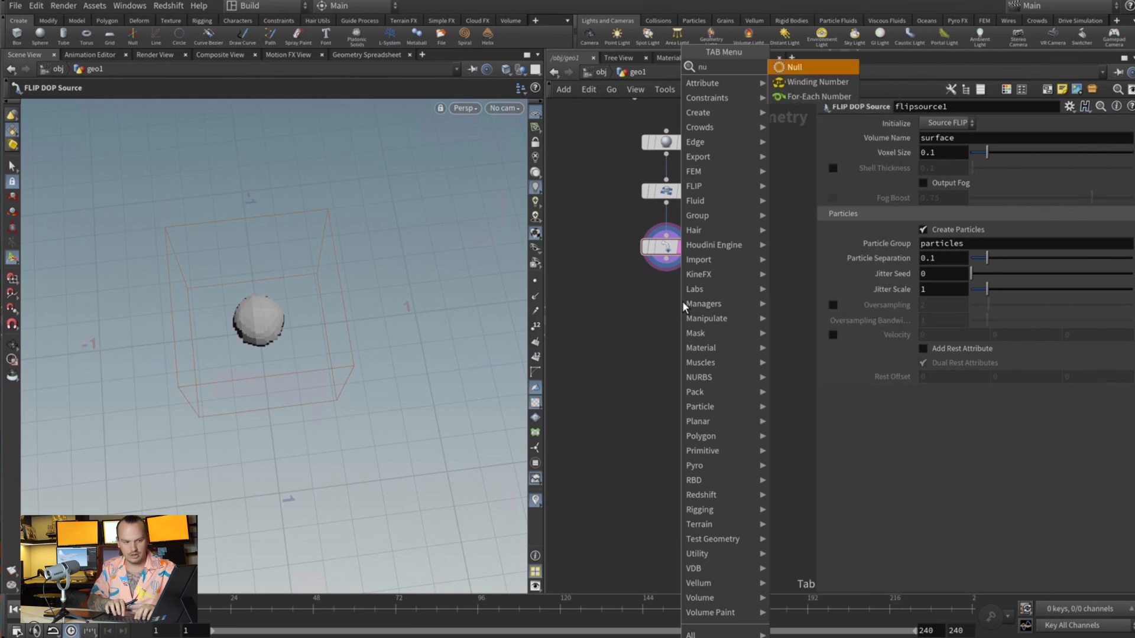
# - Rename the null after the FLIP source to OUT_source
pyautogui.click(791, 67)
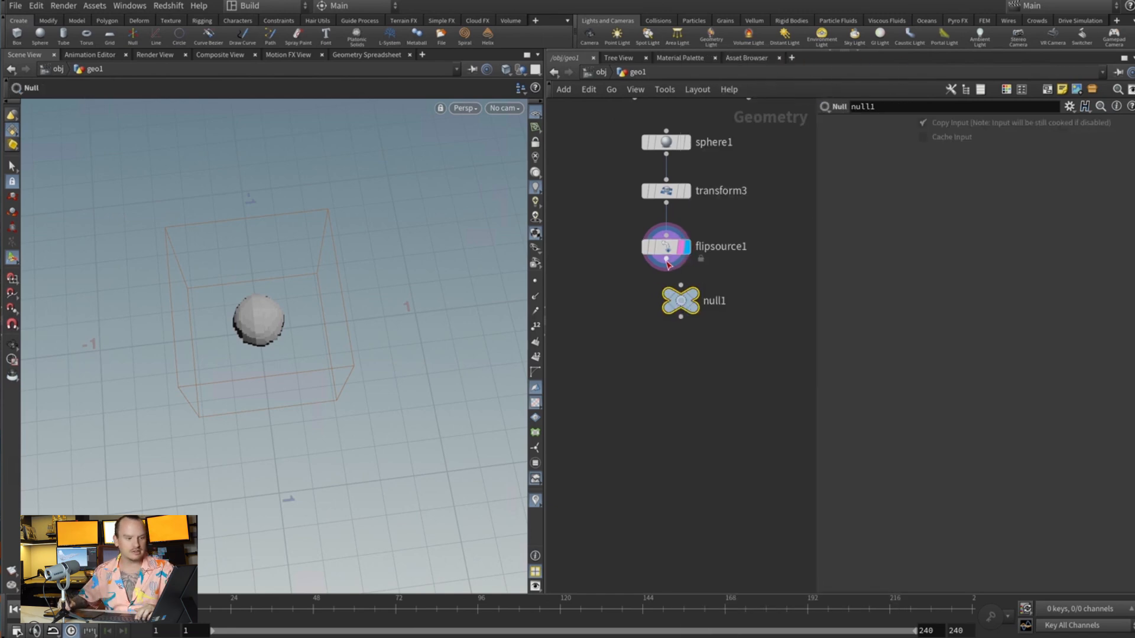
pyautogui.doubleClick(713, 301)
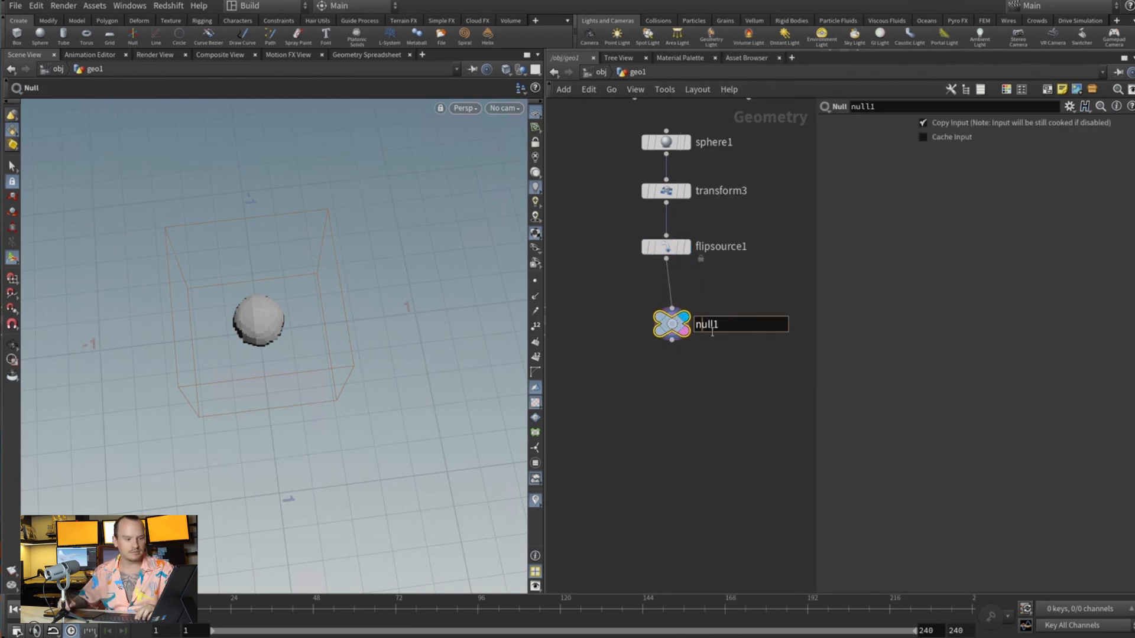
pyautogui.write('OUT_source')
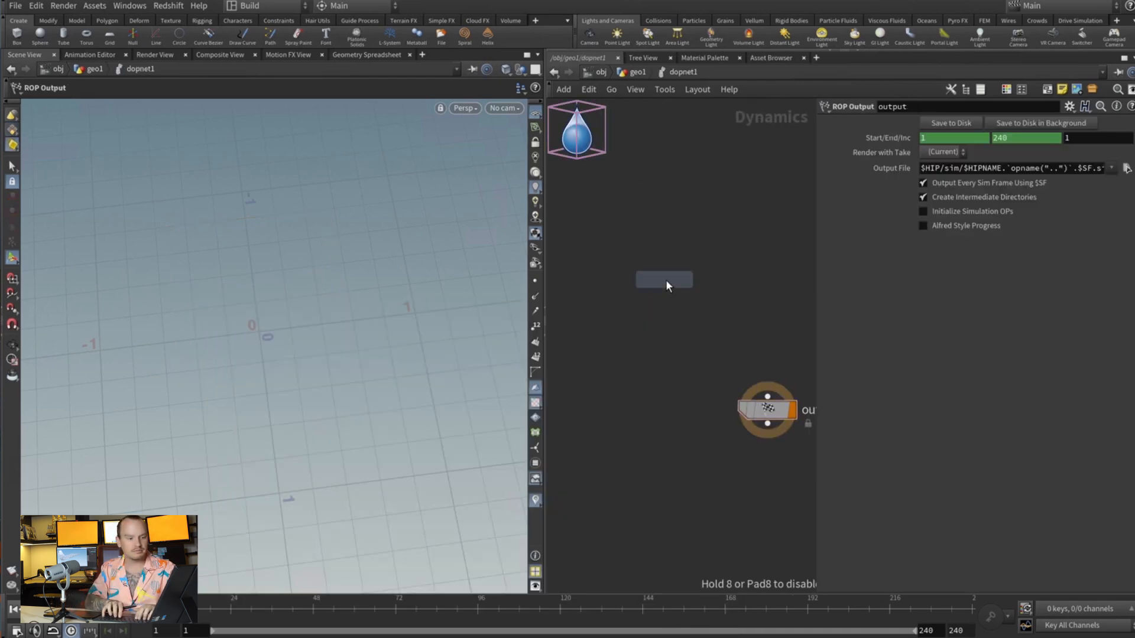
# - Place a FLIP Object and FLIP Solver in dopnet1, wired to the output
pyautogui.click(663, 281)
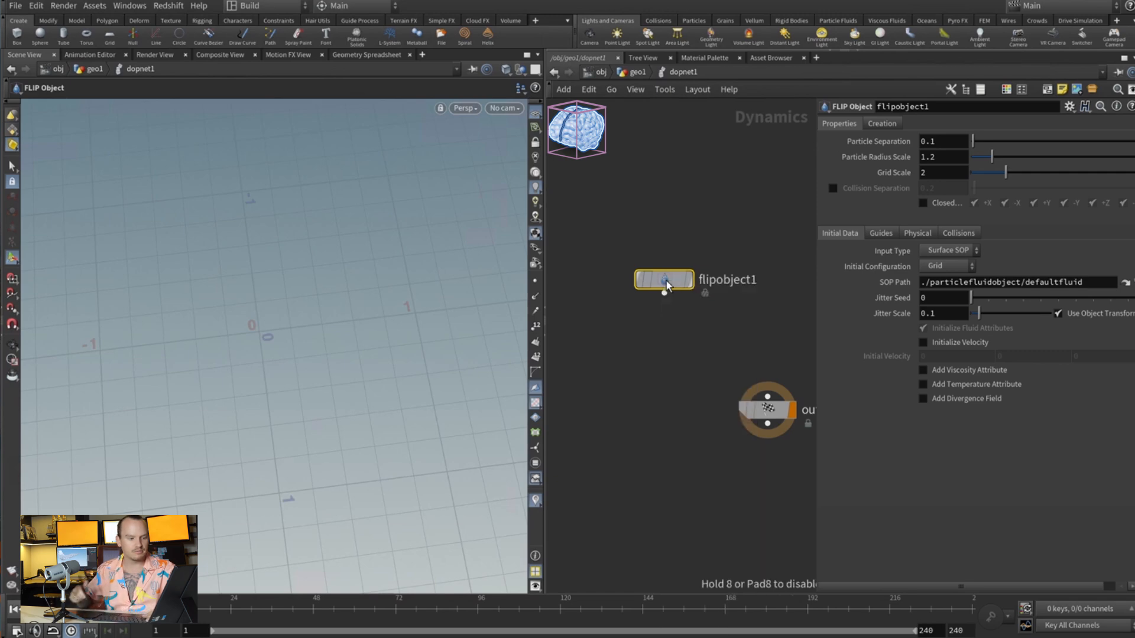
pyautogui.click(726, 408)
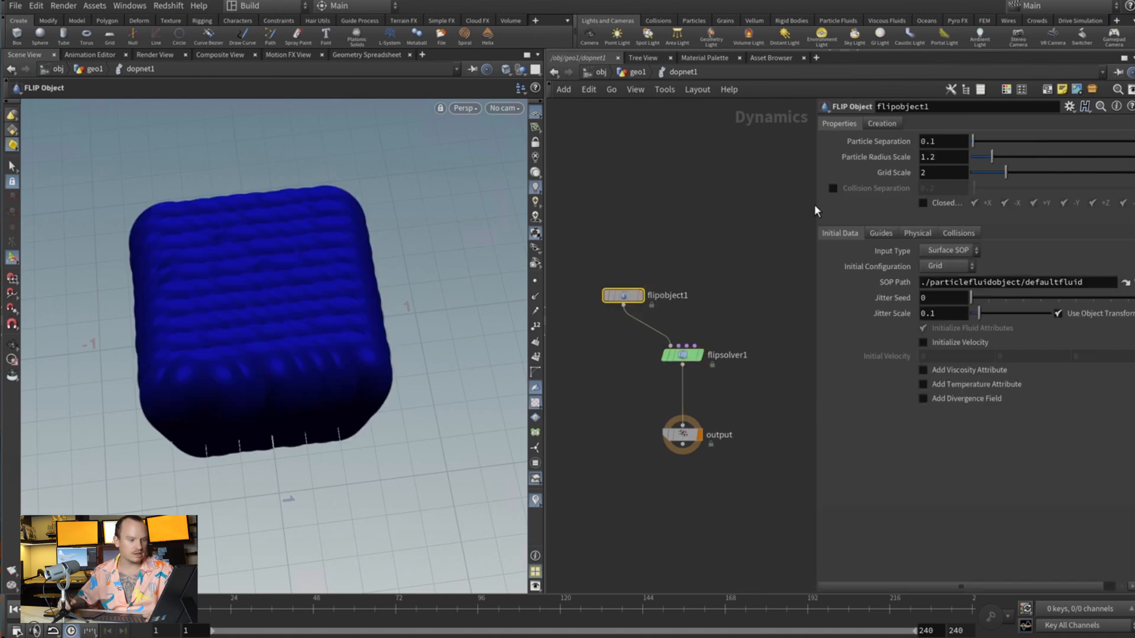
pyautogui.click(948, 251)
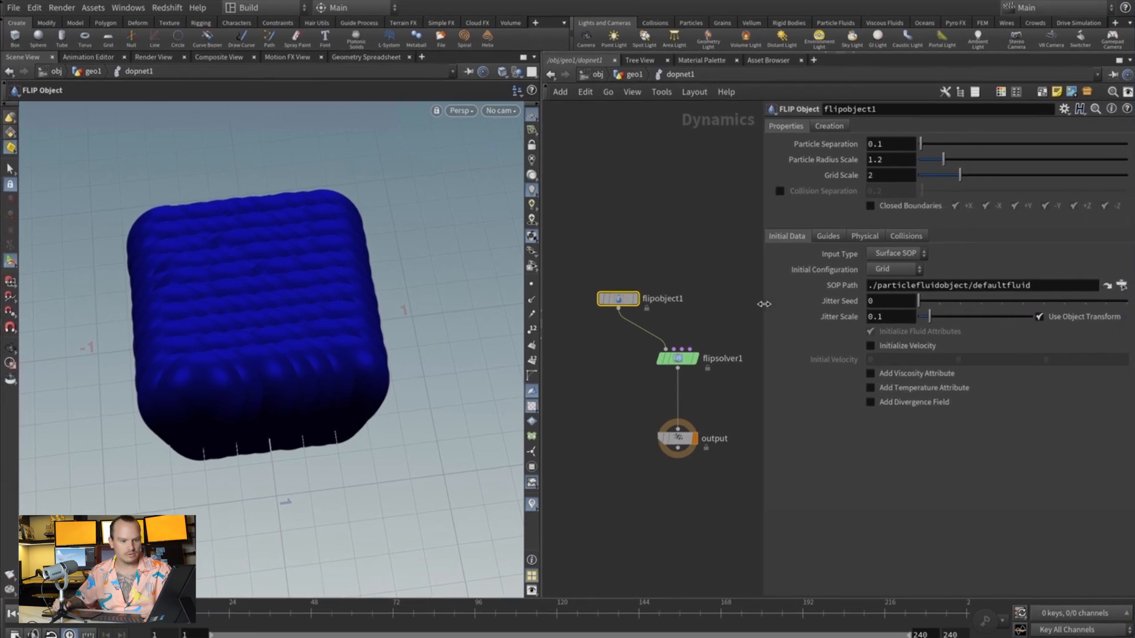
# - Set flipobject1 to Particle Field input from ../../OUT_source and show particle visualization options
pyautogui.click(1107, 284)
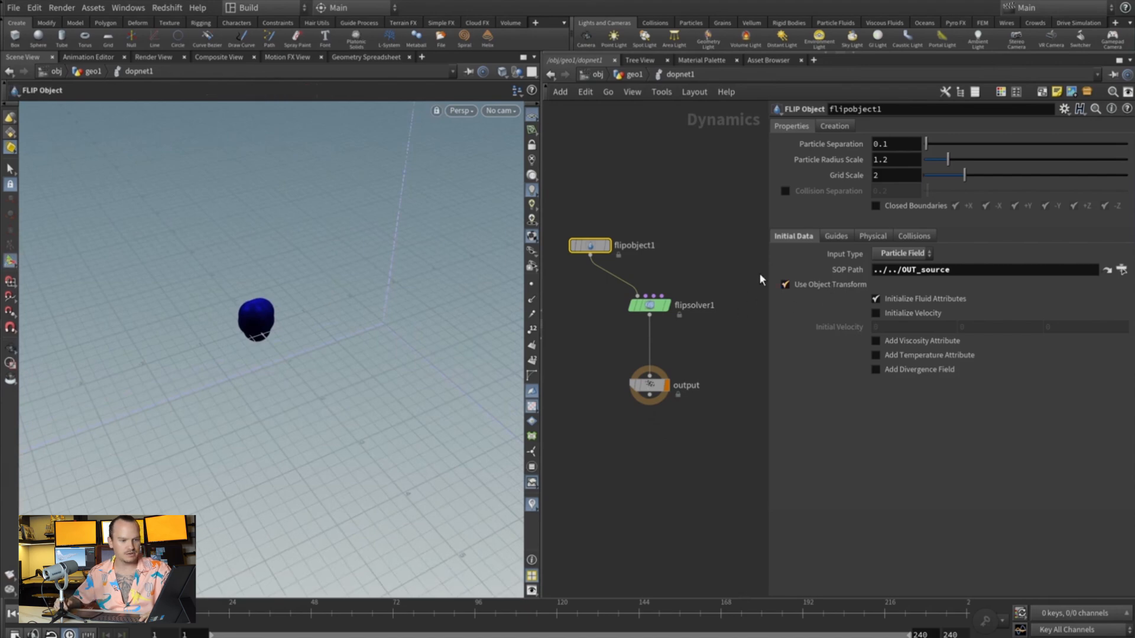
pyautogui.click(820, 255)
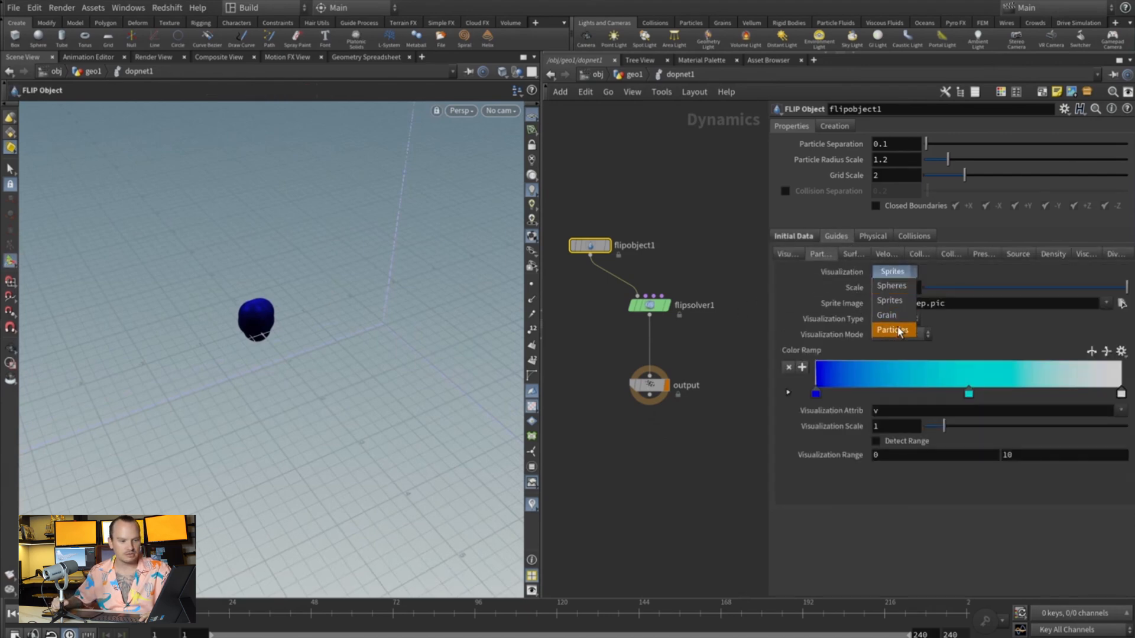
# - Display the FLIP fluid guide as speed-colored particles
pyautogui.click(893, 330)
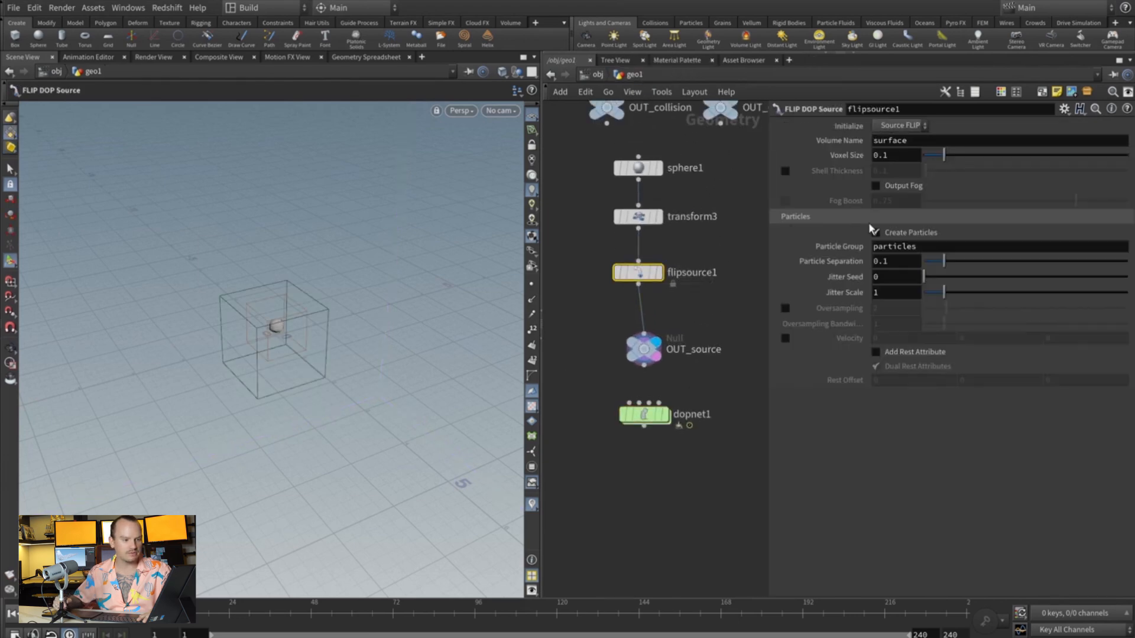
pyautogui.moveTo(821, 261)
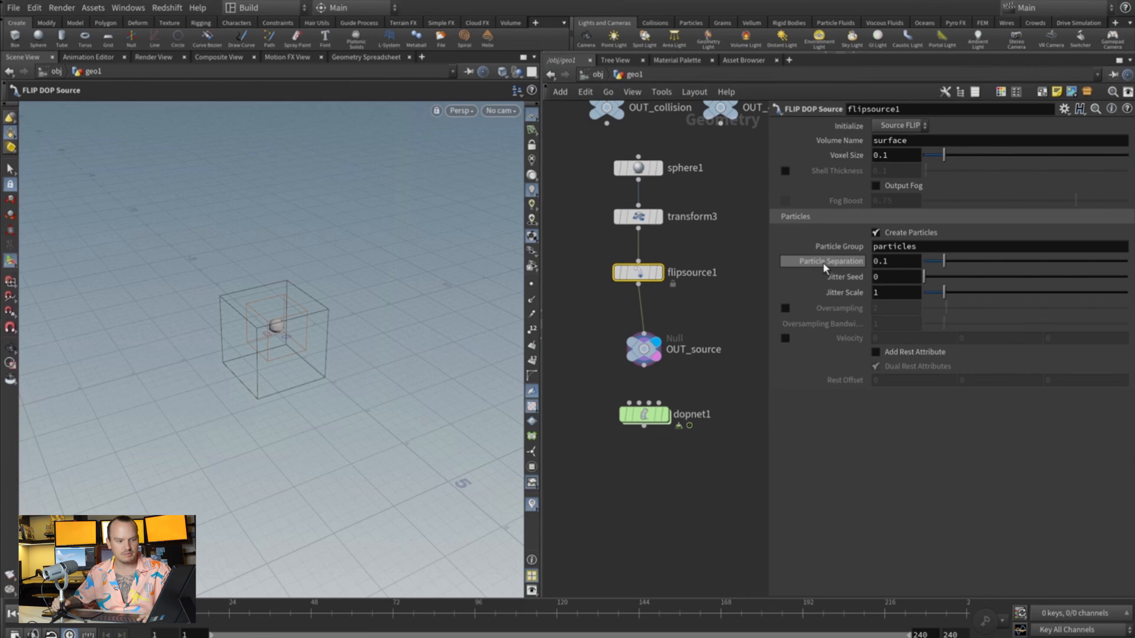
# - Link the source's particle separation to flipobject1's and reduce it to 0.01, then 0.02
pyautogui.rightClick(823, 261)
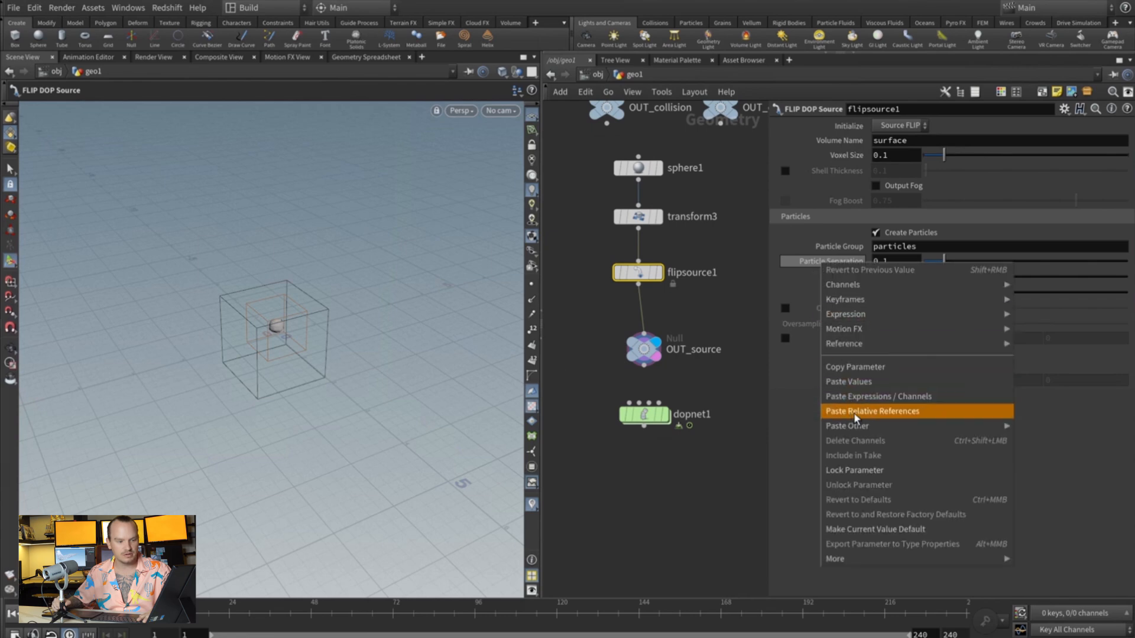
pyautogui.click(872, 411)
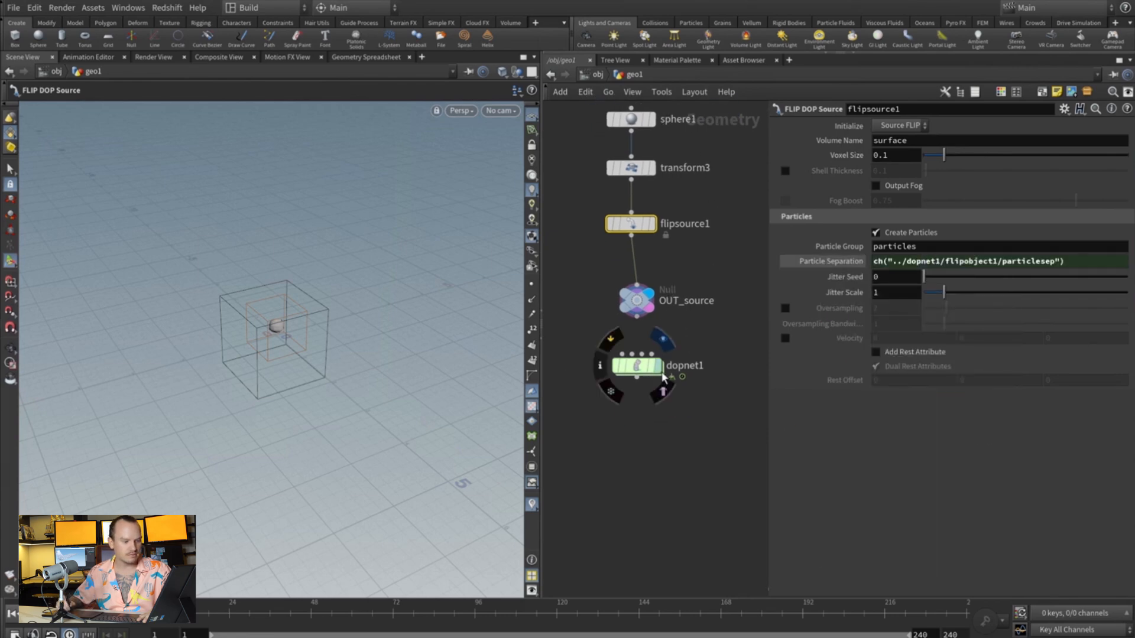
pyautogui.doubleClick(635, 366)
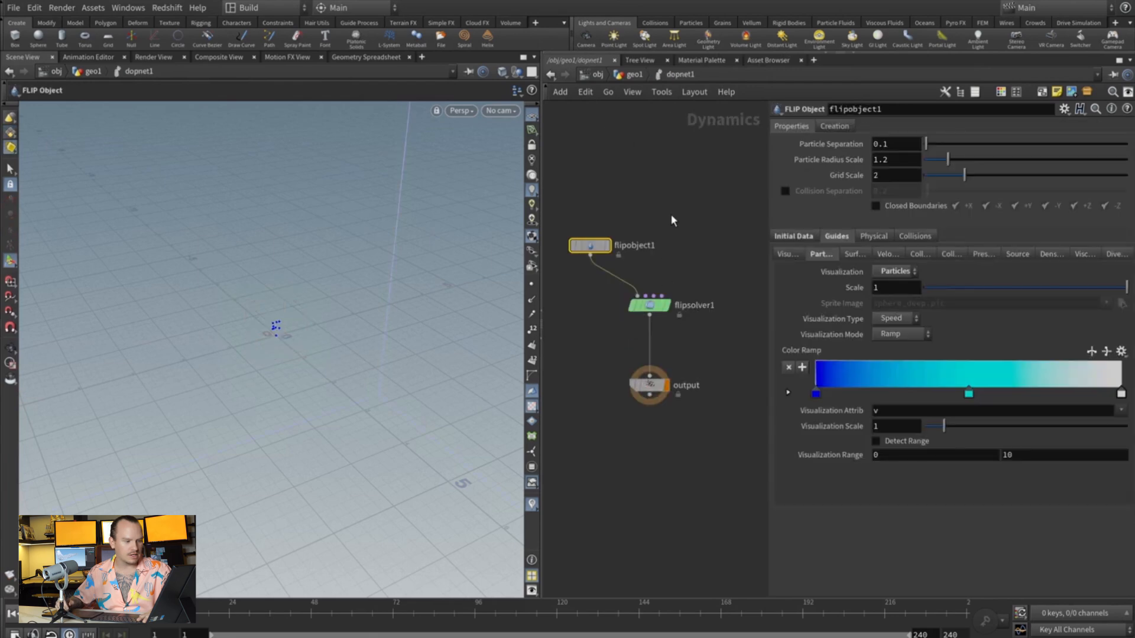
pyautogui.click(896, 143)
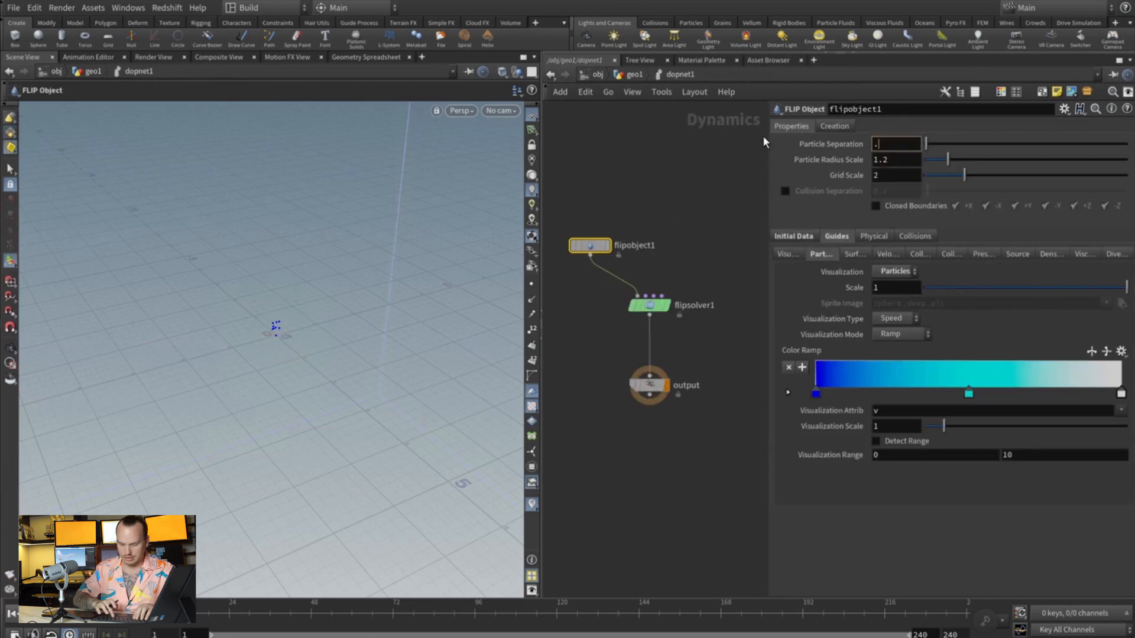
pyautogui.write('.01')
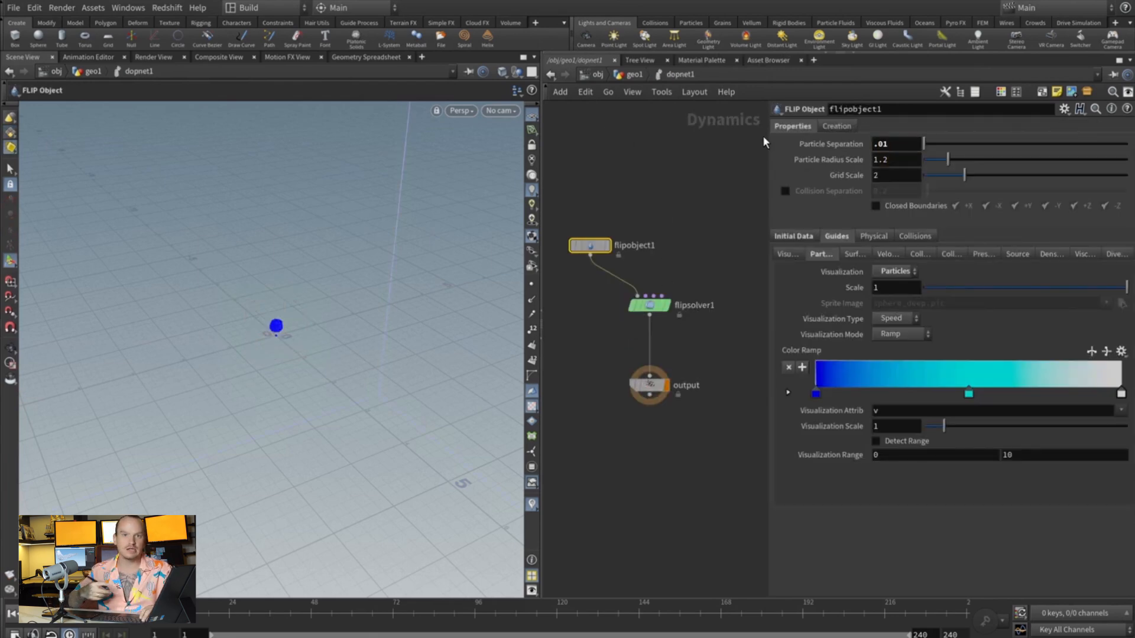
pyautogui.click(896, 144)
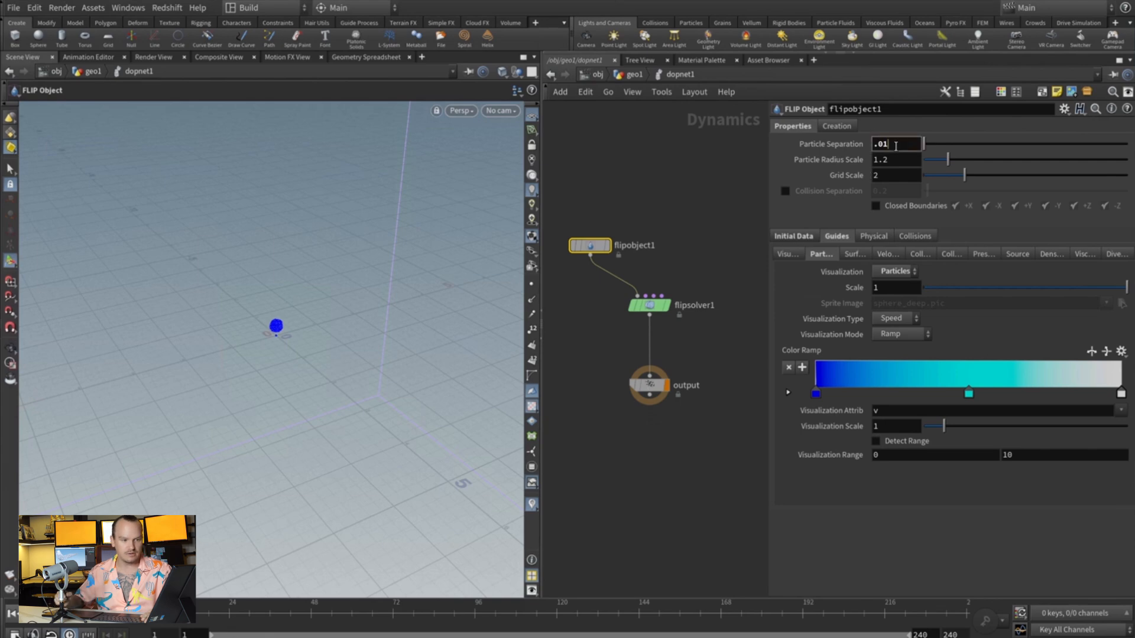
pyautogui.write('.02')
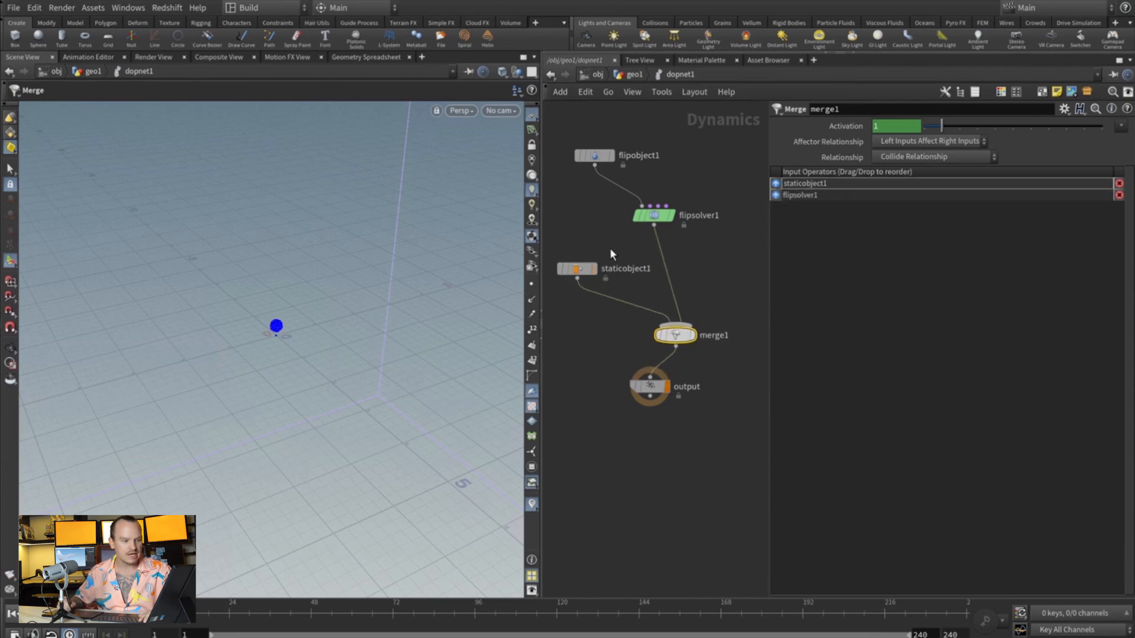
# - Select the Static Object reading /obj/geo1/OUT_collision as the collider
pyautogui.click(577, 269)
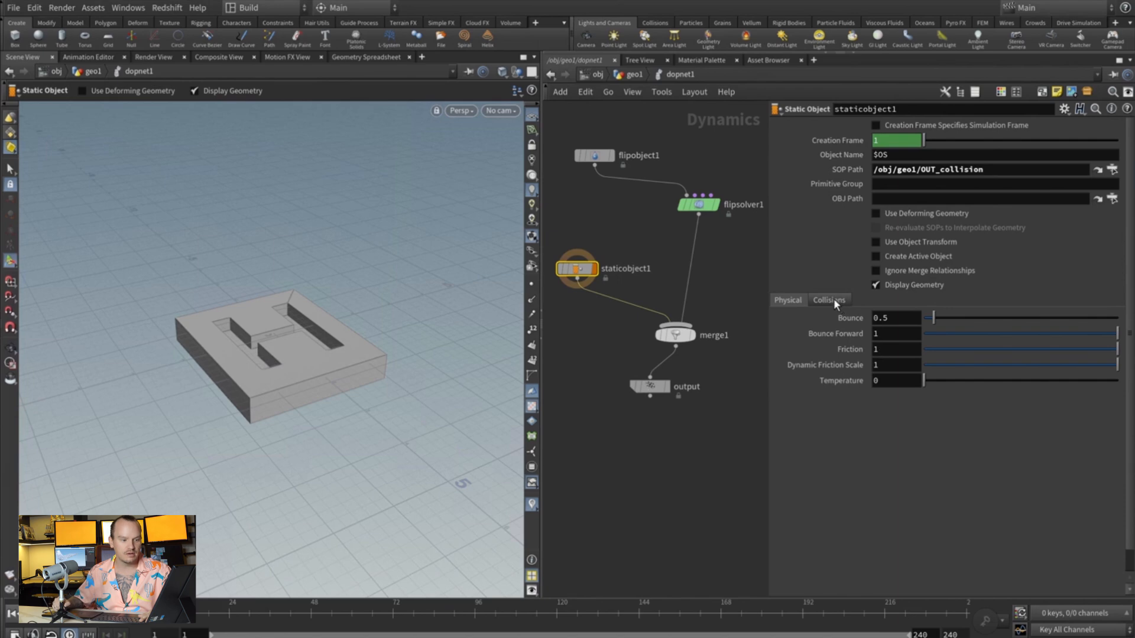
# - Give the static object Volume Sample collisions from OUT_collision_vdb with the collision guide shown
pyautogui.click(829, 299)
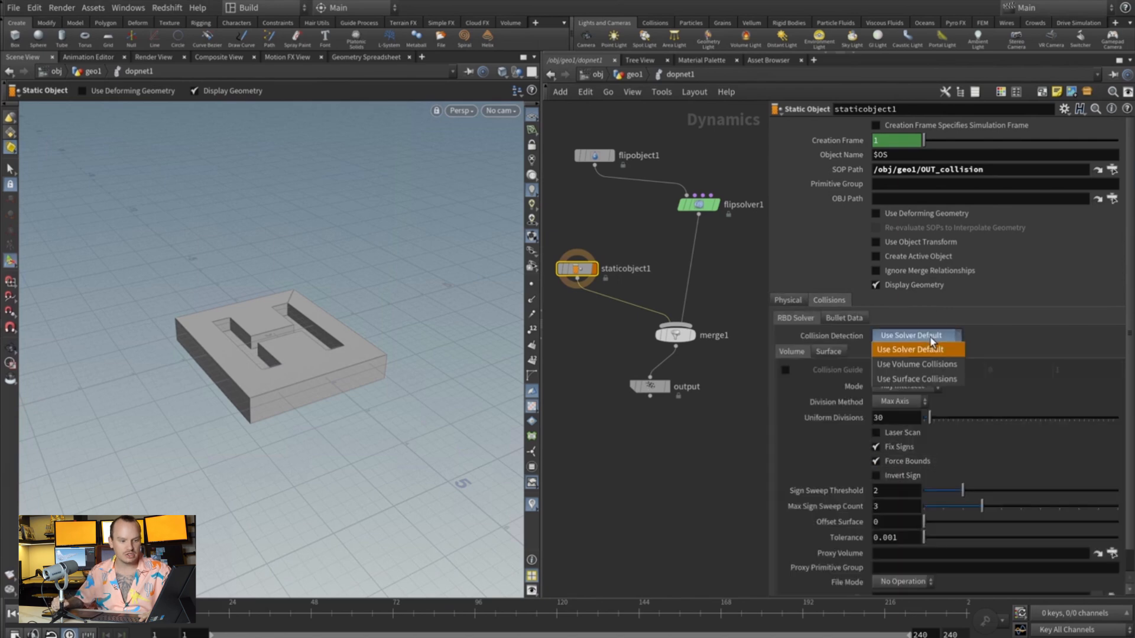
pyautogui.click(917, 364)
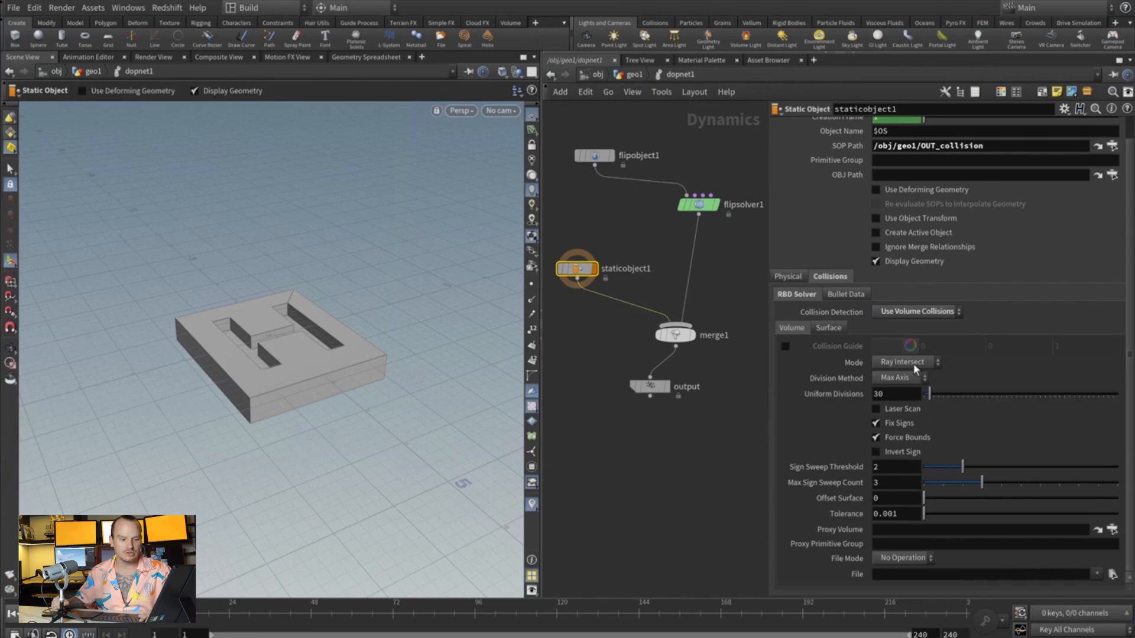
pyautogui.click(907, 362)
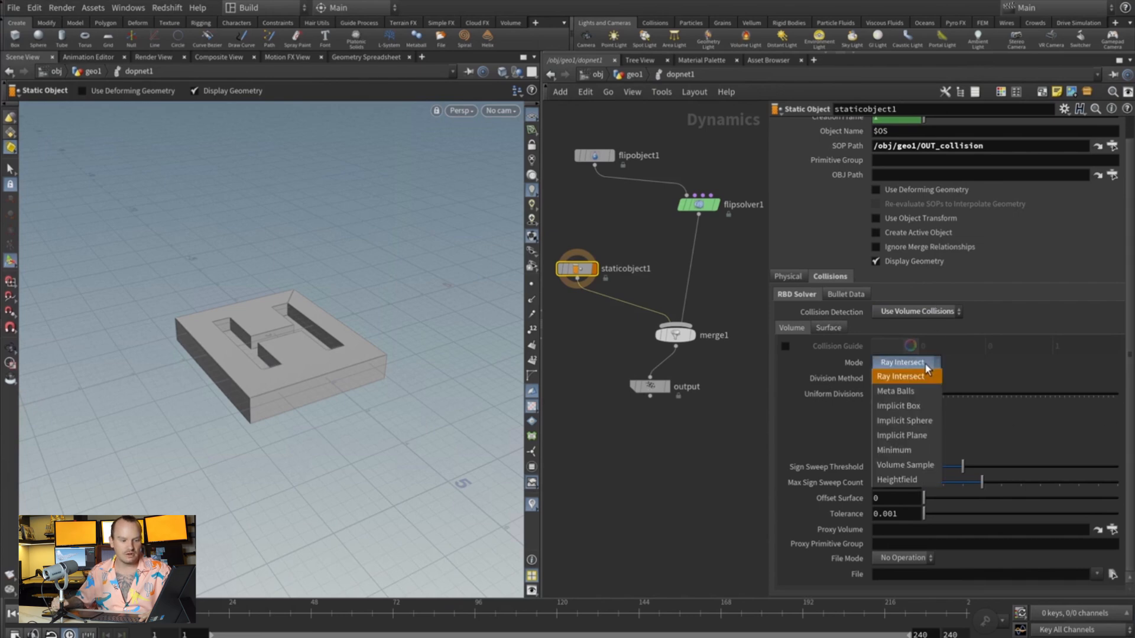
pyautogui.moveTo(905, 465)
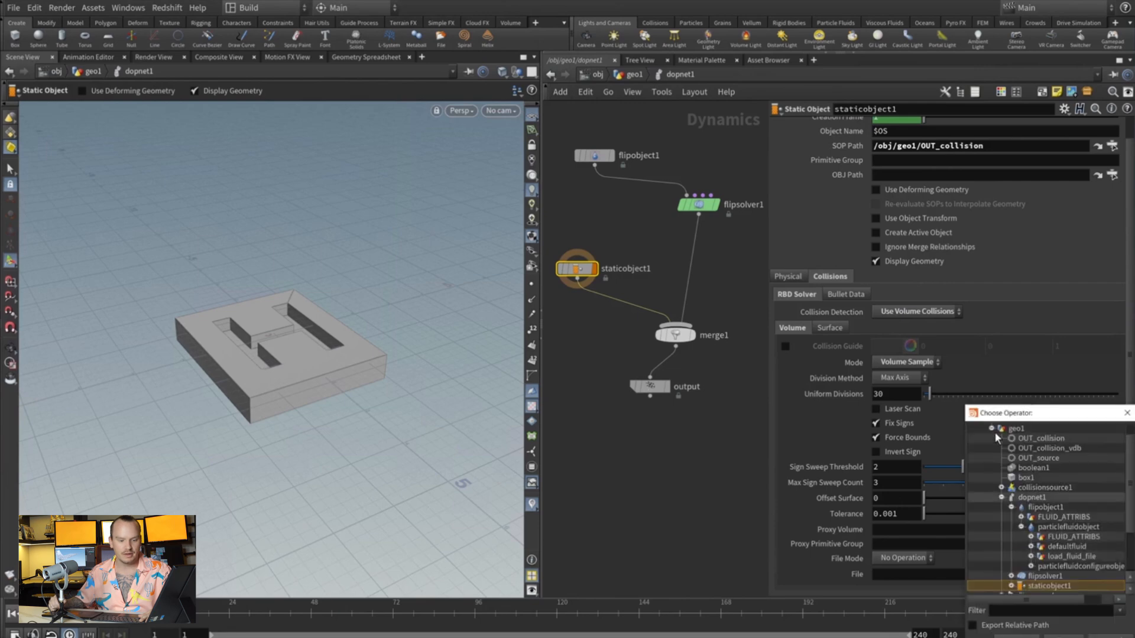
pyautogui.click(1048, 448)
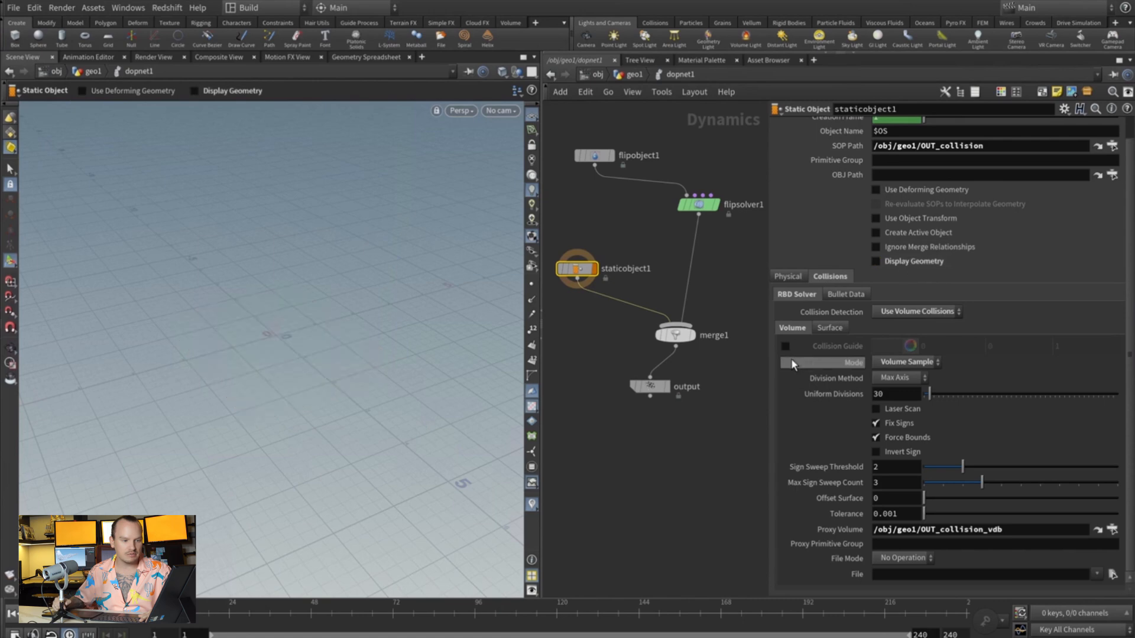
pyautogui.click(784, 346)
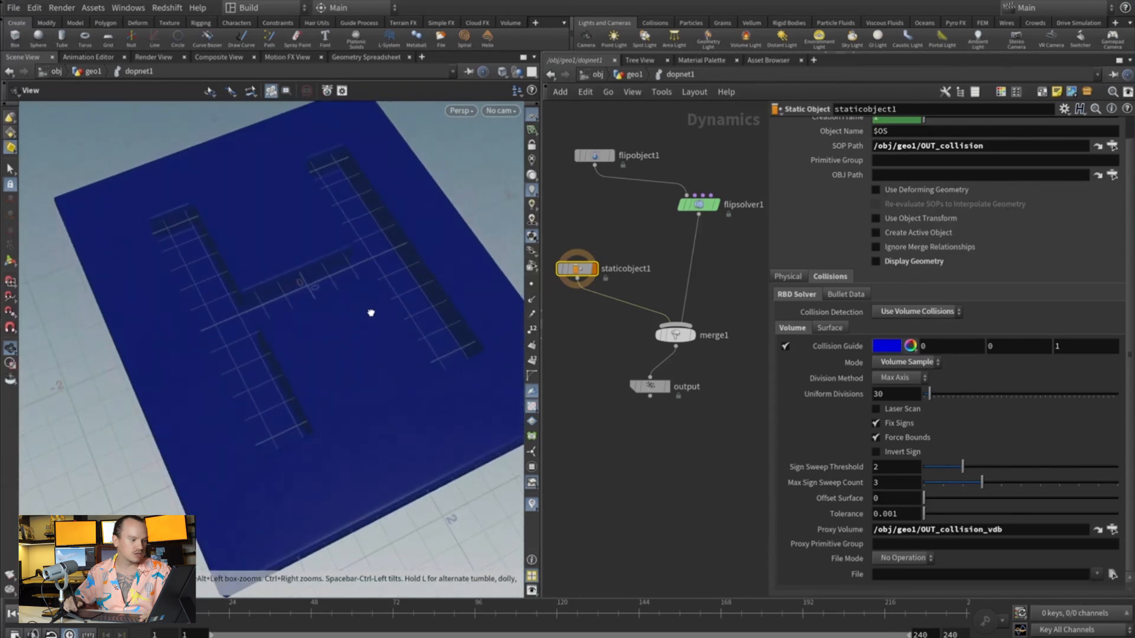
pyautogui.moveTo(371, 313); pyautogui.dragTo(322, 328)
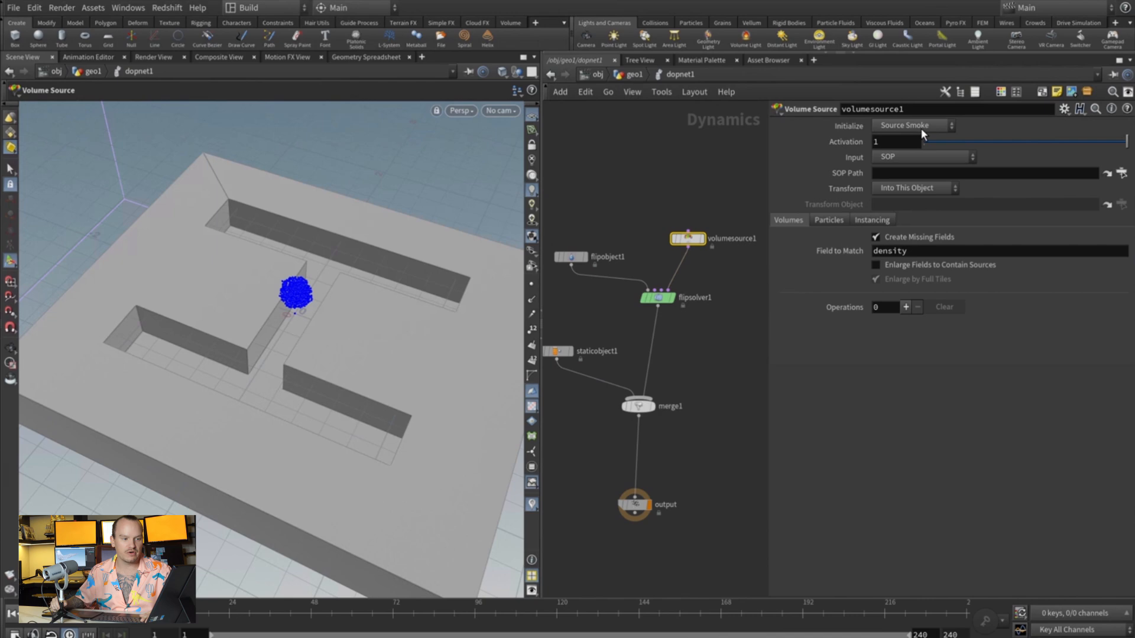
pyautogui.click(914, 125)
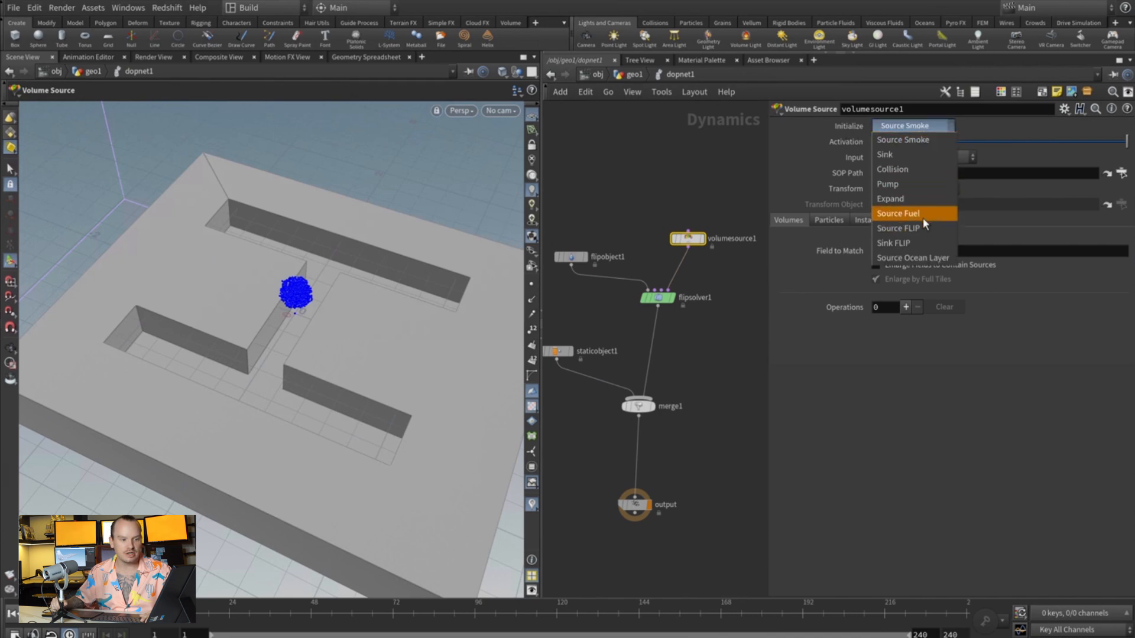
pyautogui.click(899, 228)
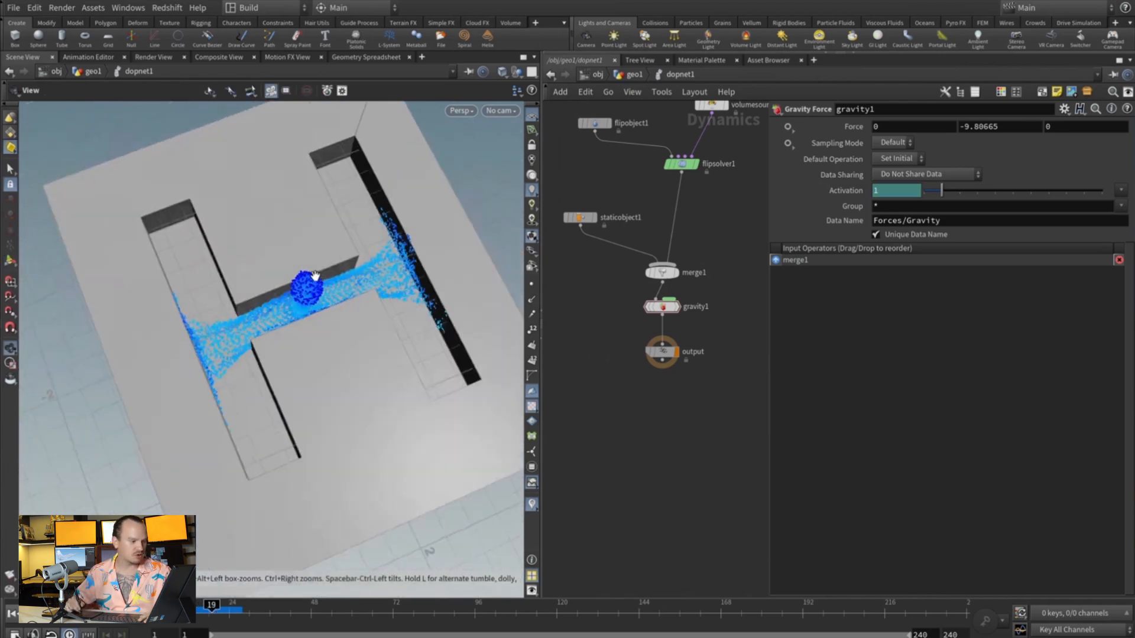
pyautogui.moveTo(312, 275); pyautogui.dragTo(296, 355)
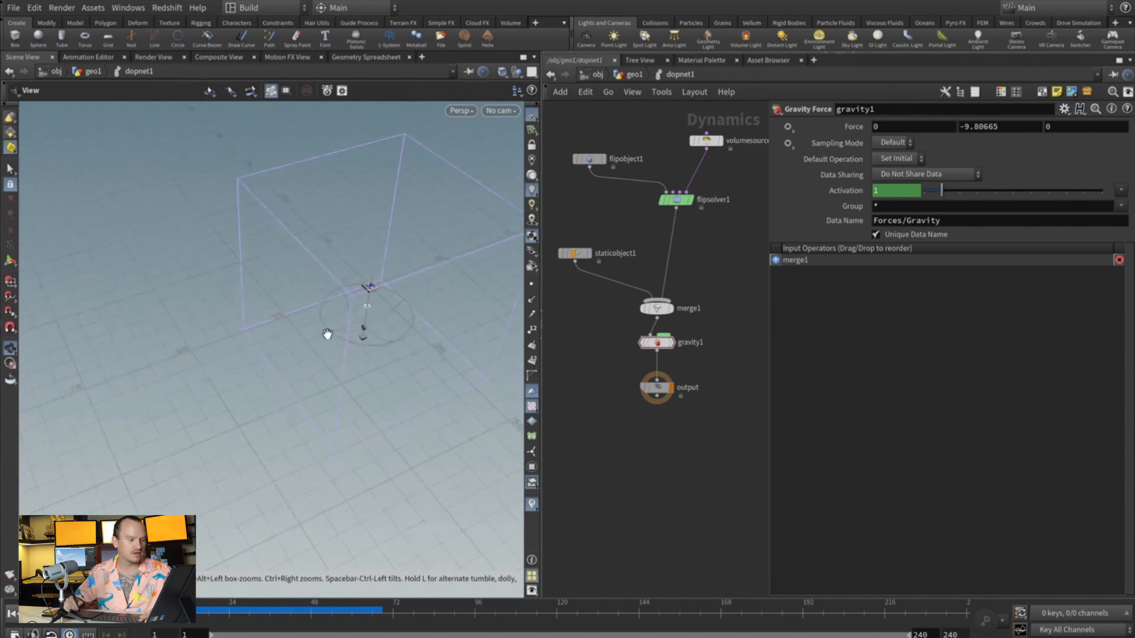
# - In Top view, pull flipsolver1's volume limits in tightly around the H-shaped collider
pyautogui.click(677, 200)
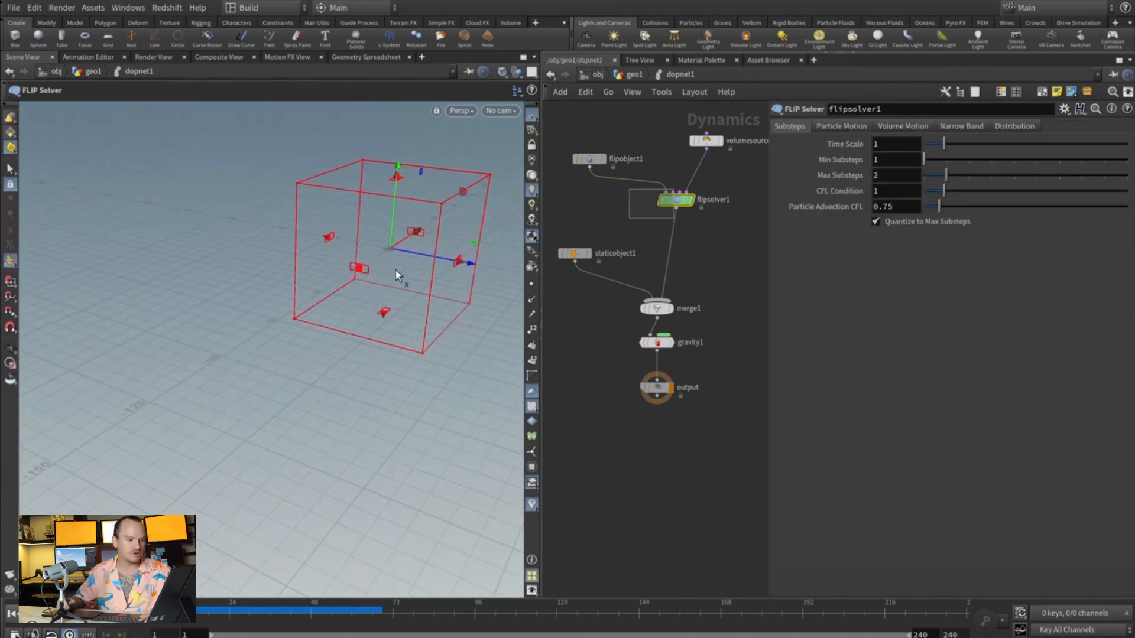
pyautogui.click(902, 126)
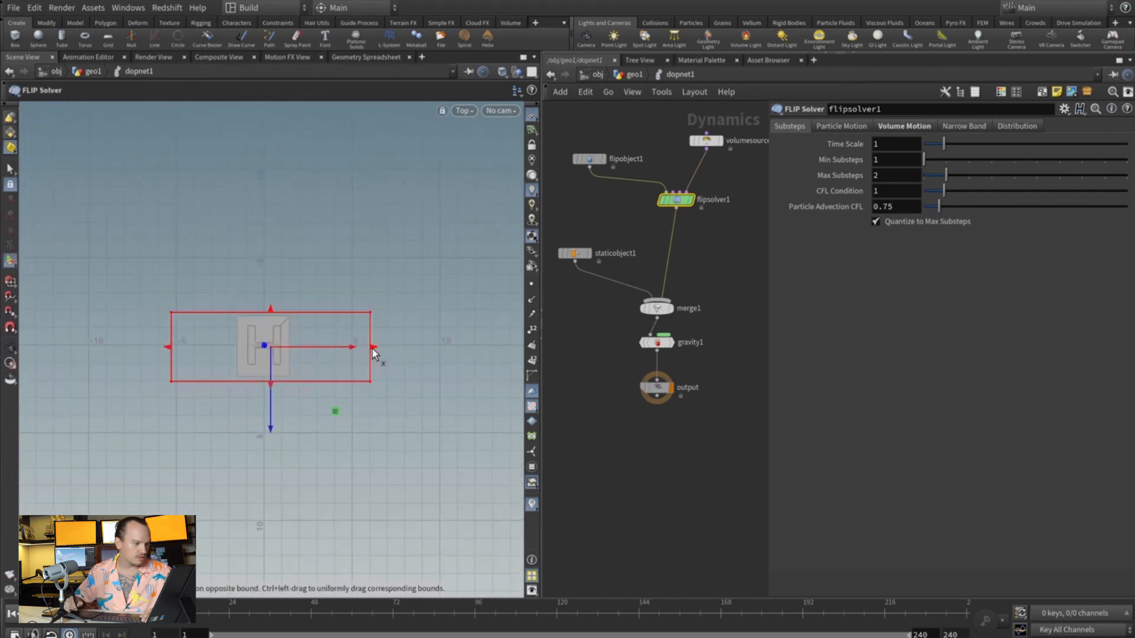
pyautogui.moveTo(372, 348); pyautogui.dragTo(316, 348)
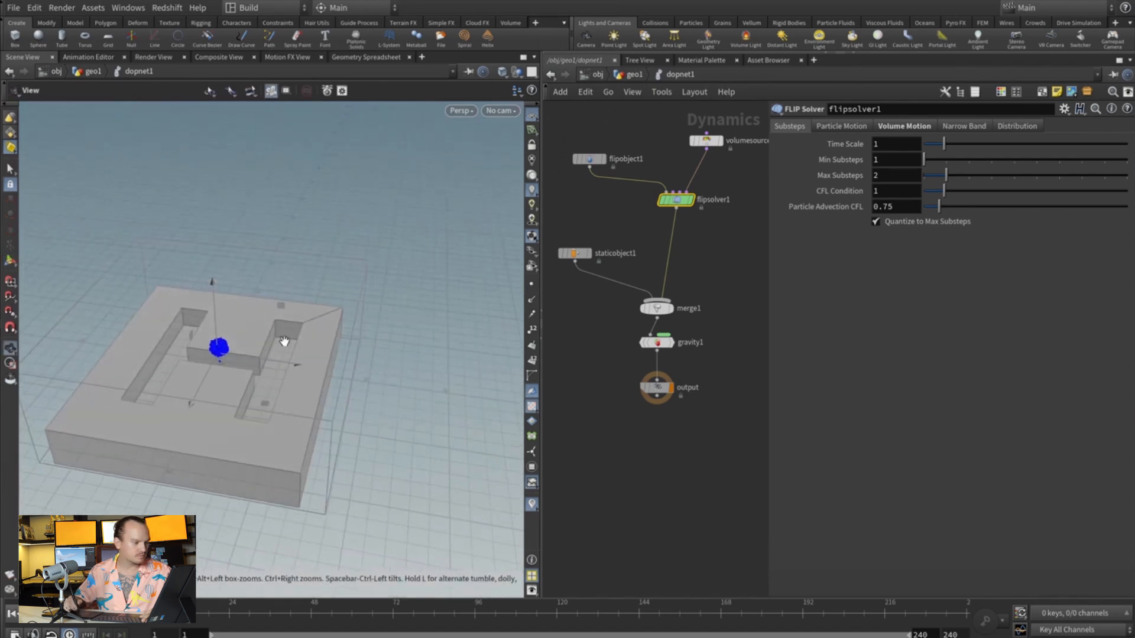
pyautogui.moveTo(283, 341); pyautogui.dragTo(250, 277)
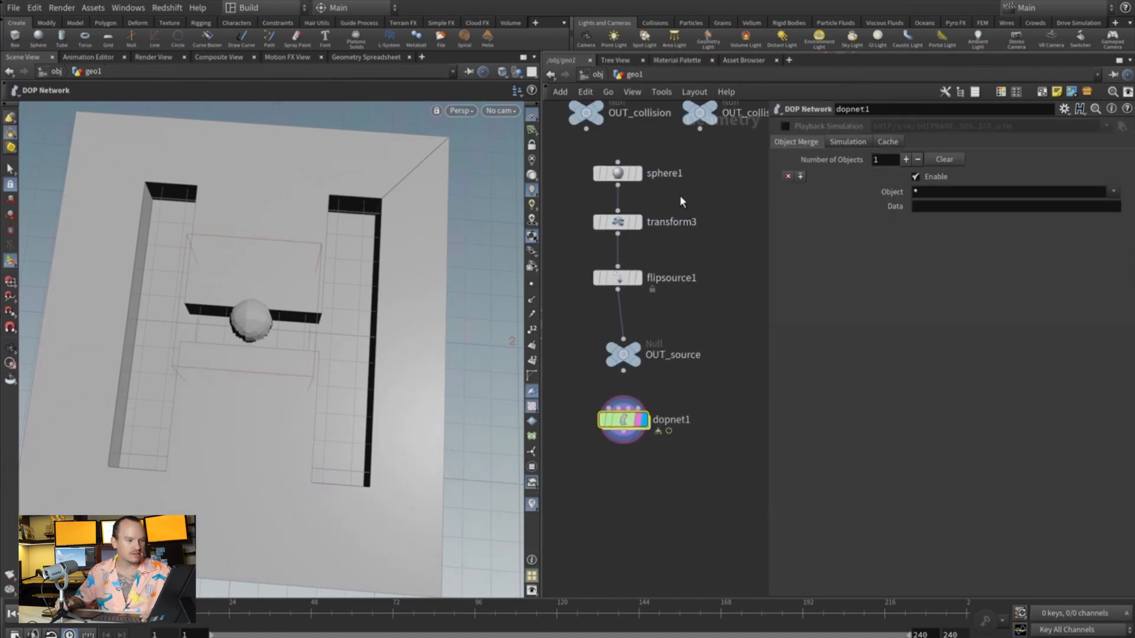
# - Drive transform3's Rotate Y with $F so the sphere spins
pyautogui.click(617, 221)
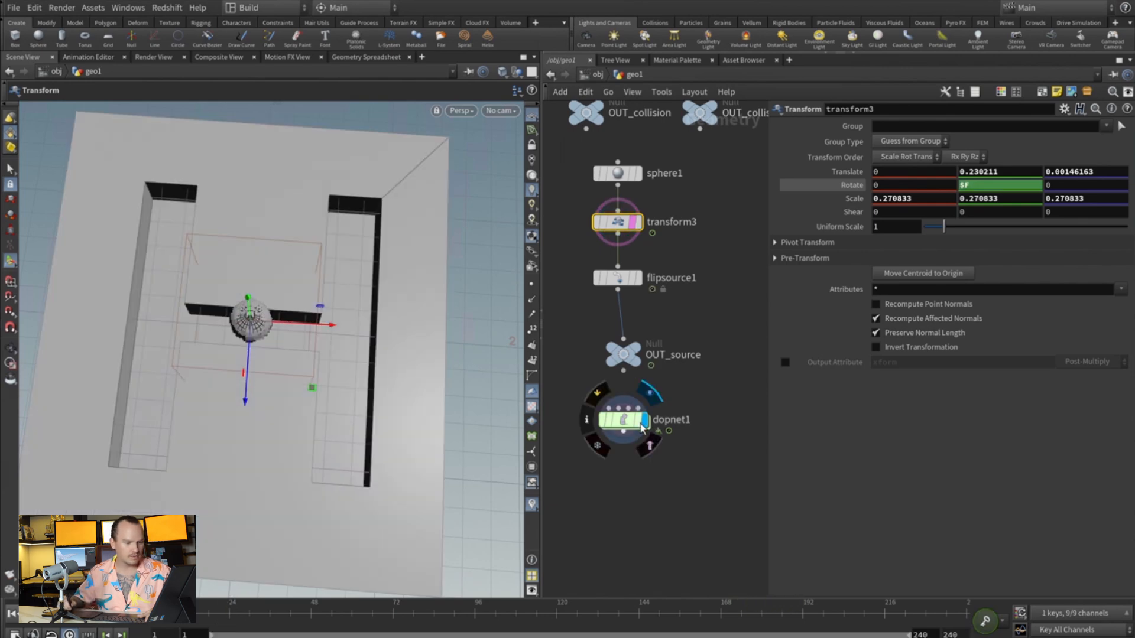
pyautogui.doubleClick(621, 420)
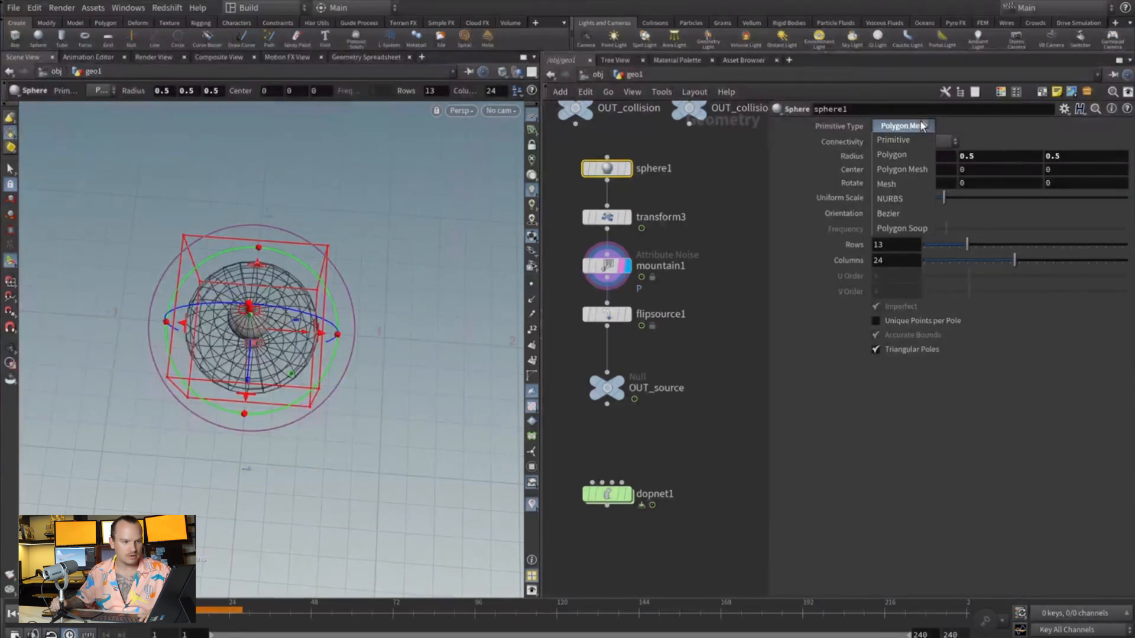
# - Make sphere1 a Polygon sphere and give mountain1 animated noise, amplitude 0.1, element size 0.26
pyautogui.click(892, 154)
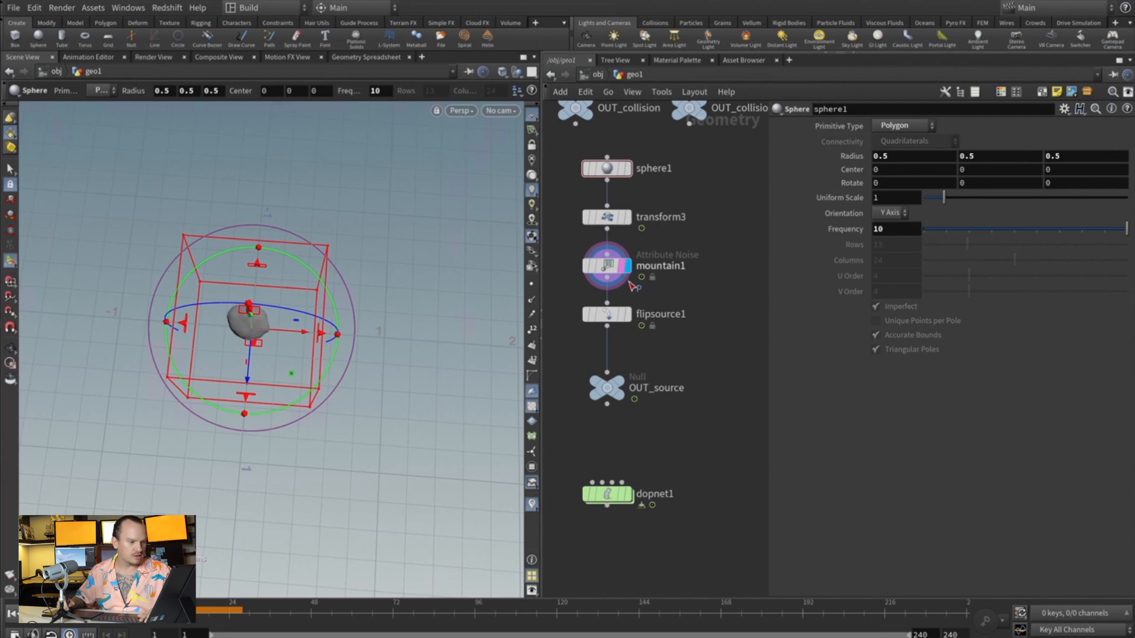
pyautogui.click(607, 266)
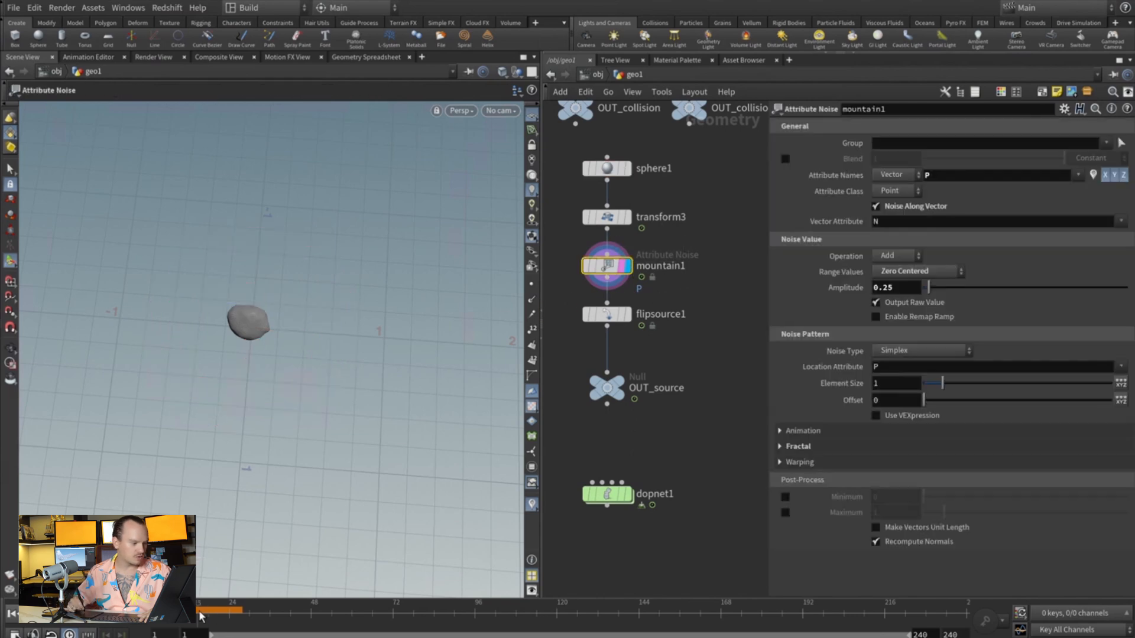
pyautogui.click(803, 431)
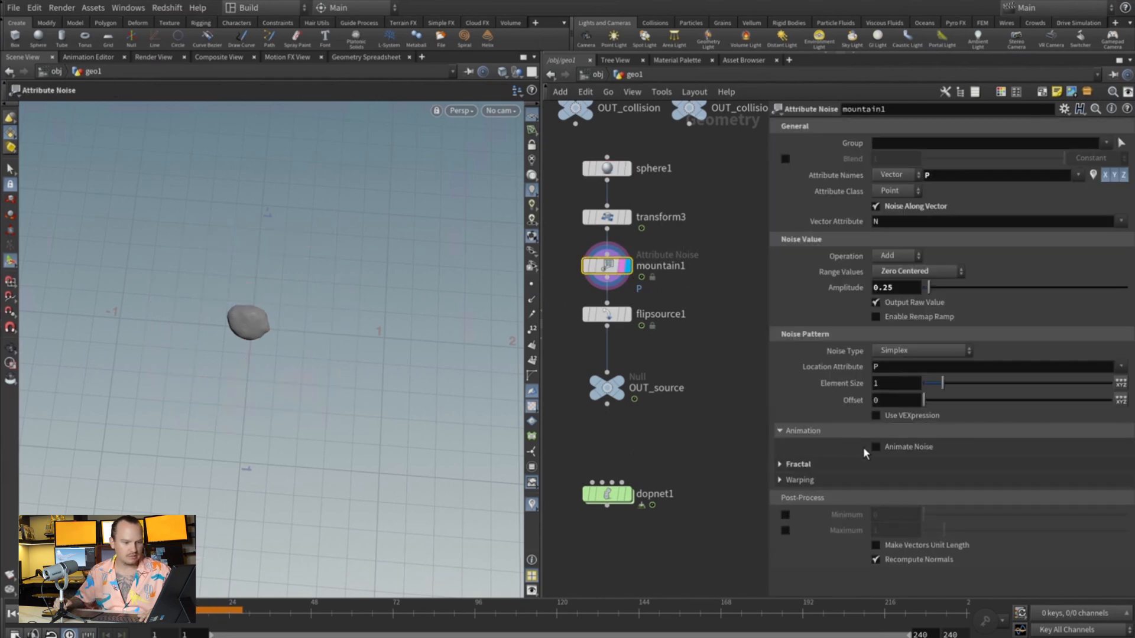
pyautogui.click(875, 447)
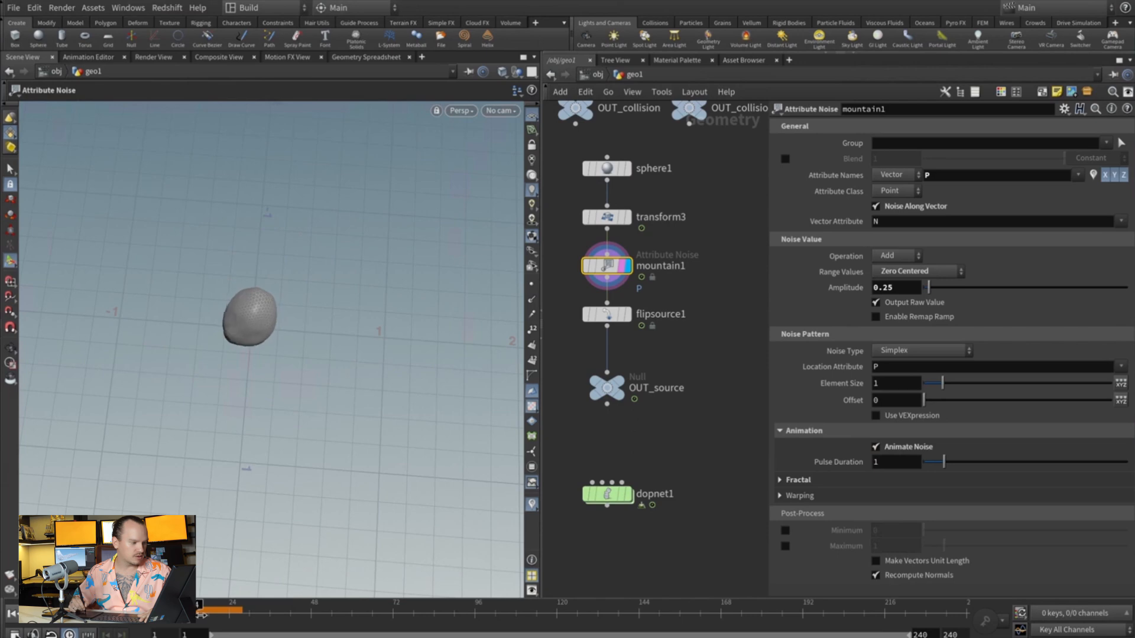
pyautogui.moveTo(230, 610); pyautogui.dragTo(286, 610)
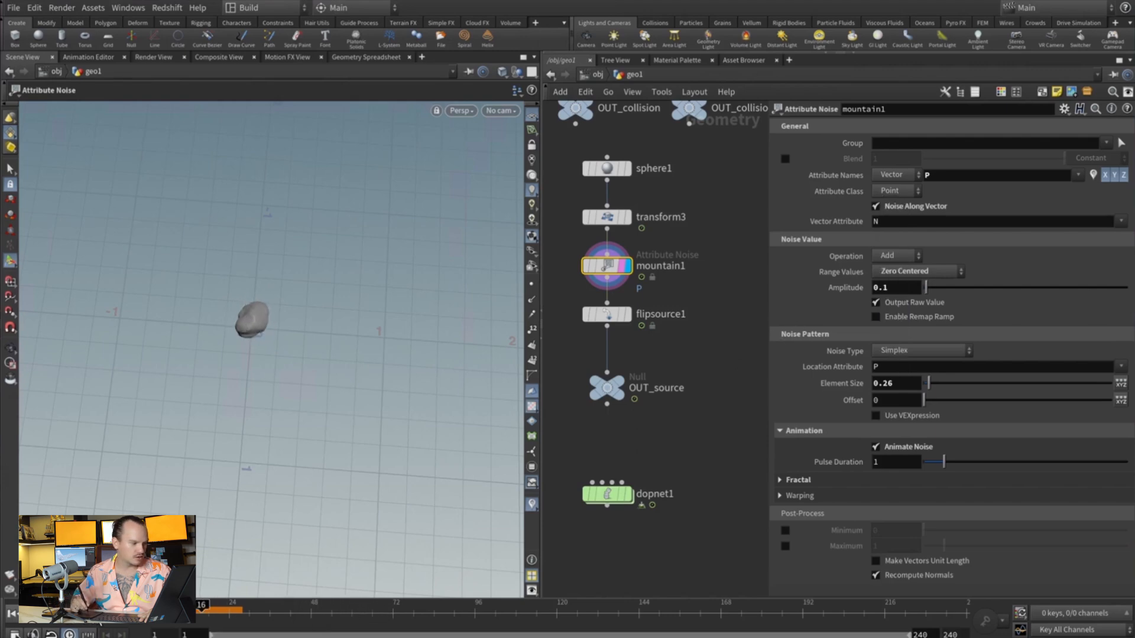
pyautogui.moveTo(941, 462); pyautogui.dragTo(1005, 462)
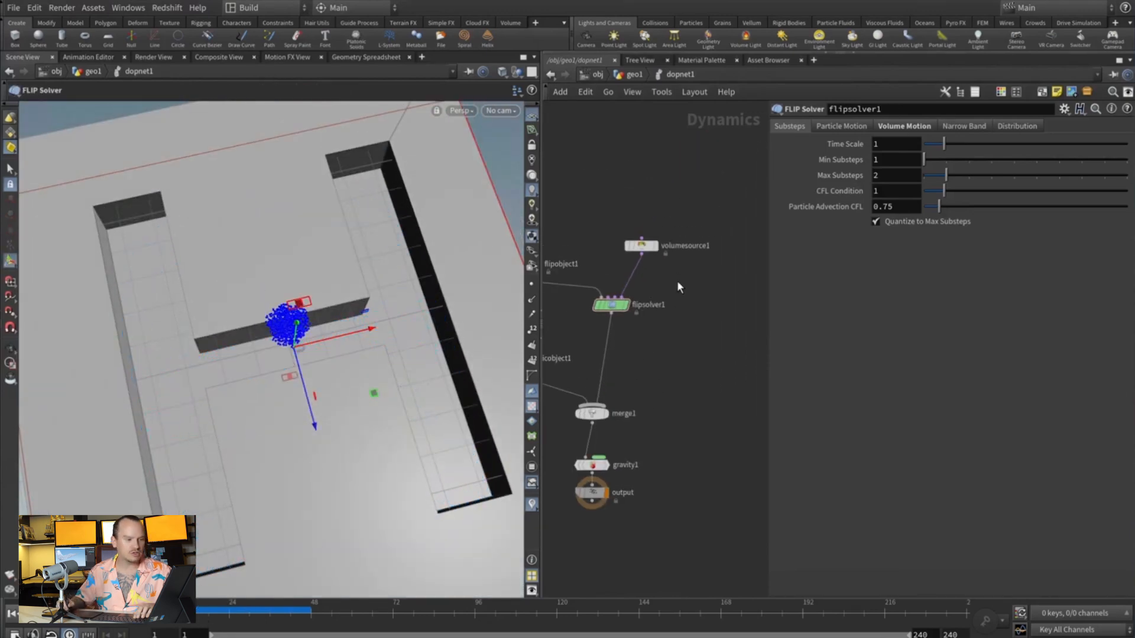
# - Insert a POP Drag between volumesource1 and flipsolver1 with Air Resistance 5
pyautogui.press('tab')
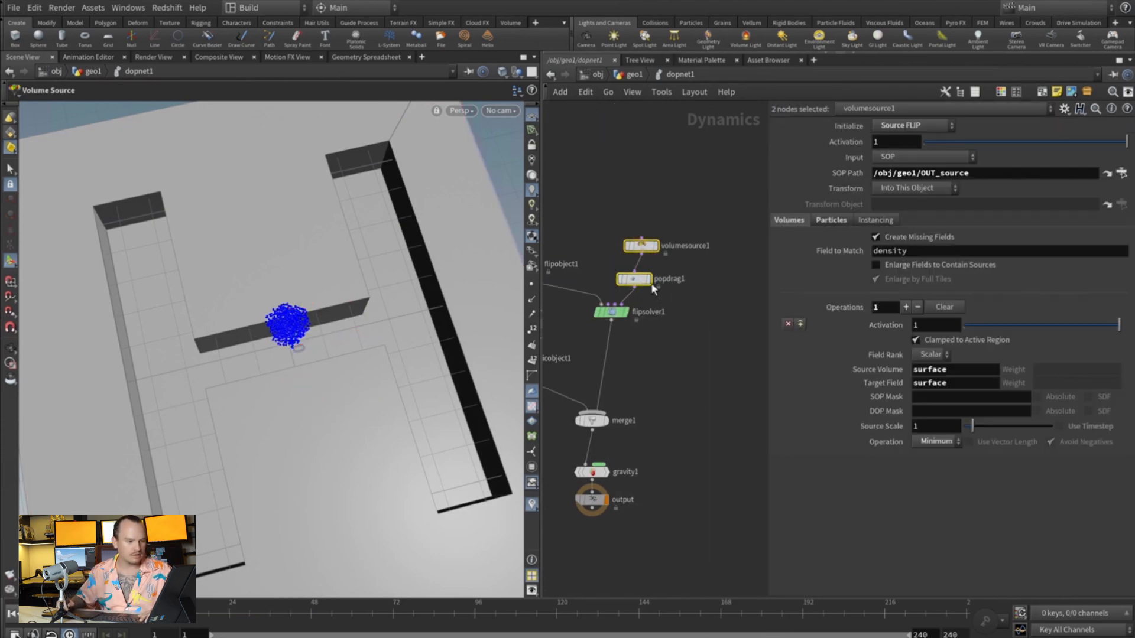
pyautogui.click(633, 279)
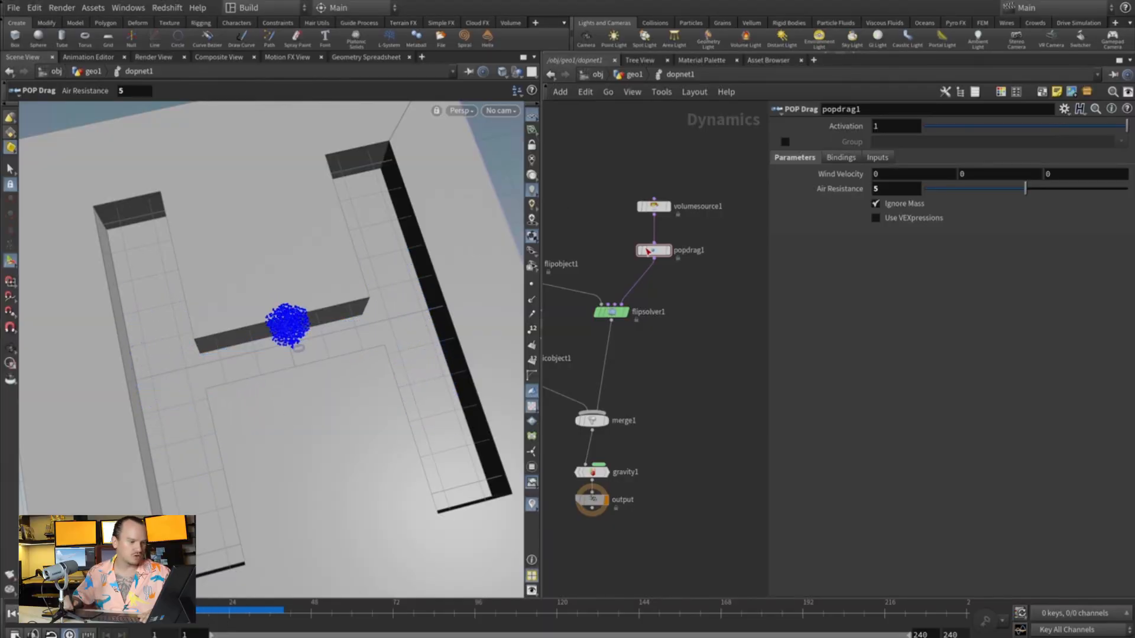
# - Enable attribute-driven viscosity at scale 2 on flipsolver1 and duplicate popdrag1 as popdrag2
pyautogui.click(612, 312)
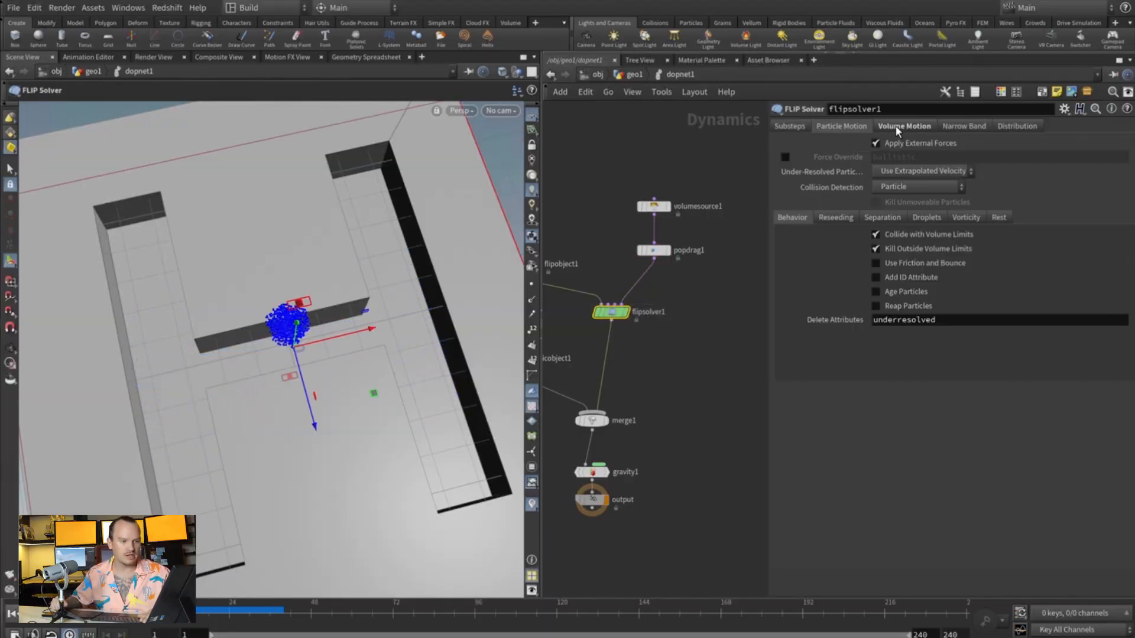
pyautogui.click(904, 126)
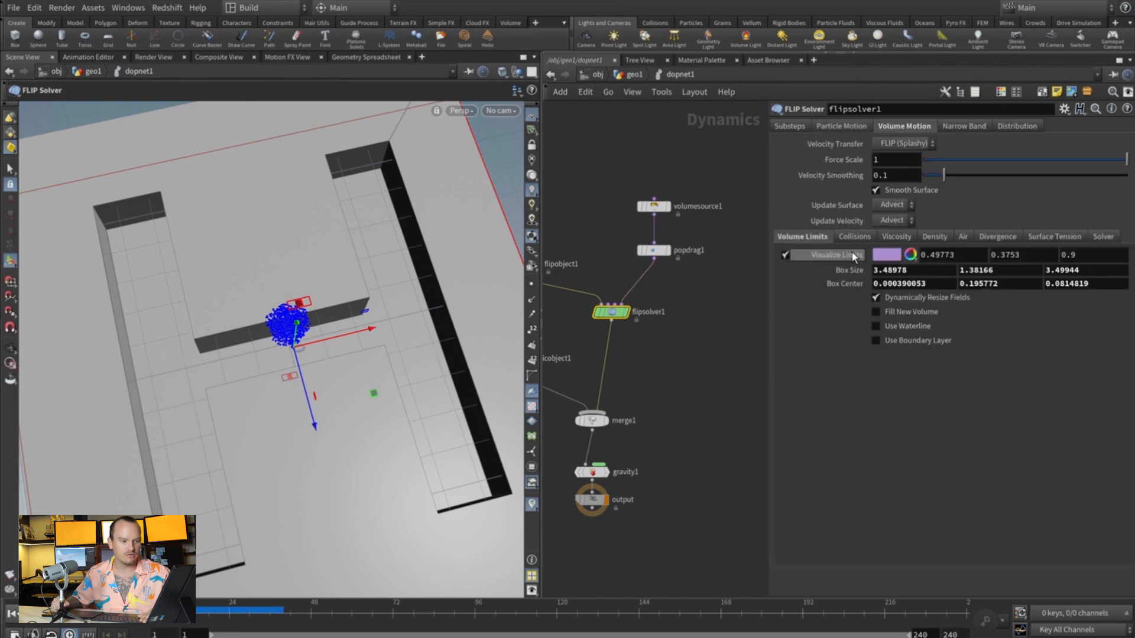
pyautogui.click(896, 236)
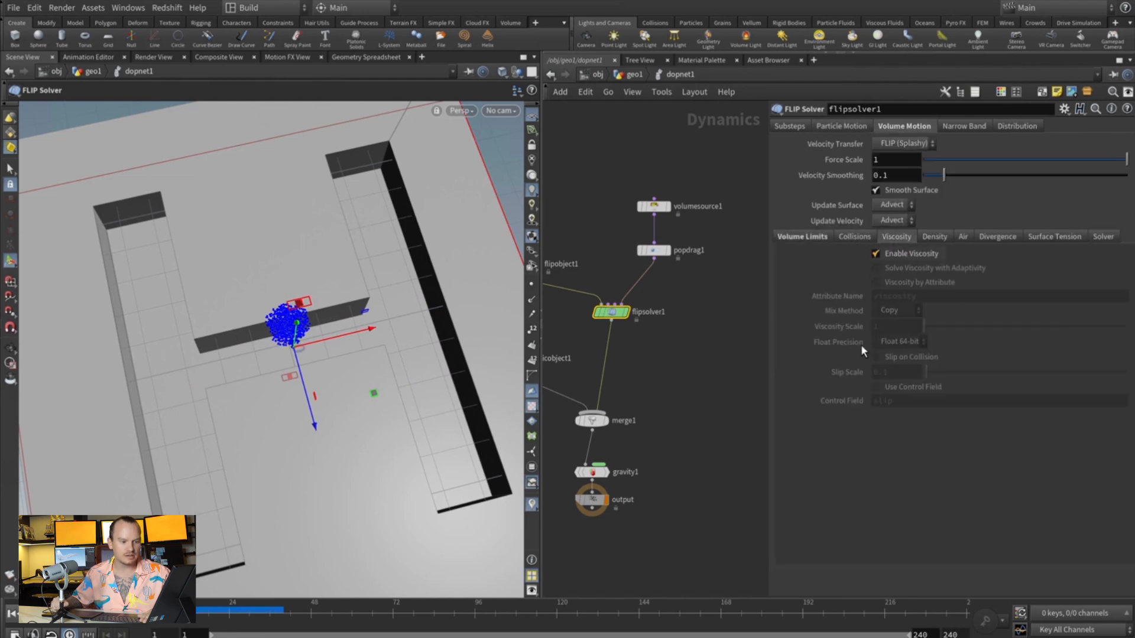
pyautogui.click(876, 283)
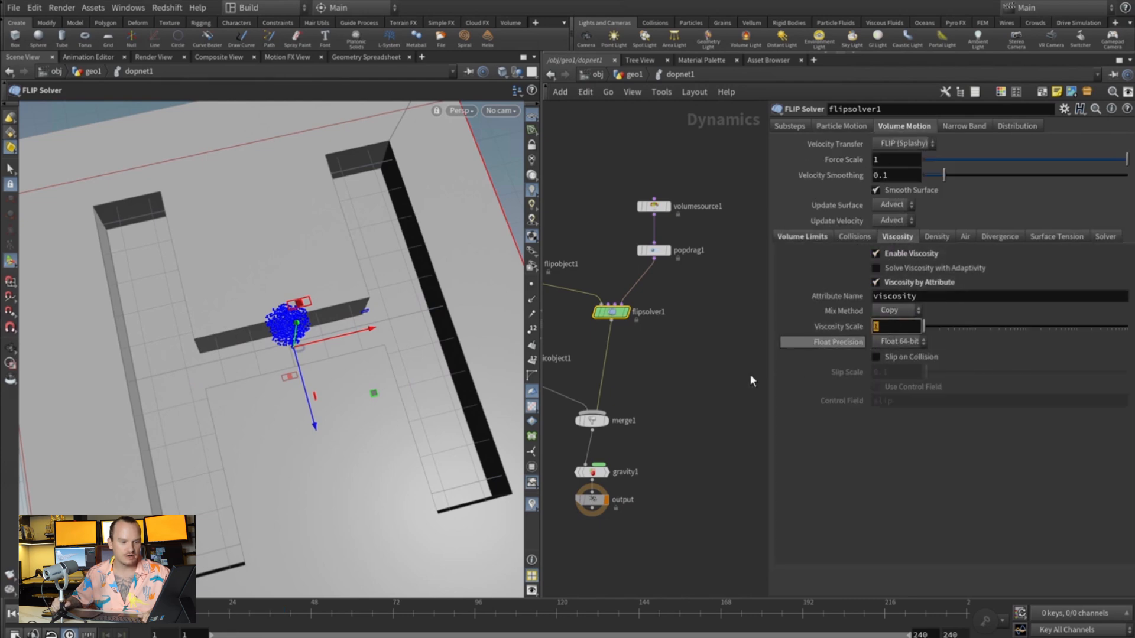
pyautogui.write('2')
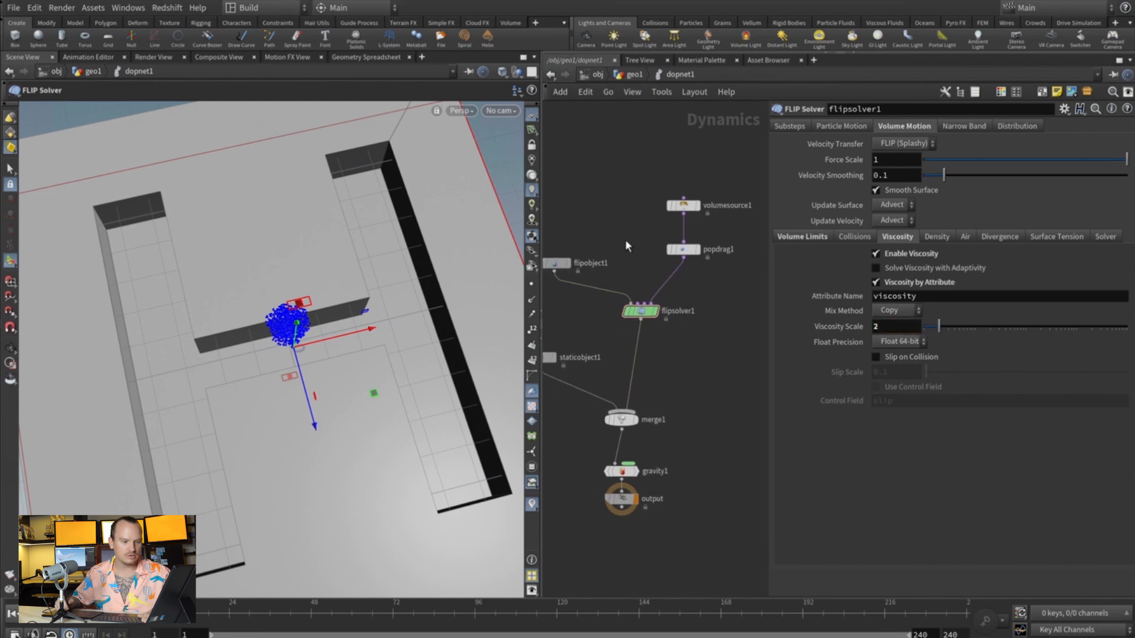
pyautogui.click(557, 263)
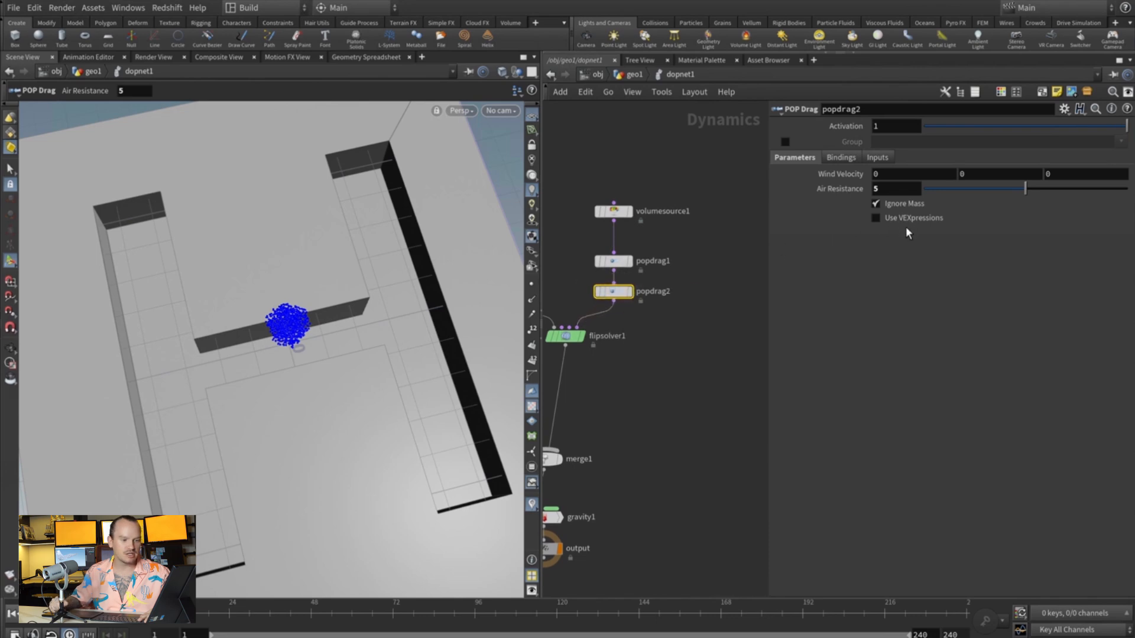
pyautogui.click(875, 218)
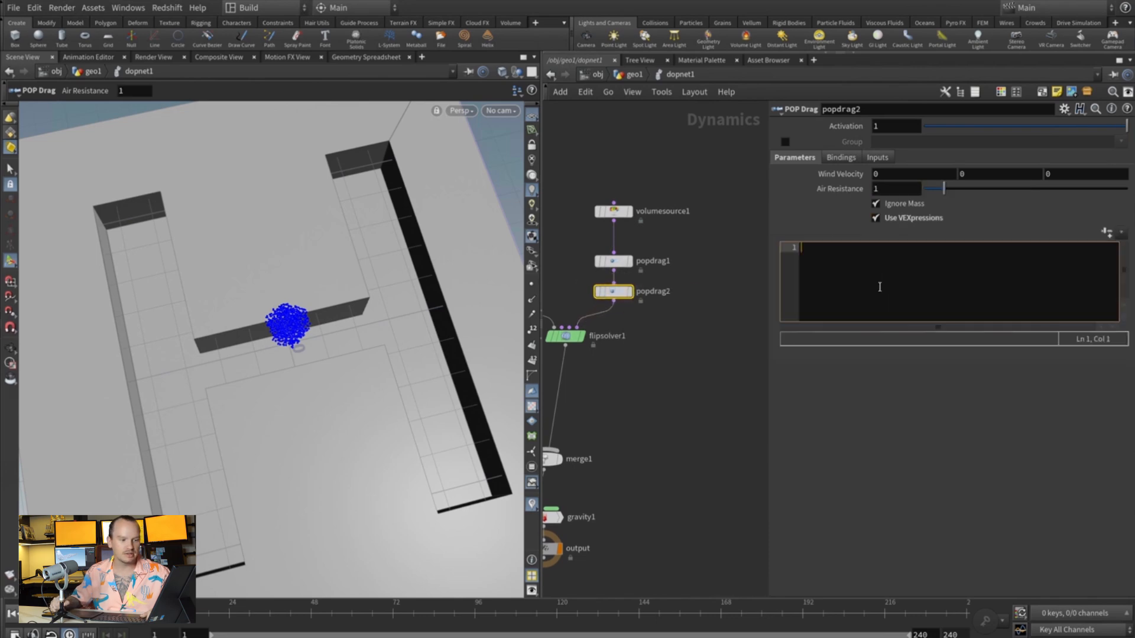
pyautogui.write('AI')
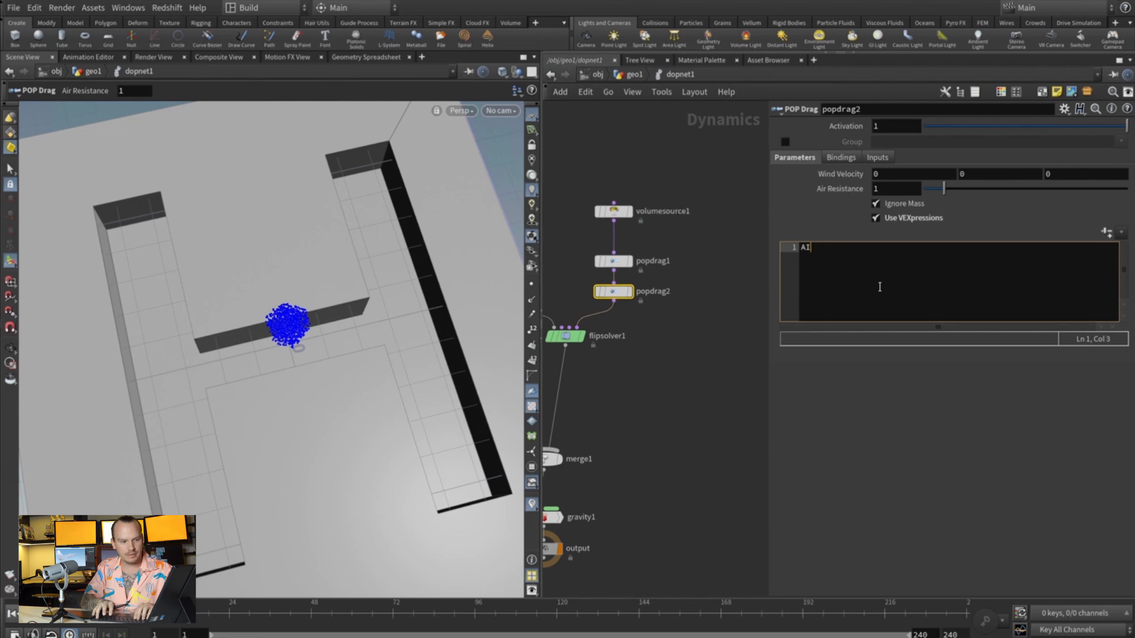
pyautogui.write('irresist =')
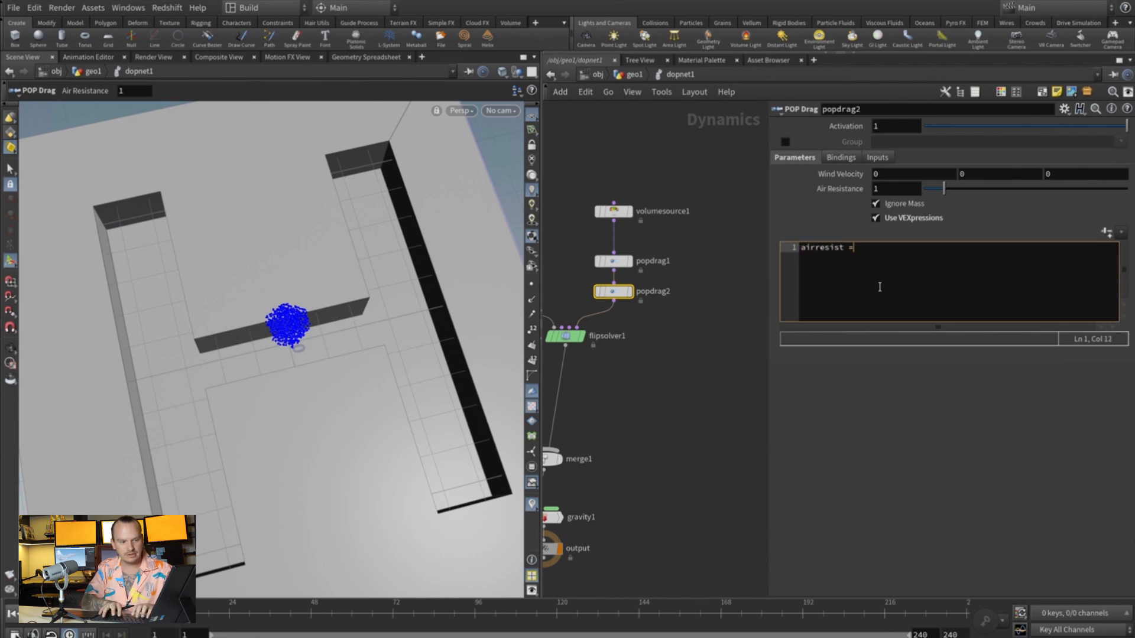
pyautogui.write('fit01(')
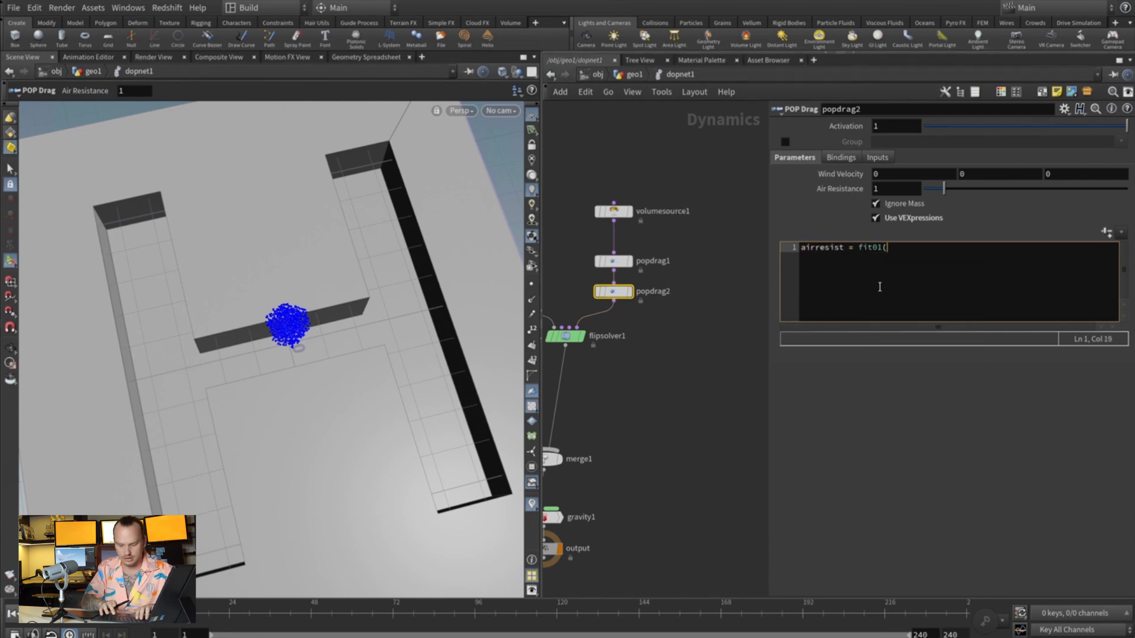
pyautogui.write('rand(@ptnum),0,1')
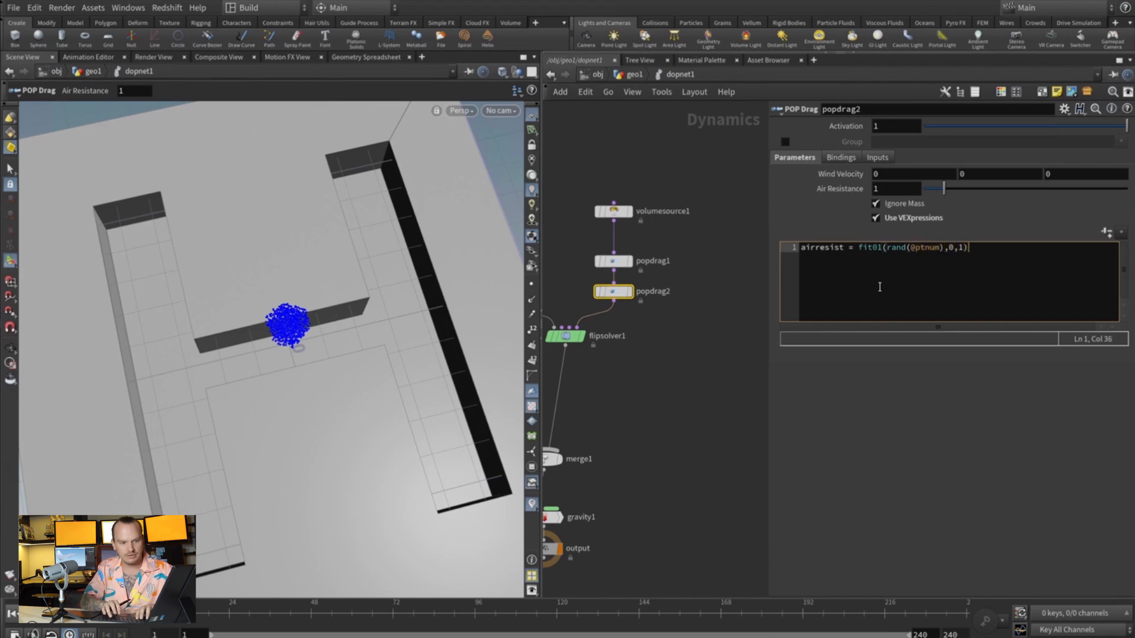
pyautogui.write(';')
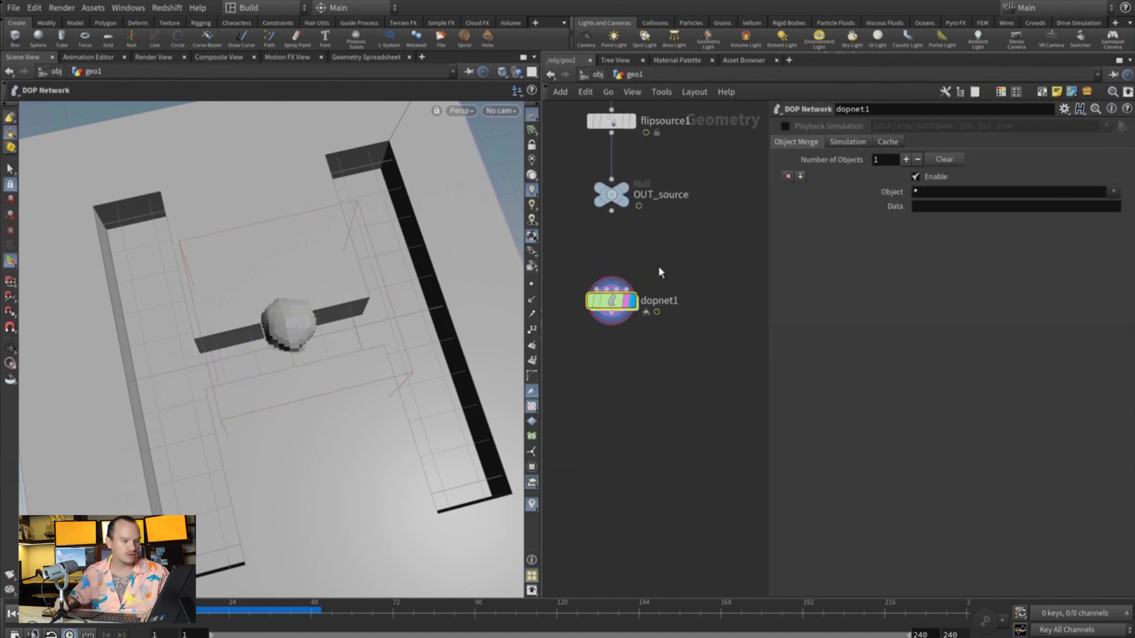
# - Add a DOP Import node in geo1 pulling flipobject1 and display it
pyautogui.doubleClick(611, 300)
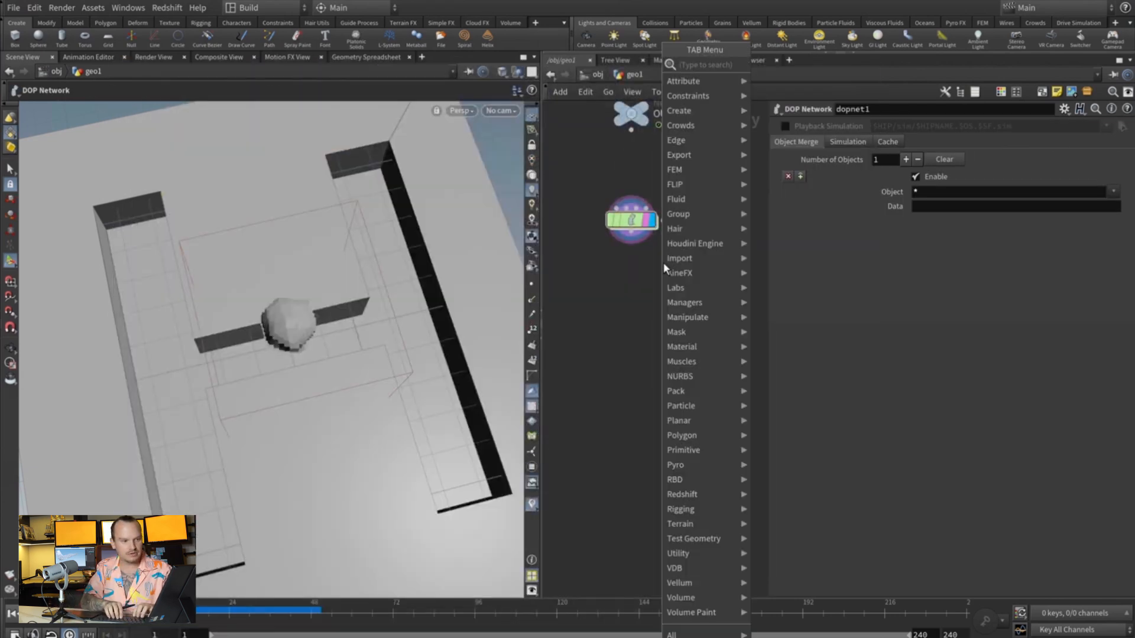
pyautogui.write('dop im')
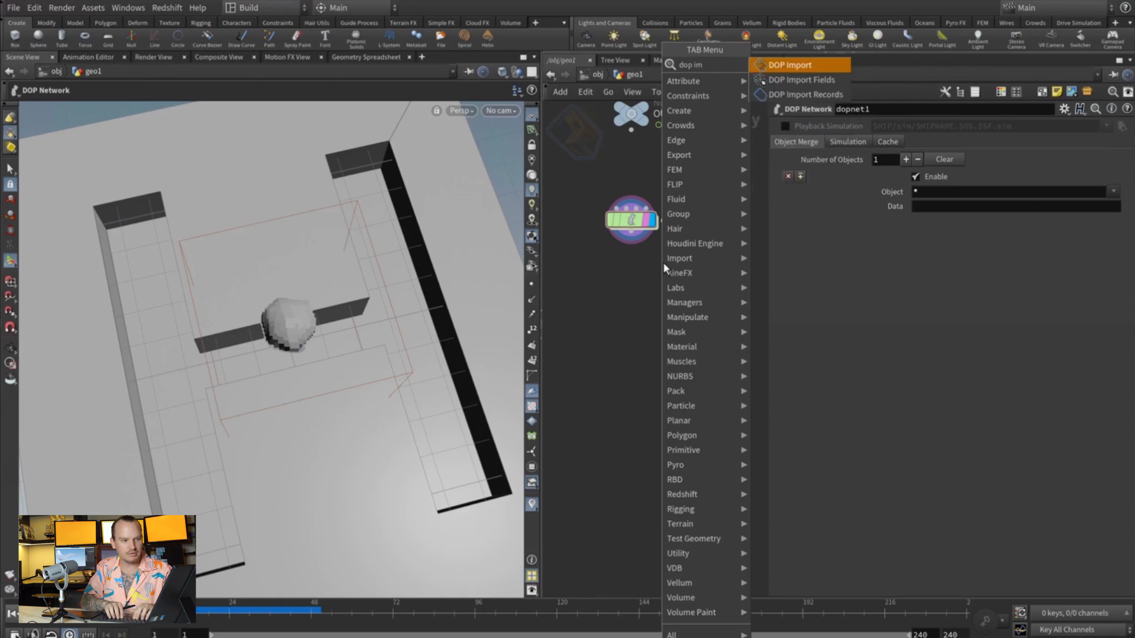
pyautogui.click(790, 64)
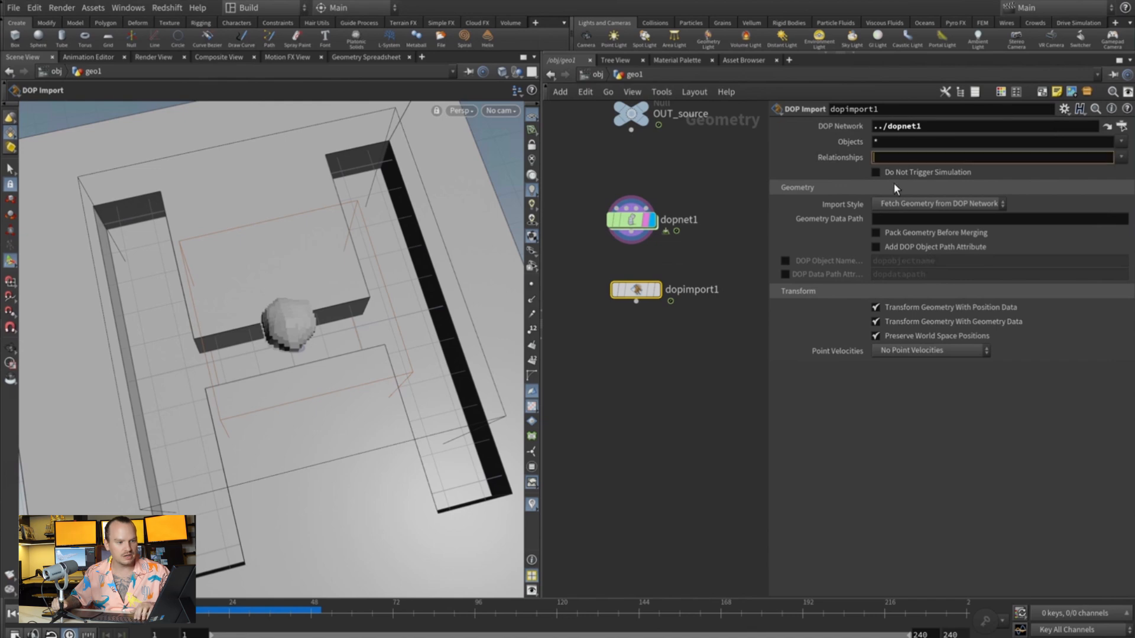
pyautogui.write('flipobject1')
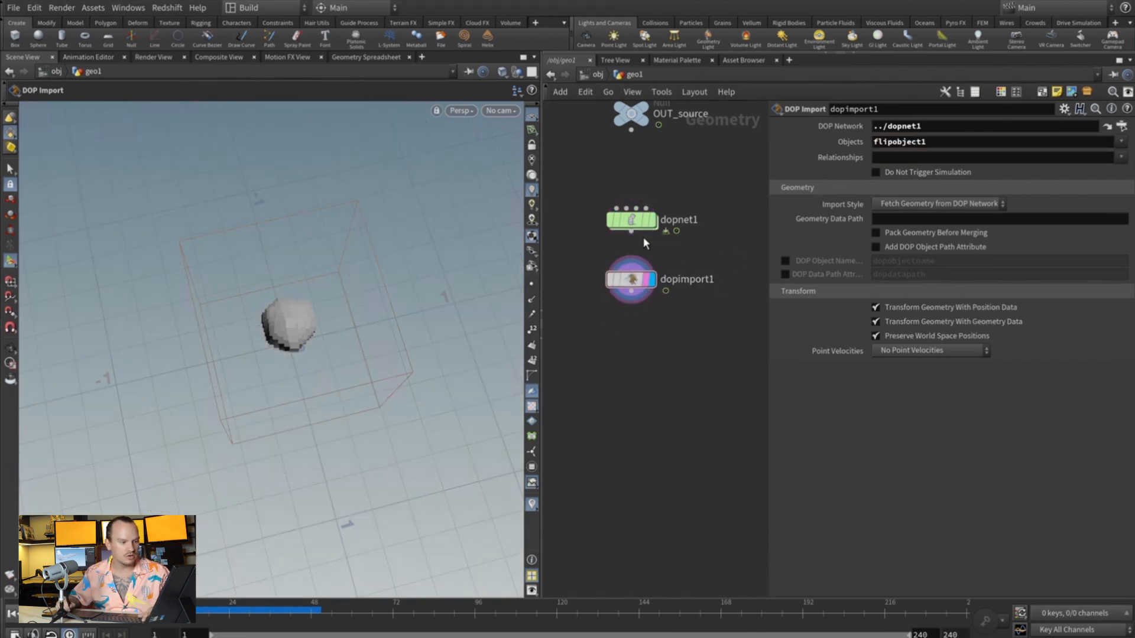
pyautogui.doubleClick(632, 219)
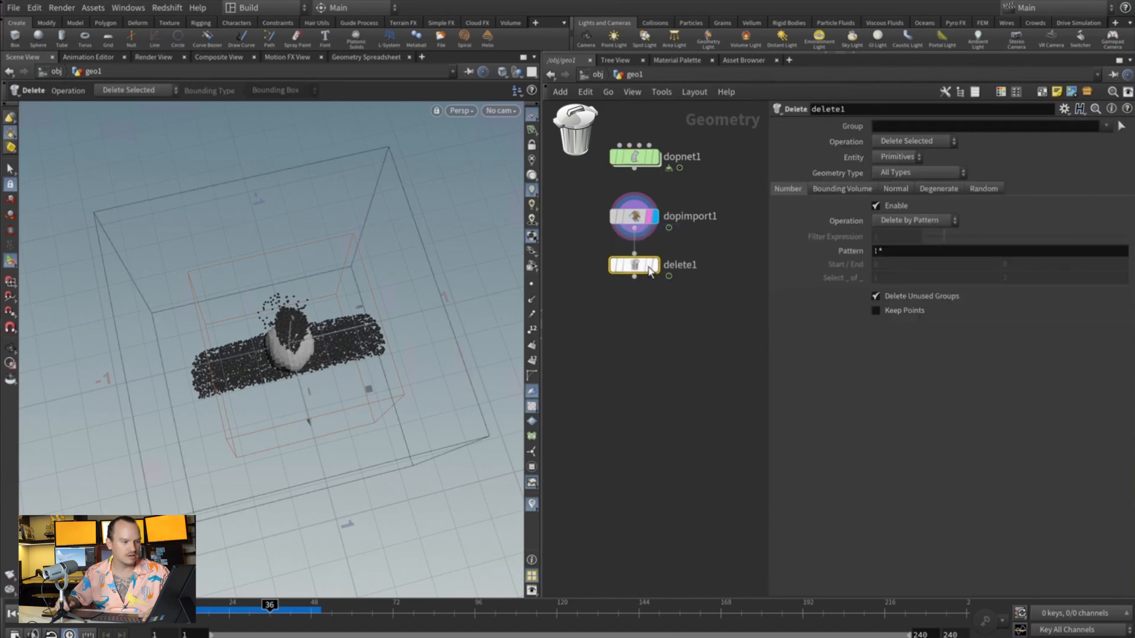
# - Set delete1 to keep only the particles and stream_volumesource1 groups, then scrub the timeline
pyautogui.click(919, 157)
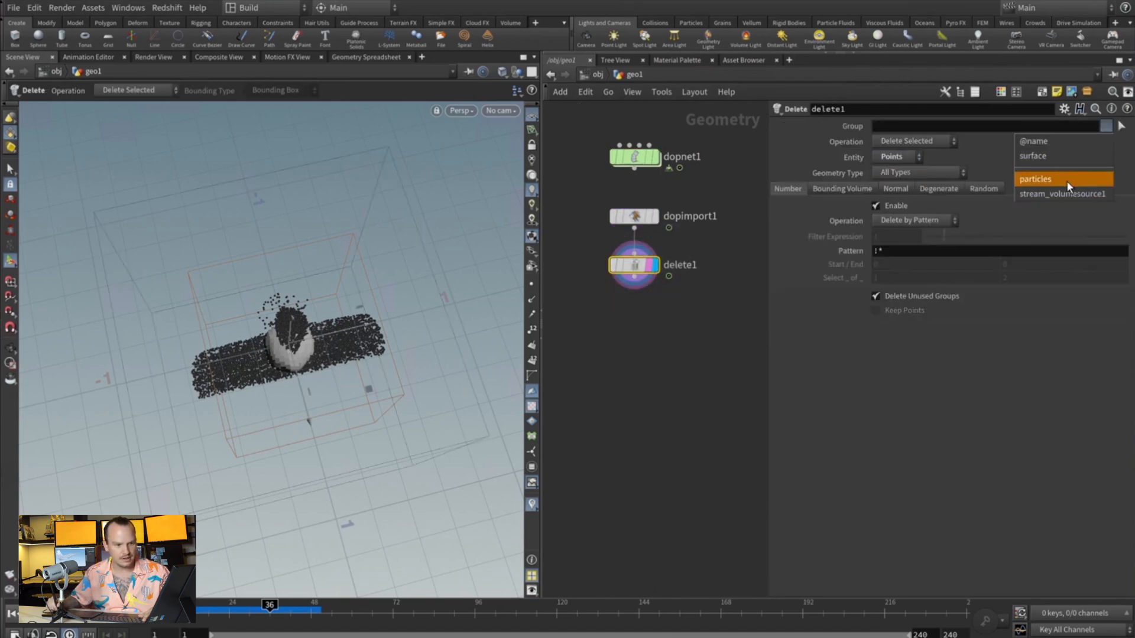
pyautogui.click(1036, 178)
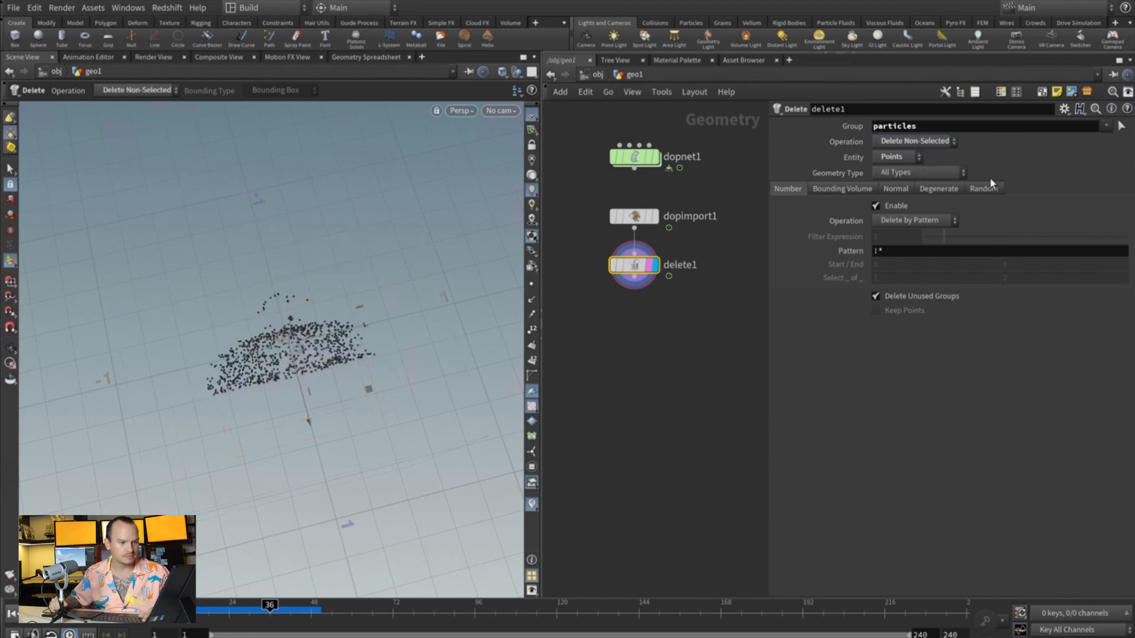
pyautogui.click(1105, 126)
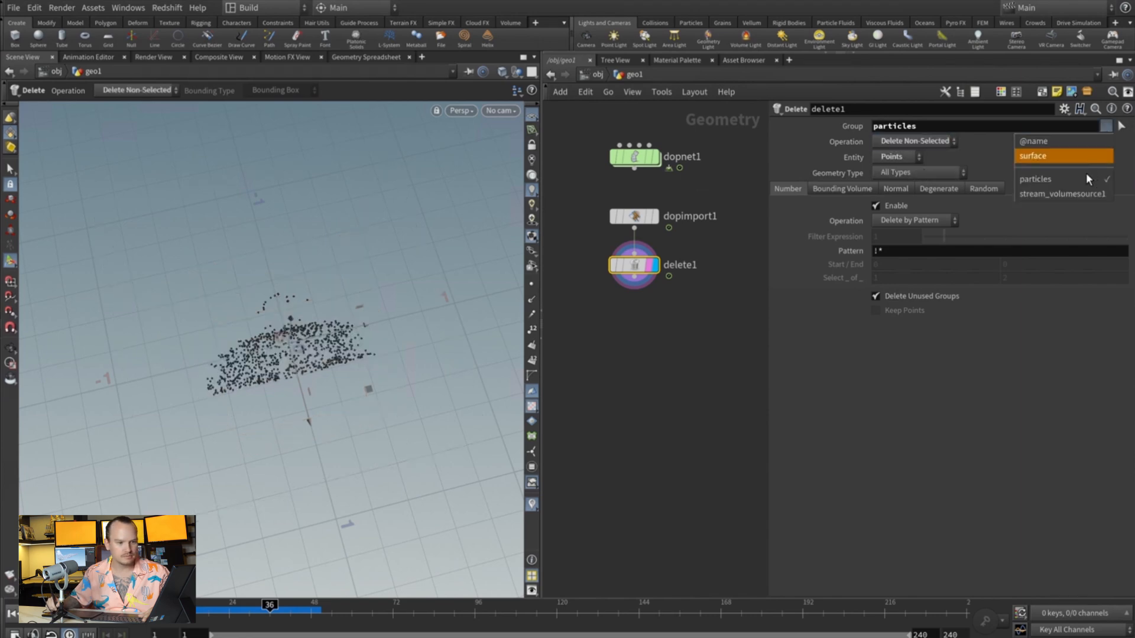
pyautogui.click(1062, 193)
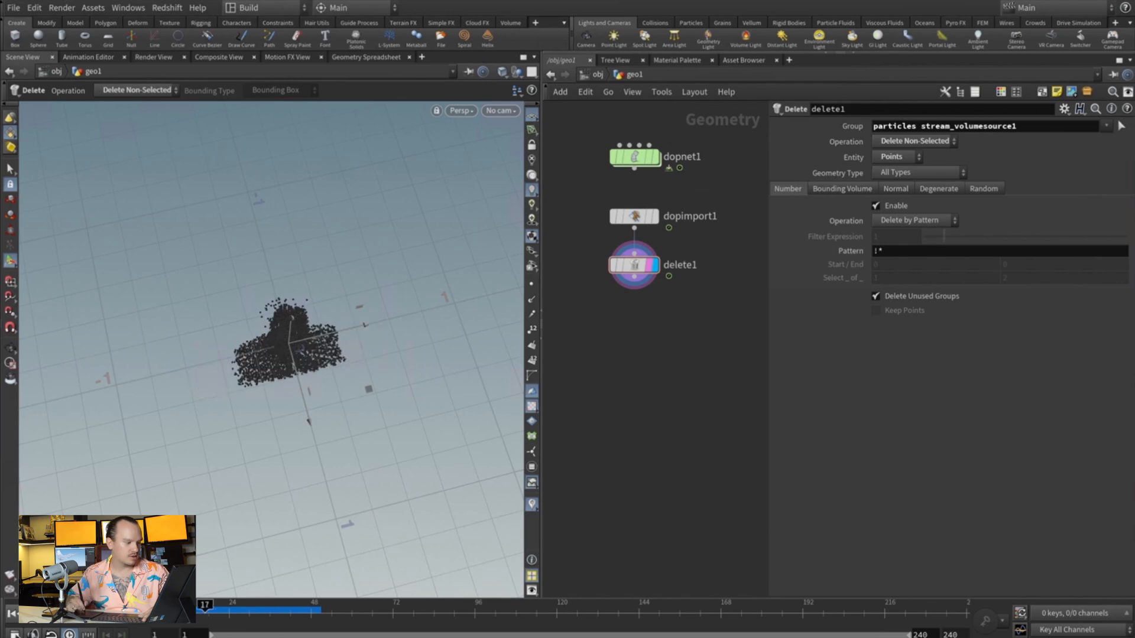
pyautogui.moveTo(205, 605); pyautogui.dragTo(280, 606)
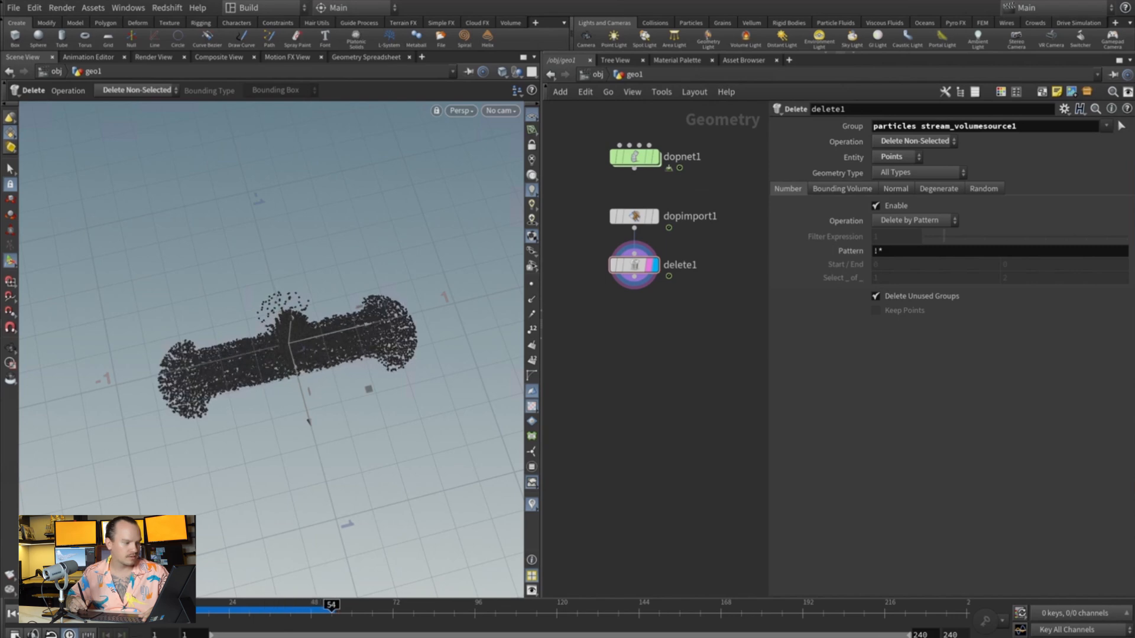
pyautogui.moveTo(330, 609); pyautogui.dragTo(296, 609)
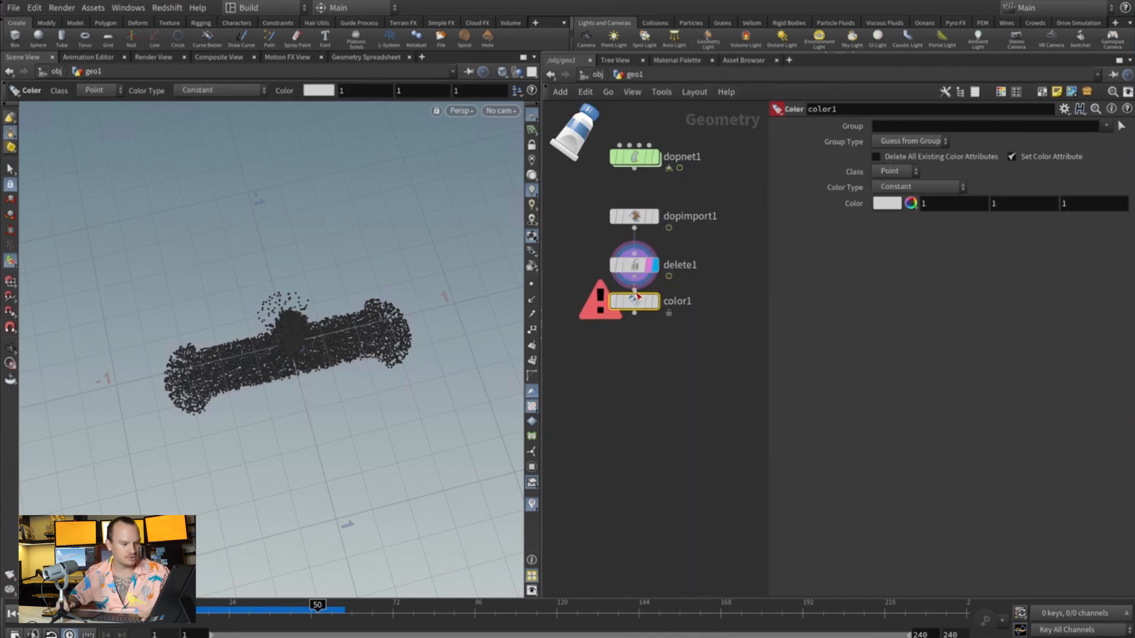
# - Display the Color node, colour by velocity attribute v with a ramp, and inspect
pyautogui.click(633, 301)
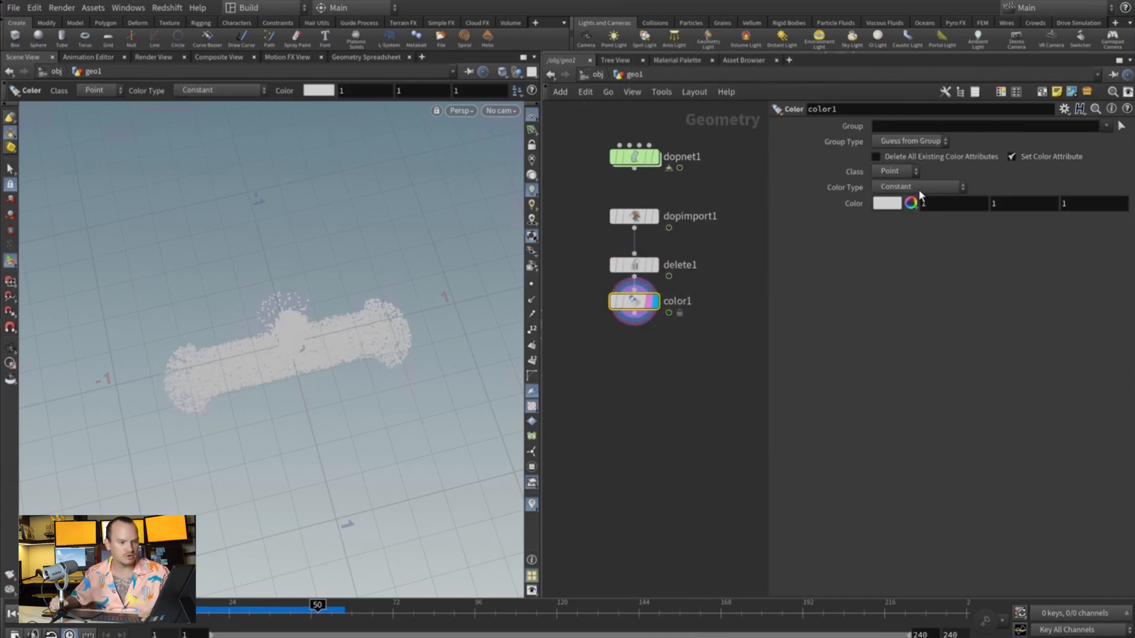
pyautogui.click(919, 187)
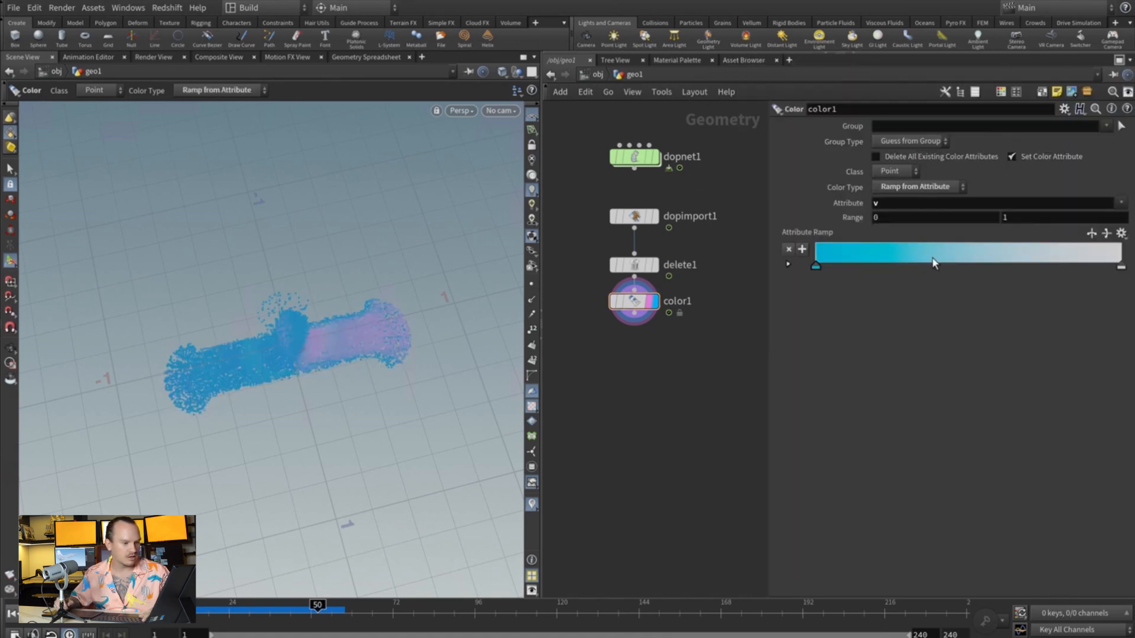
pyautogui.moveTo(317, 609); pyautogui.dragTo(287, 608)
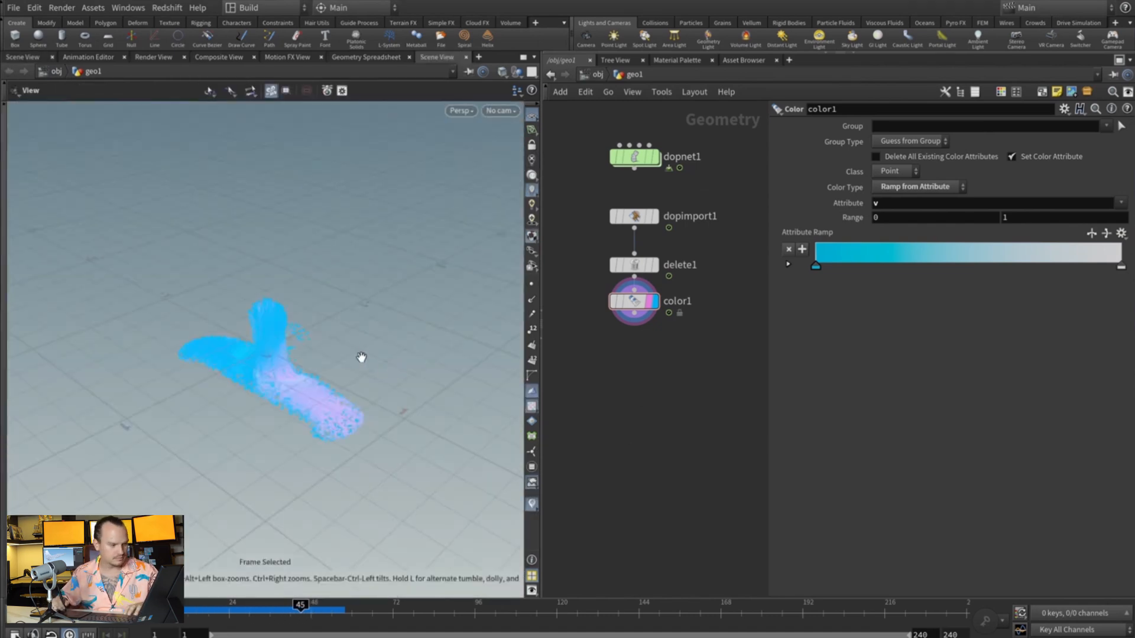
pyautogui.moveTo(362, 357); pyautogui.dragTo(261, 429)
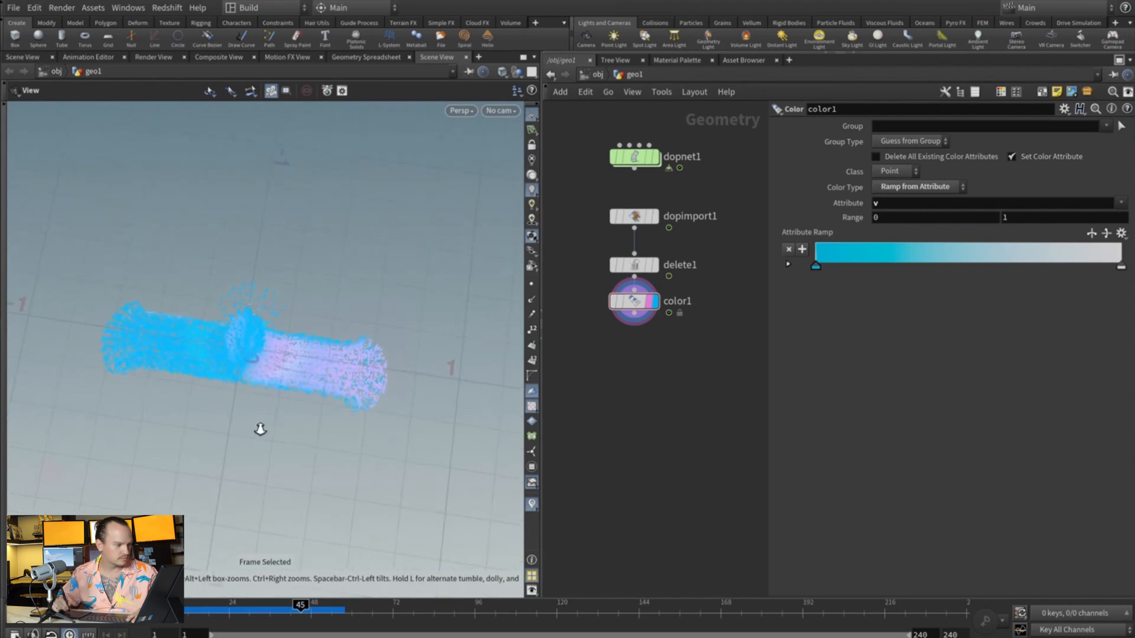
pyautogui.moveTo(300, 610); pyautogui.dragTo(274, 609)
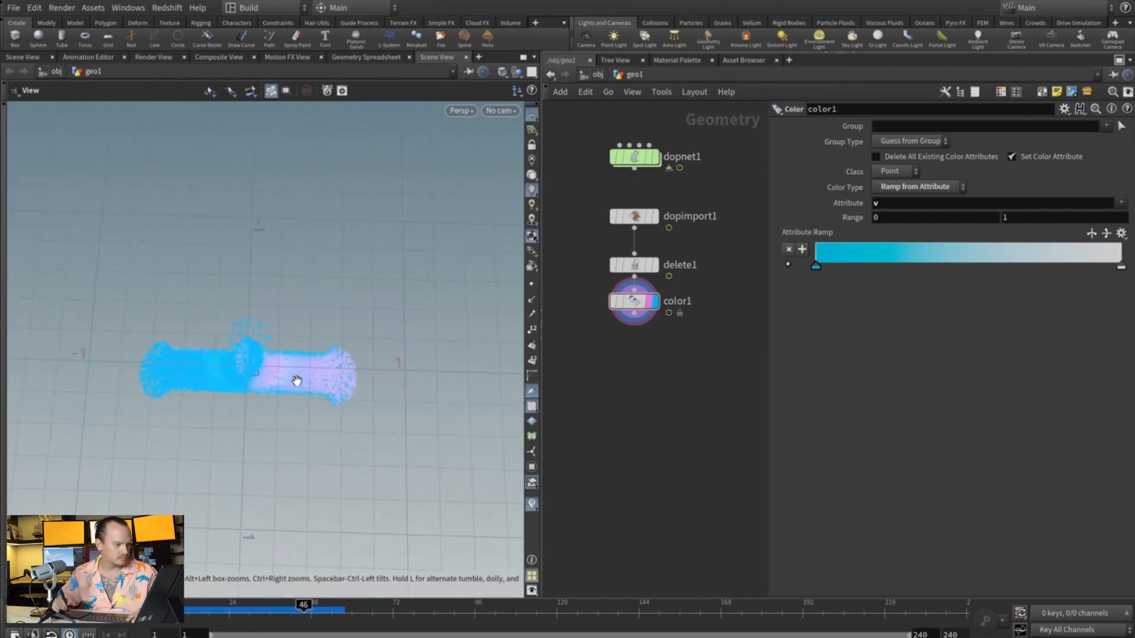
pyautogui.moveTo(297, 381); pyautogui.dragTo(354, 273)
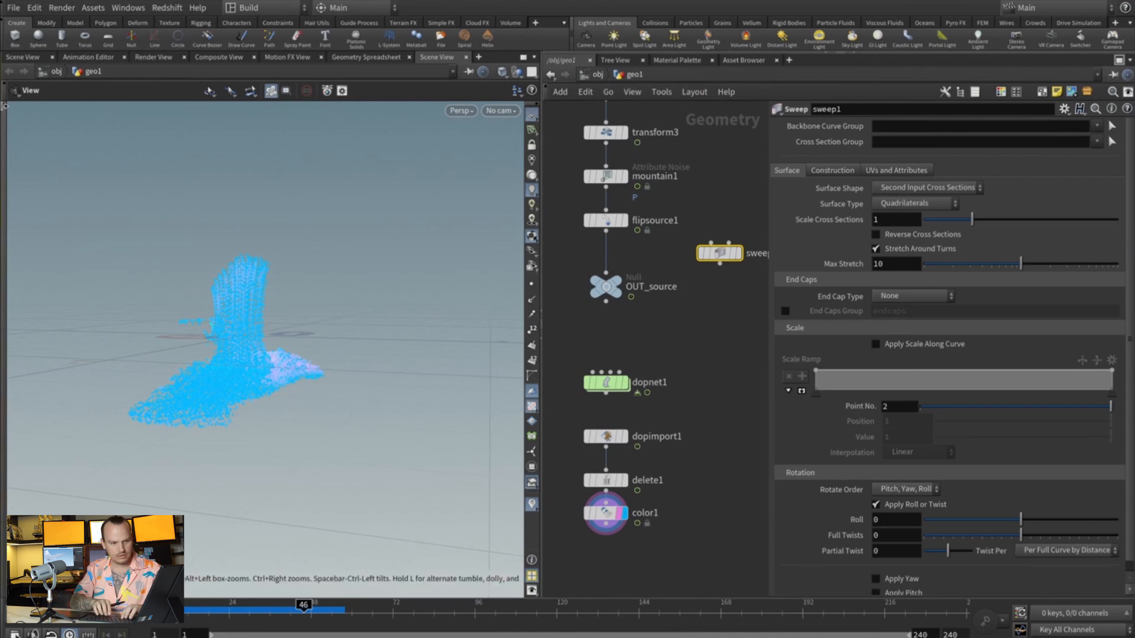
pyautogui.moveTo(727, 271)
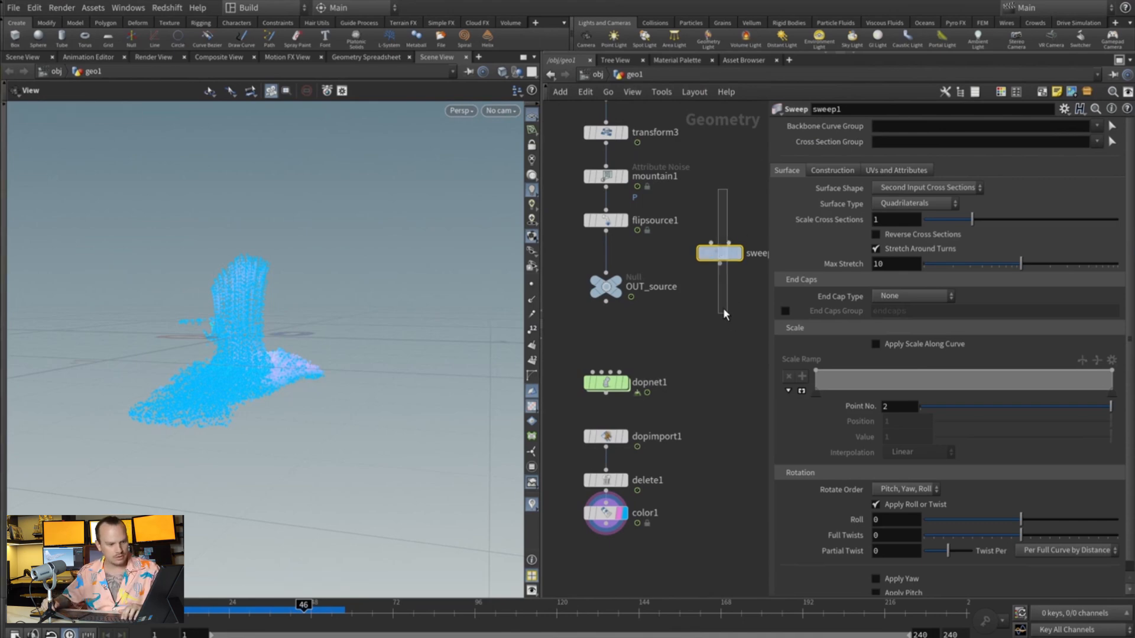
# - Wire a Switch node from flipsource1 and OUT_source1 and set its display flag
pyautogui.click(606, 513)
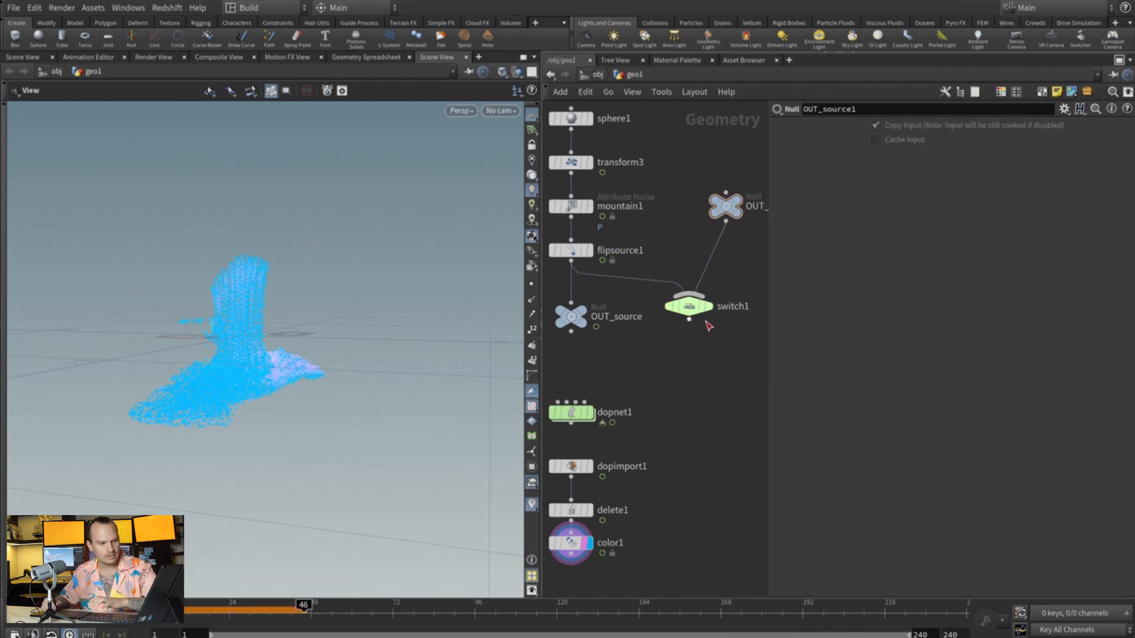
pyautogui.click(689, 306)
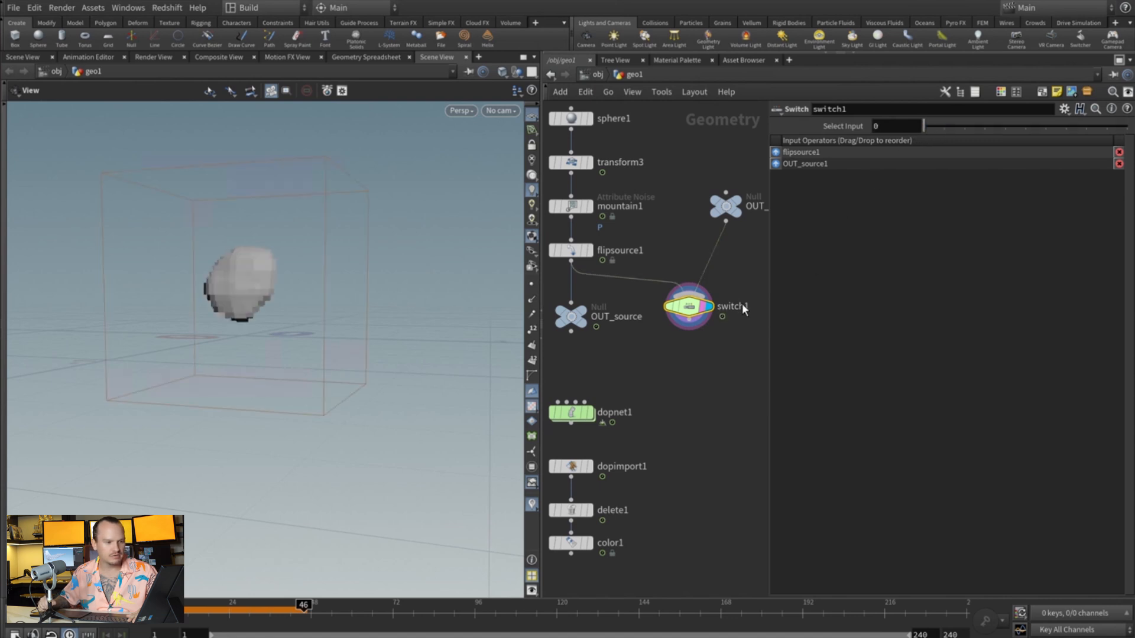
pyautogui.click(895, 126)
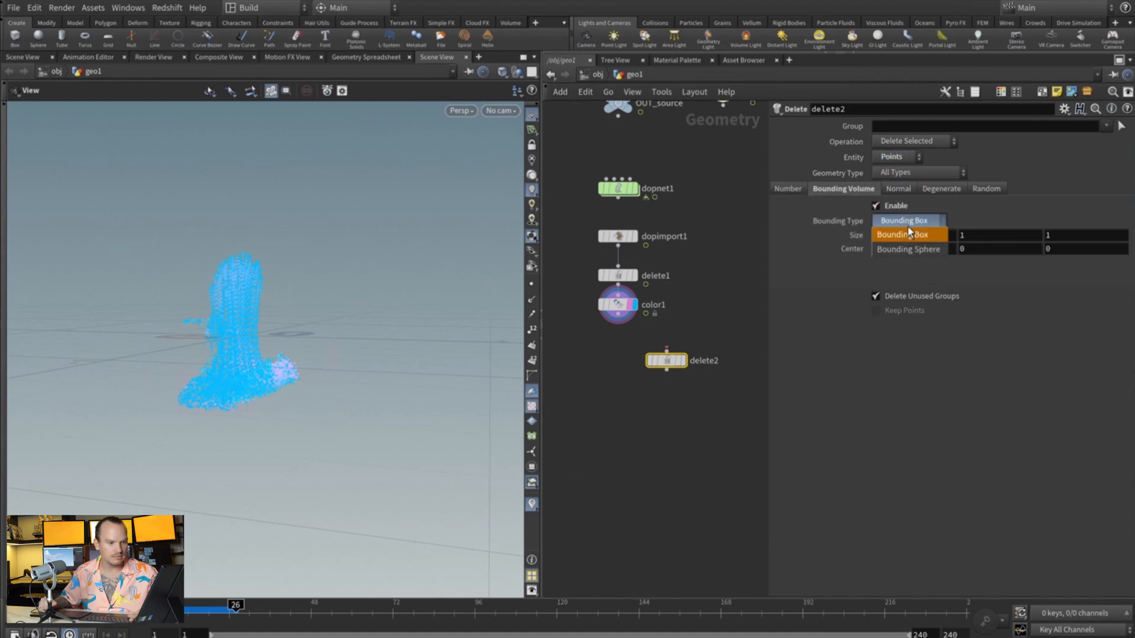
# - Set delete2 to Bounding Sphere deletion and wire color1 into it
pyautogui.click(909, 249)
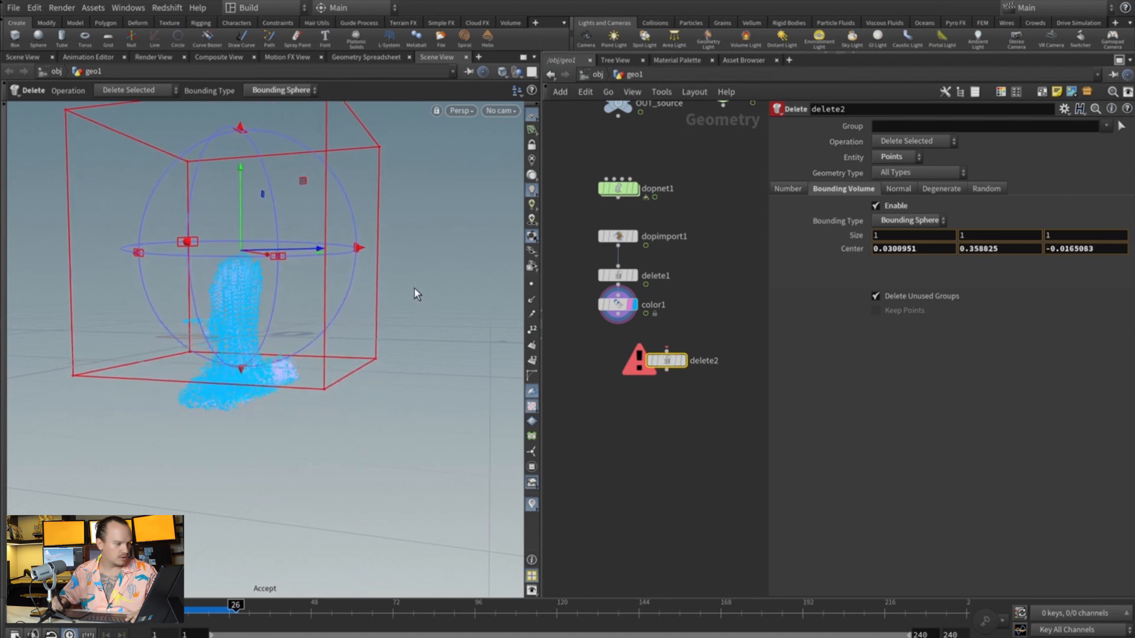
pyautogui.click(665, 361)
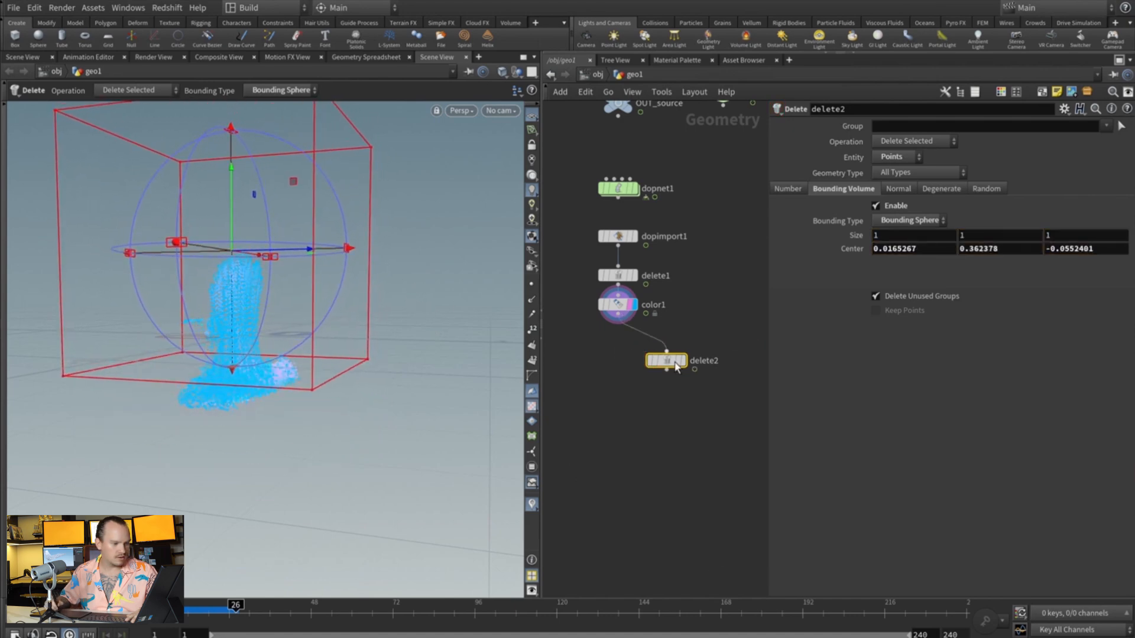